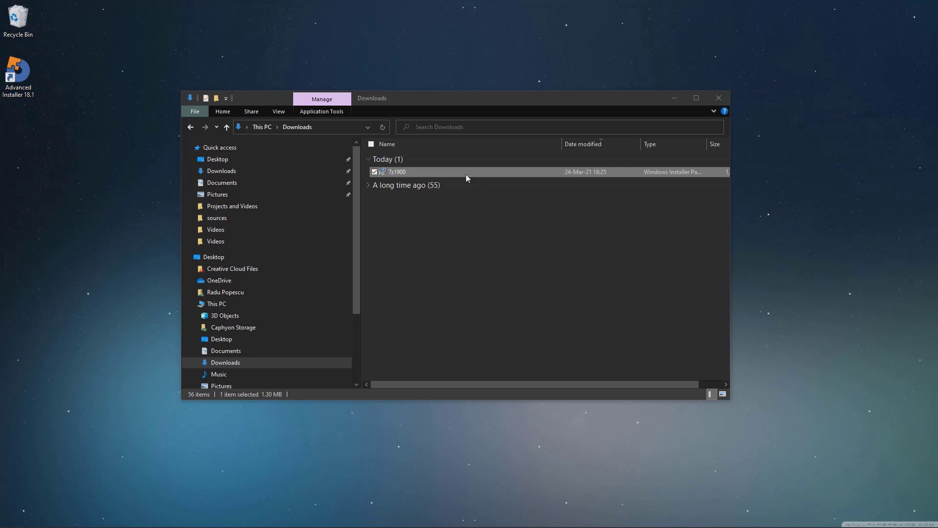
Open 7z1900 from Downloads in Advanced Installer using its right-click menu
{"action": "right_click", "coordinate": [397, 171]}
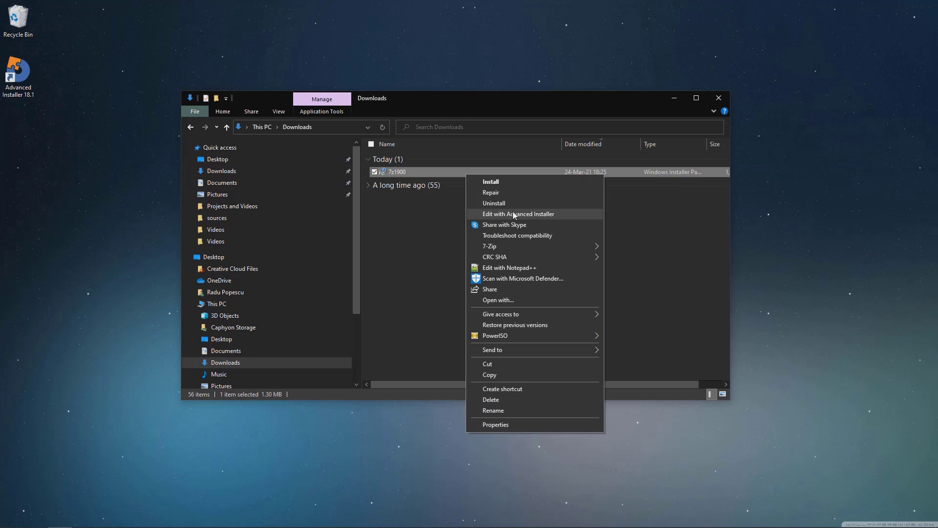
{"action": "left_click", "coordinate": [518, 214]}
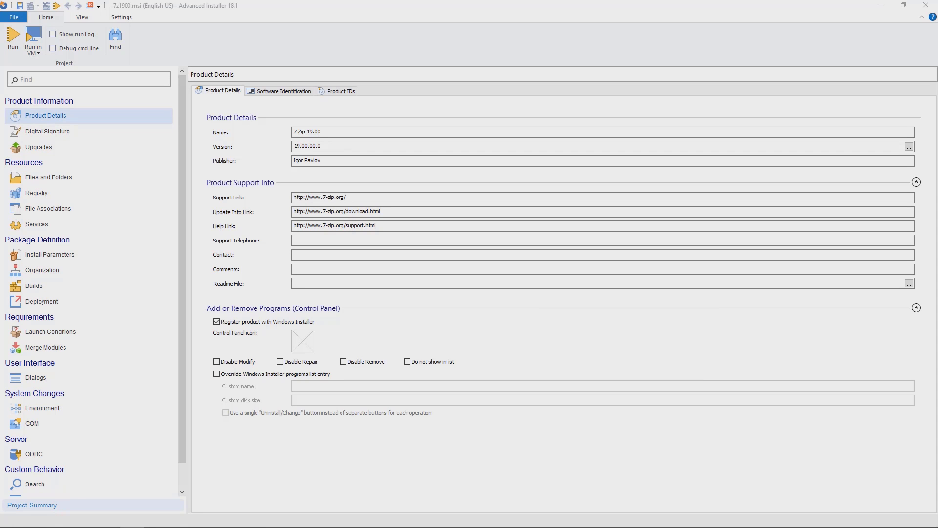
{"action": "mouse_move", "coordinate": [112, 199]}
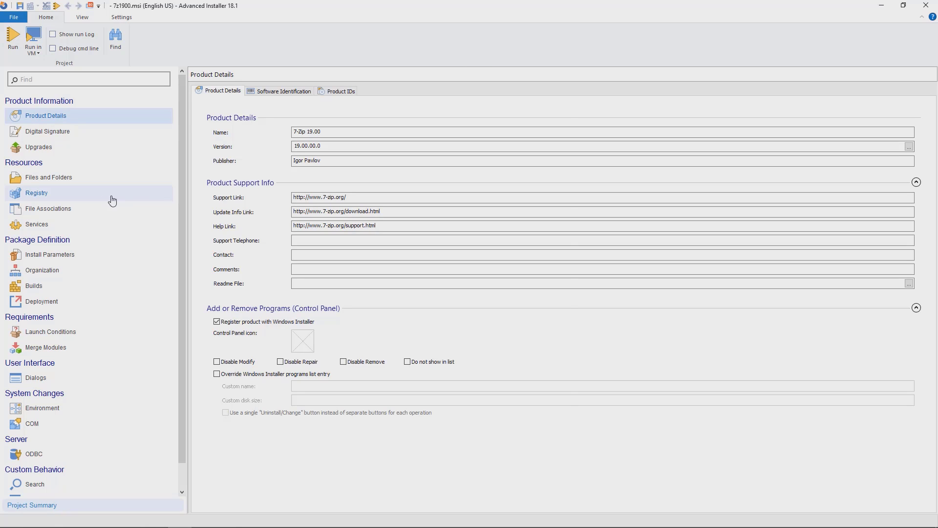
Add a registry value Lang set to de under HKEY_CURRENT_USER\Software\7-Zip
{"action": "left_click", "coordinate": [37, 193]}
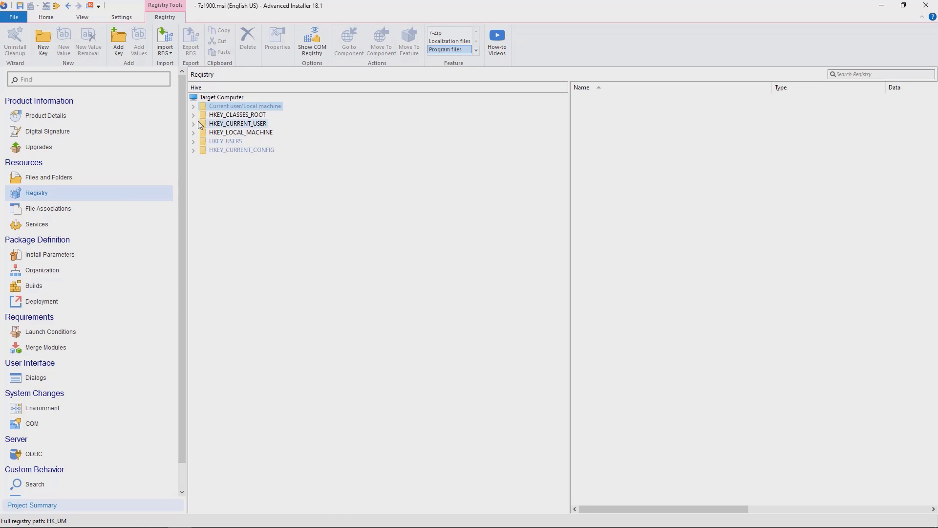
{"action": "left_click", "coordinate": [193, 123]}
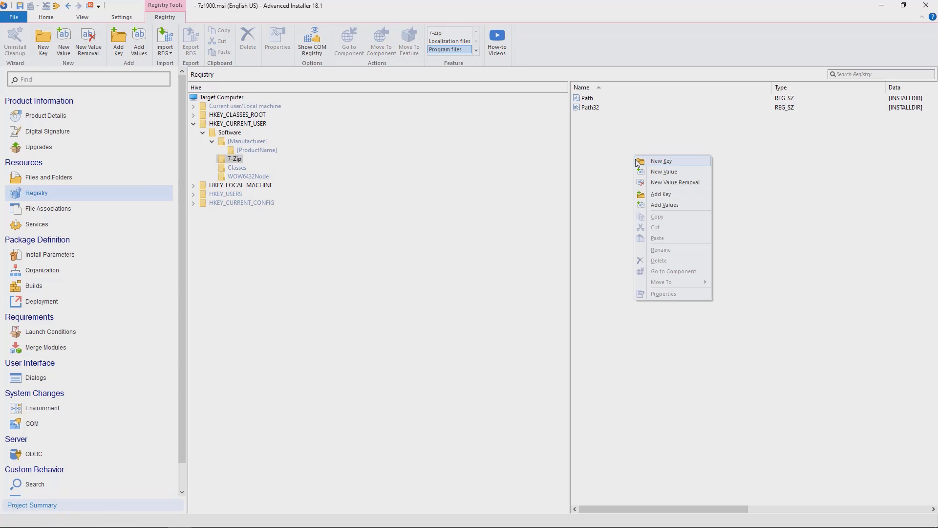
{"action": "left_click", "coordinate": [663, 172]}
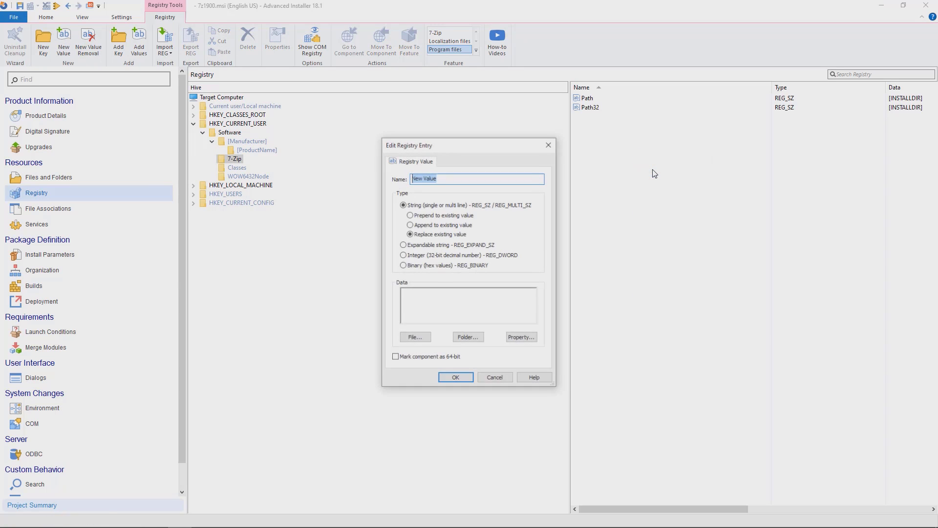
{"action": "type", "text": "Lang"}
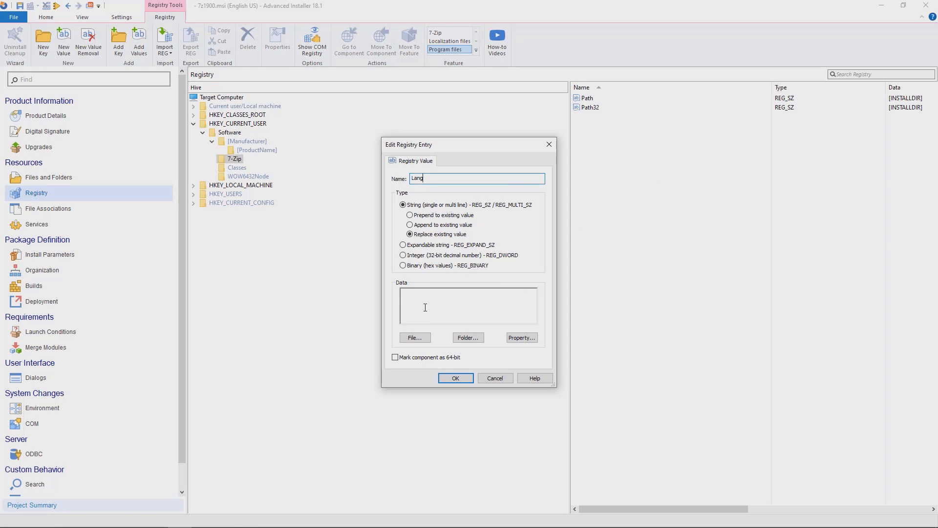
{"action": "type", "text": "de"}
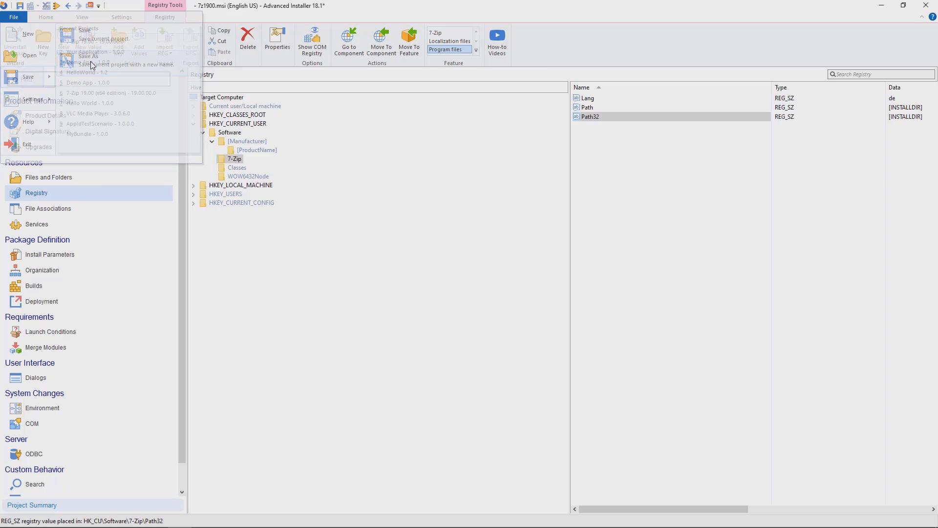
Save the changes as a 7z1900.mst MSI transform
{"action": "left_click", "coordinate": [83, 57]}
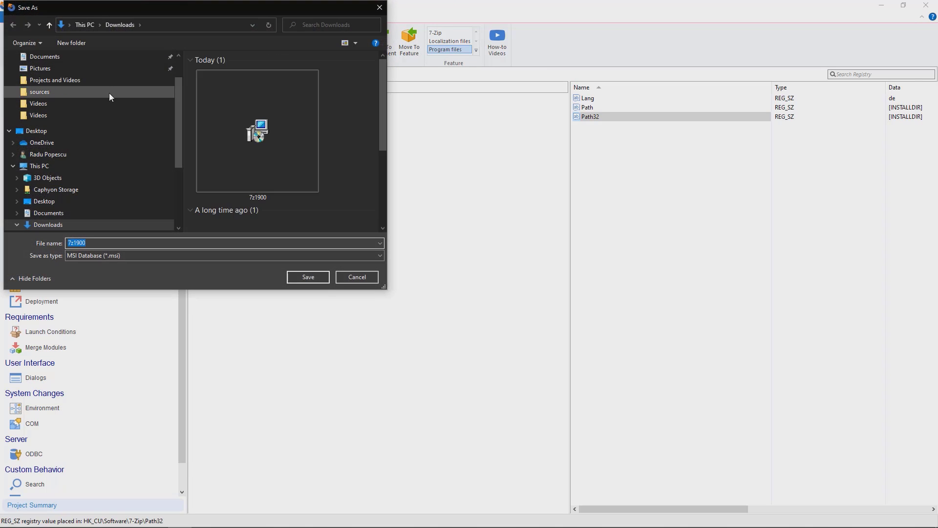
{"action": "mouse_move", "coordinate": [238, 257]}
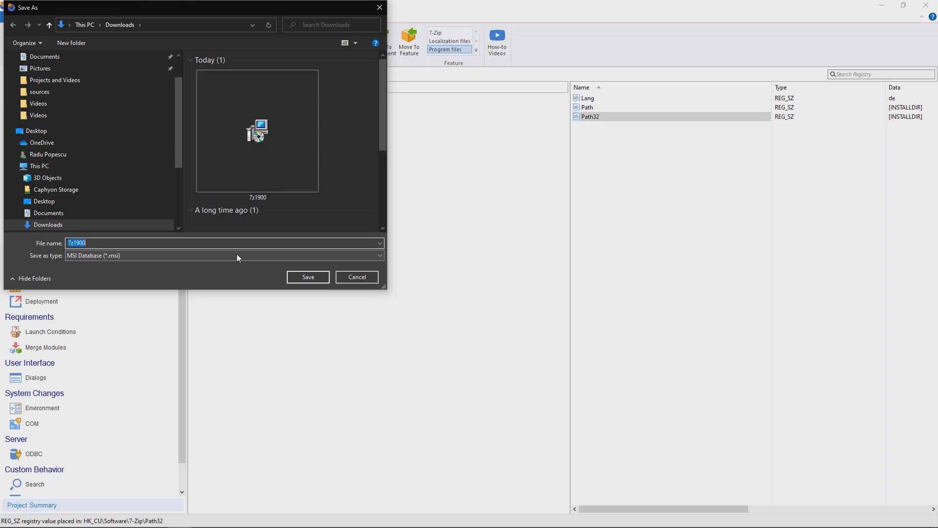
{"action": "left_click", "coordinate": [378, 256]}
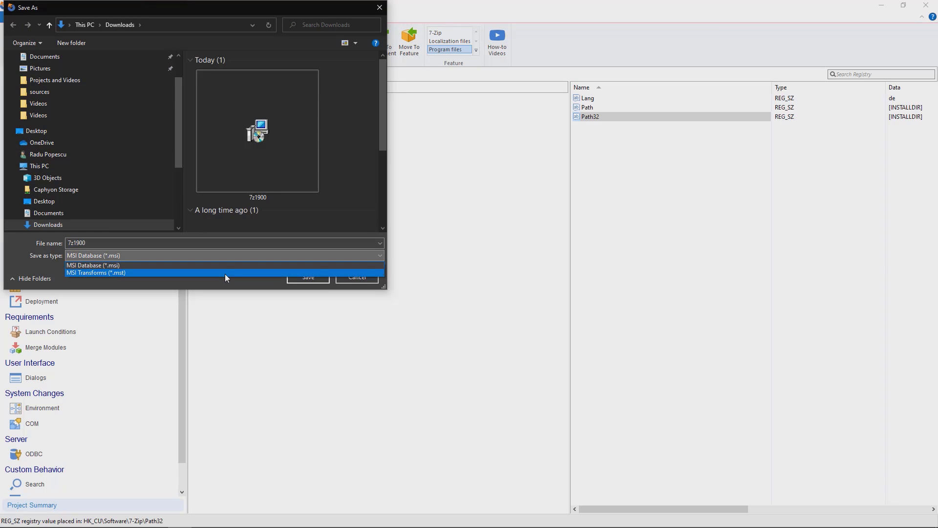
{"action": "left_click", "coordinate": [307, 277]}
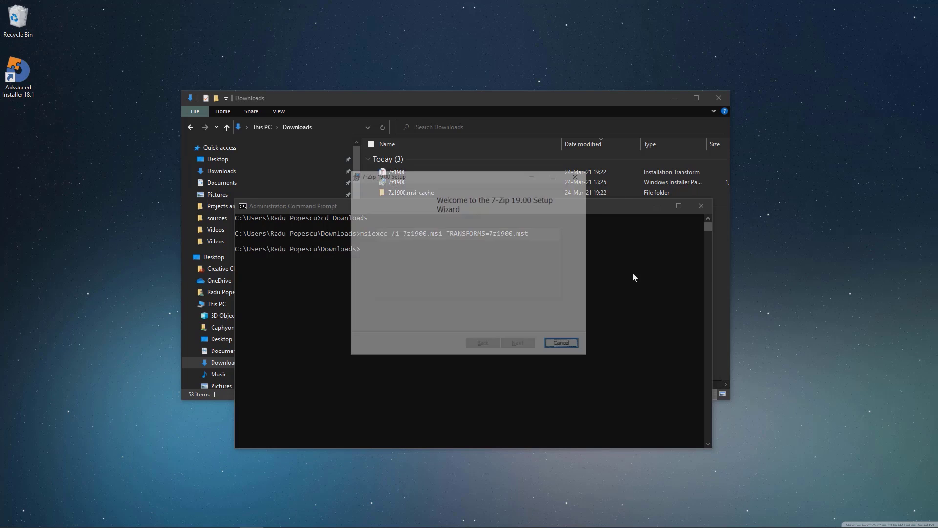
Complete the transformed 7-Zip 19.00 setup wizard, accepting the license and default features
{"action": "left_click", "coordinate": [518, 343]}
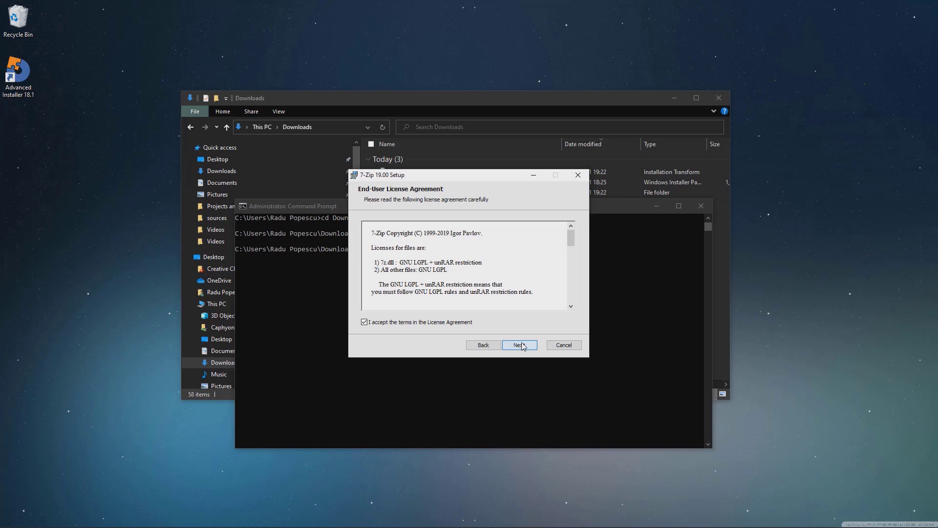
{"action": "left_click", "coordinate": [520, 345]}
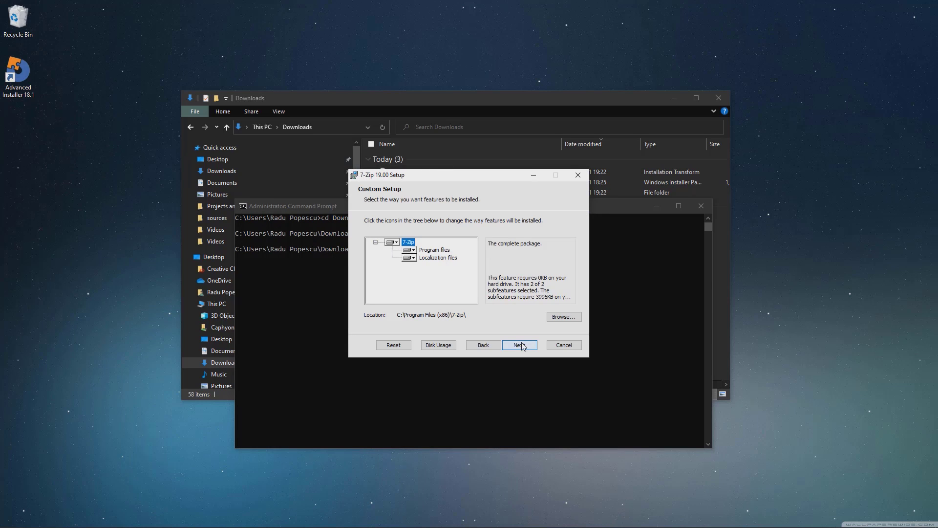
{"action": "left_click", "coordinate": [519, 345]}
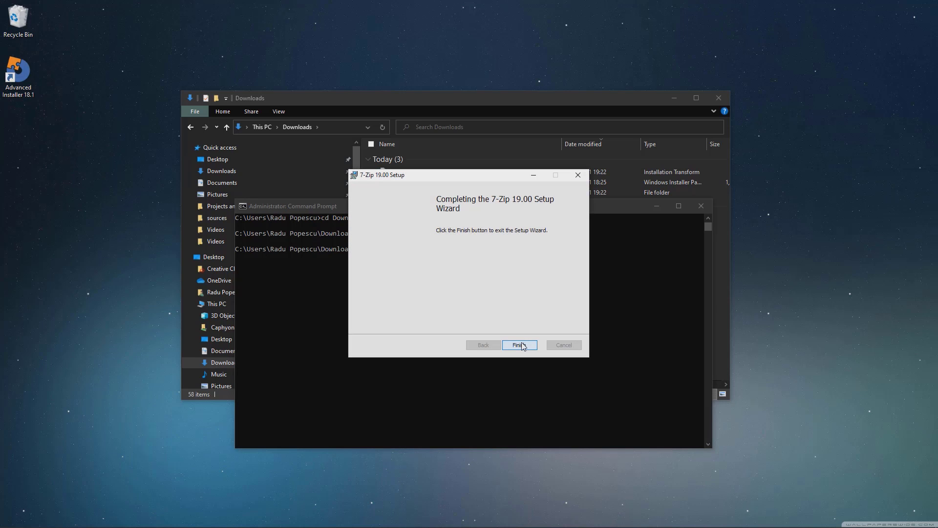
{"action": "left_click", "coordinate": [520, 345]}
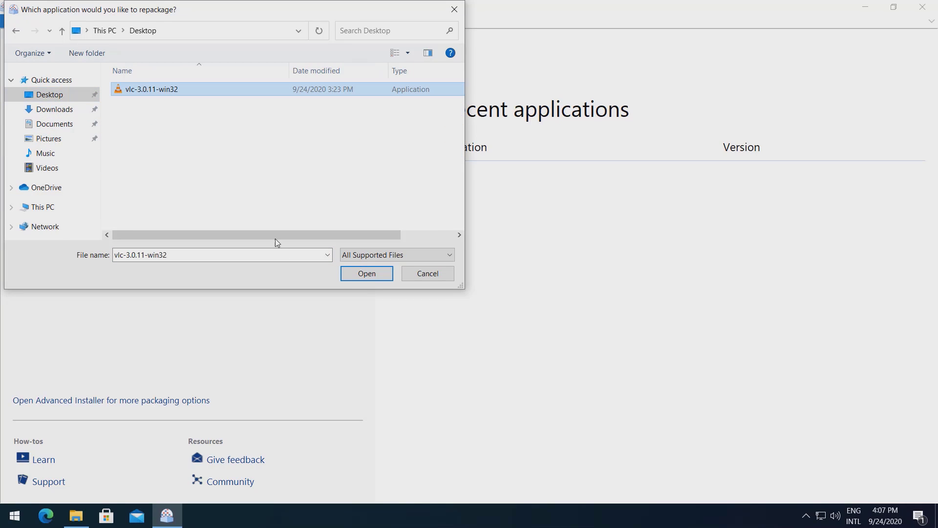
Choose vlc-3.0.11-win32 on the Desktop as the installer to repackage
{"action": "left_click", "coordinate": [366, 273]}
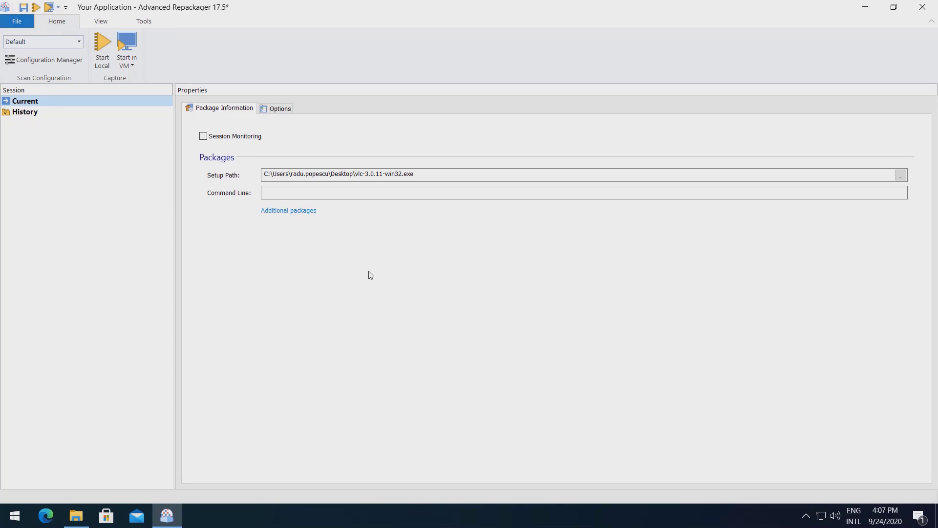
{"action": "mouse_move", "coordinate": [313, 251]}
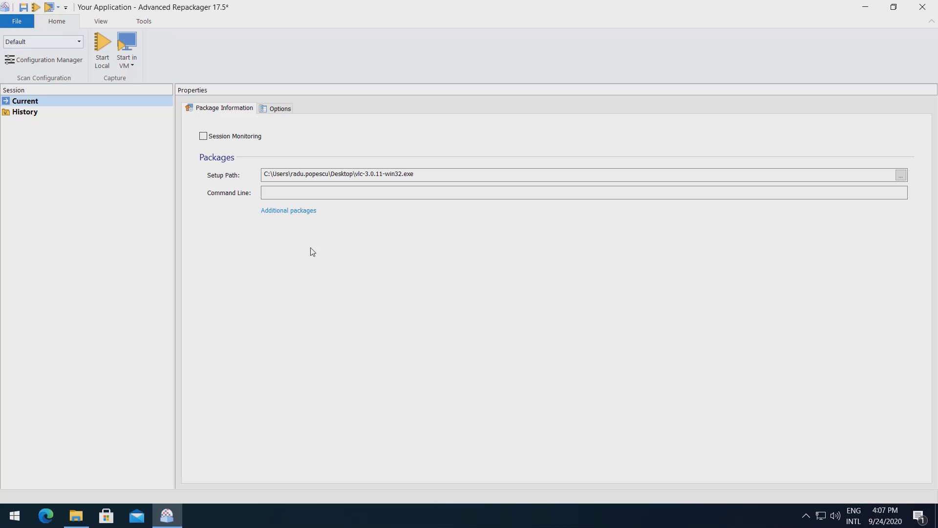
Enable 'Detect embedded MSIs and abort operation' in the session Options
{"action": "left_click", "coordinate": [77, 42]}
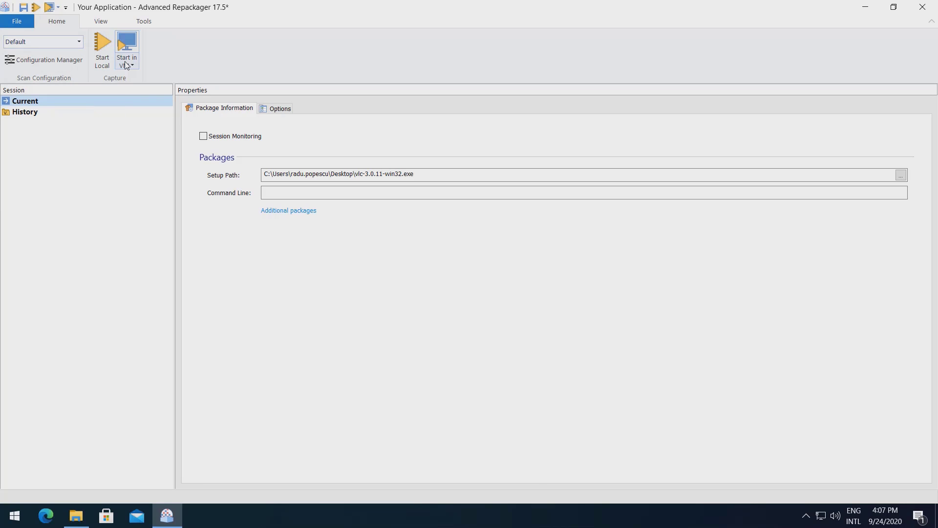
{"action": "mouse_move", "coordinate": [336, 307]}
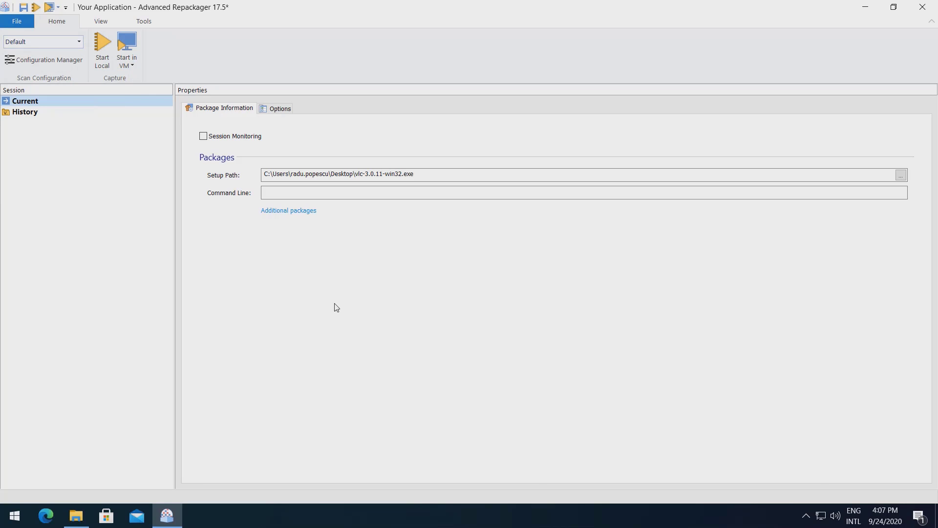
{"action": "left_click", "coordinate": [280, 108]}
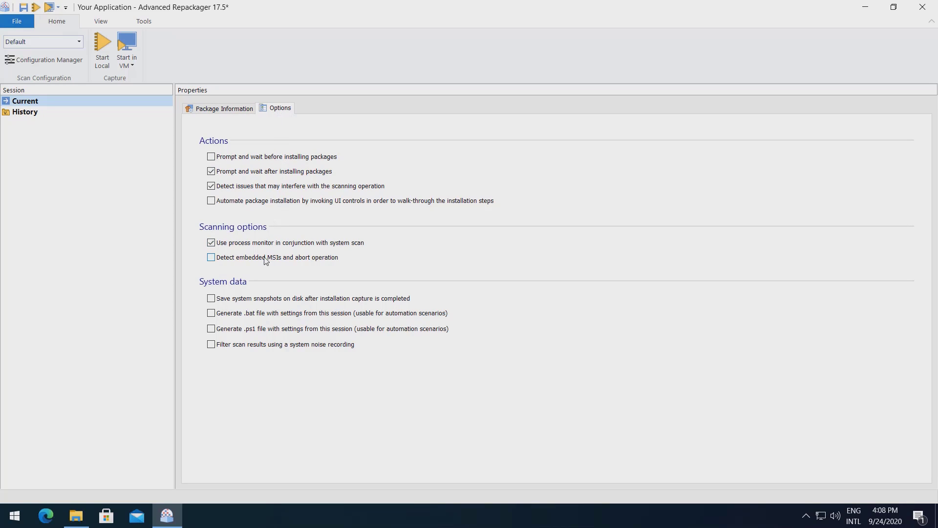
{"action": "left_click", "coordinate": [211, 257]}
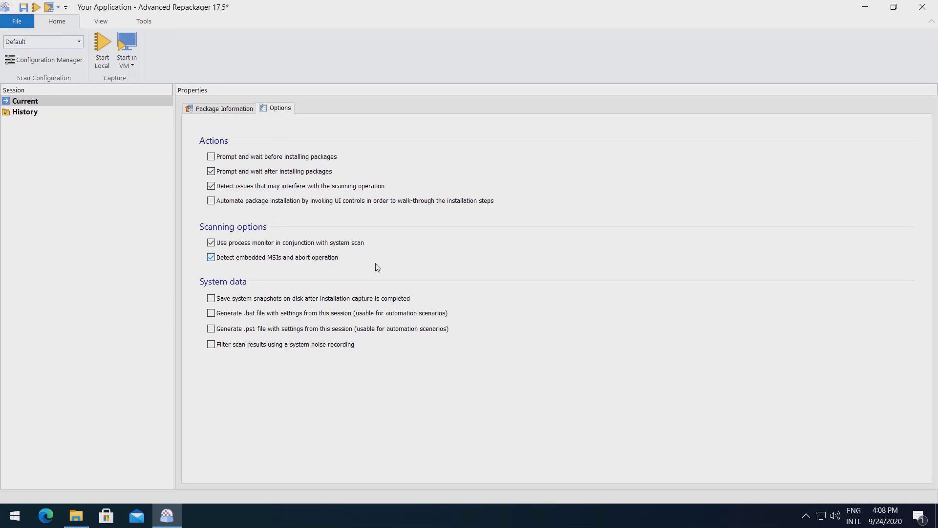
{"action": "left_click", "coordinate": [224, 108]}
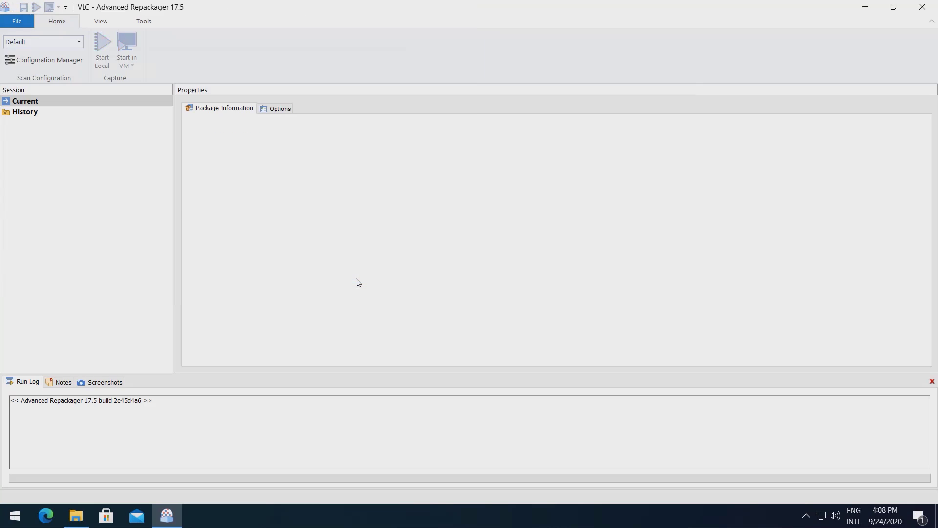
Return to the package information while the VLC system snapshot runs
{"action": "left_click", "coordinate": [98, 49]}
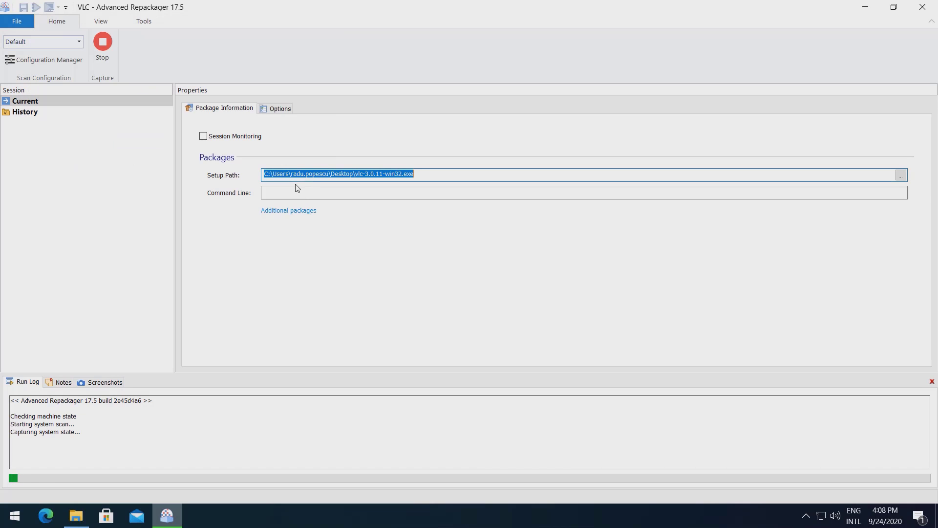
{"action": "mouse_move", "coordinate": [239, 262]}
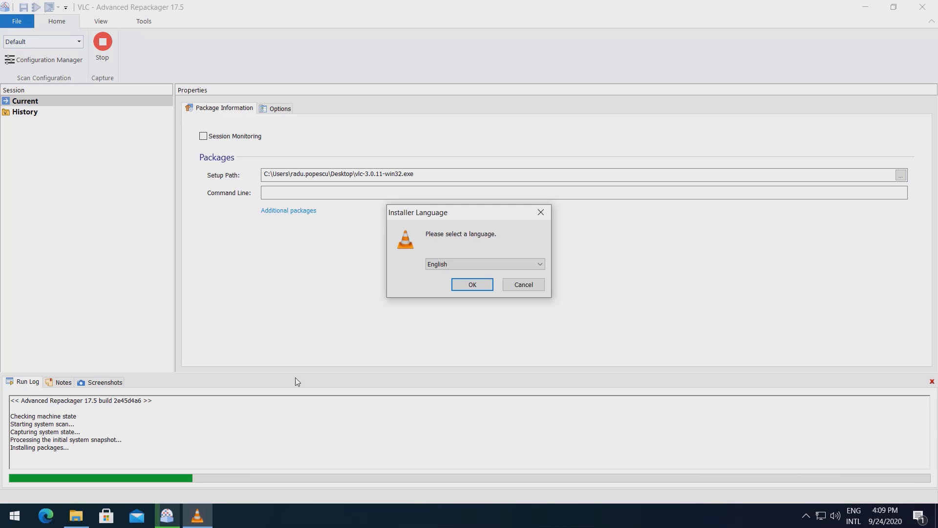
Run VLC setup in English past the license, deselecting desktop shortcut and web plugins
{"action": "left_click", "coordinate": [472, 284]}
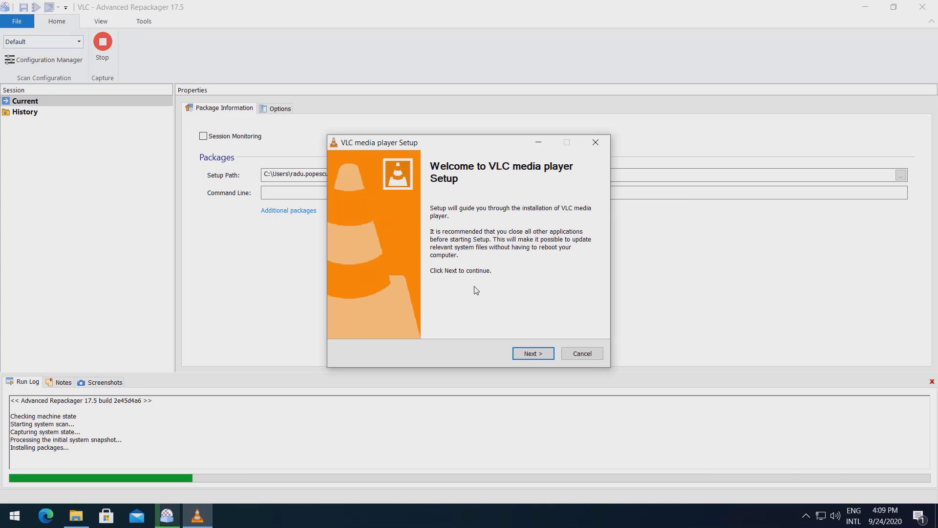
{"action": "left_click", "coordinate": [533, 353]}
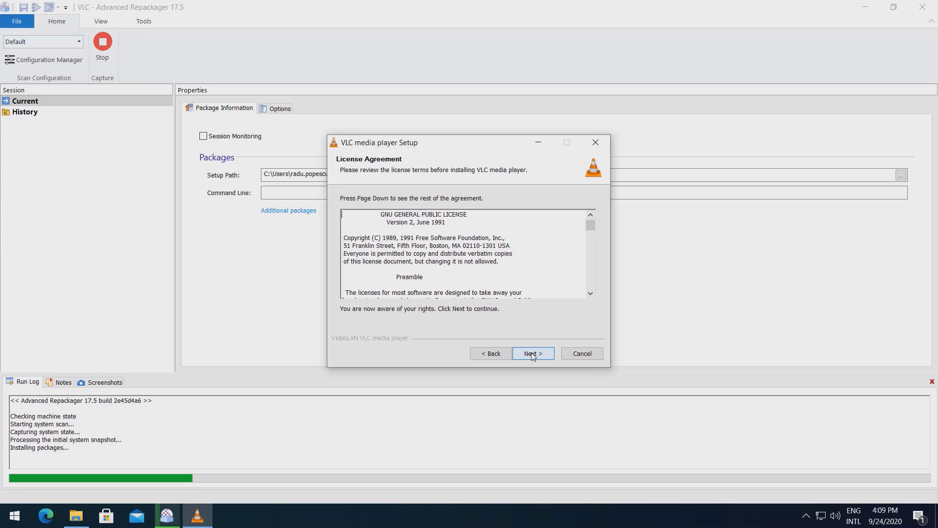
{"action": "left_click", "coordinate": [533, 353]}
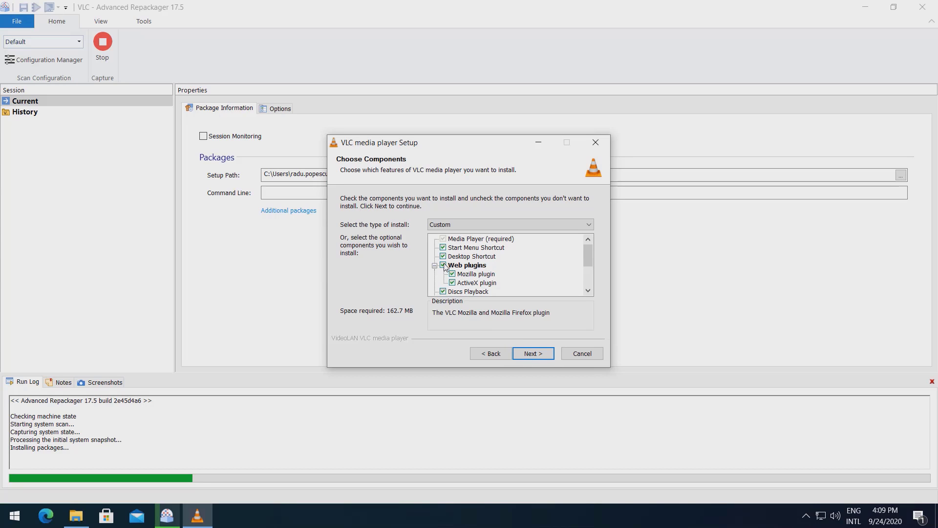
{"action": "left_click", "coordinate": [441, 265]}
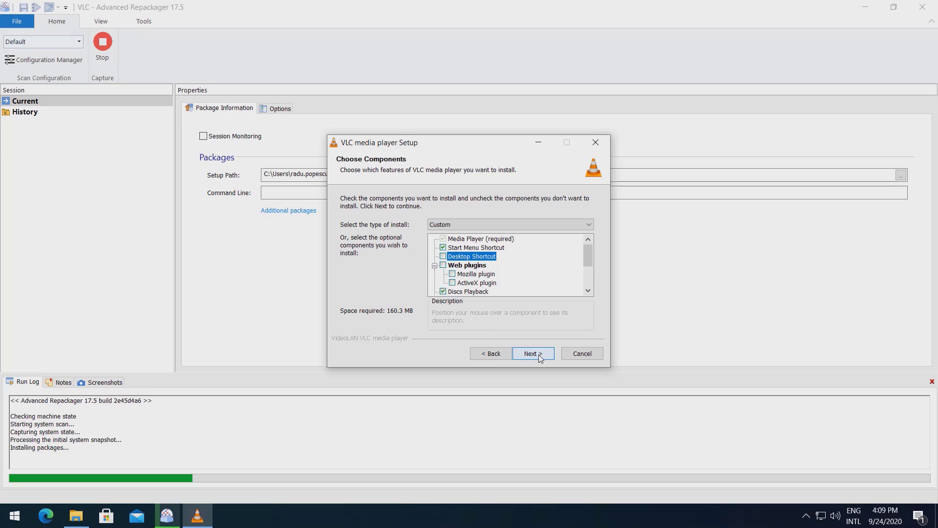
{"action": "left_click", "coordinate": [532, 353]}
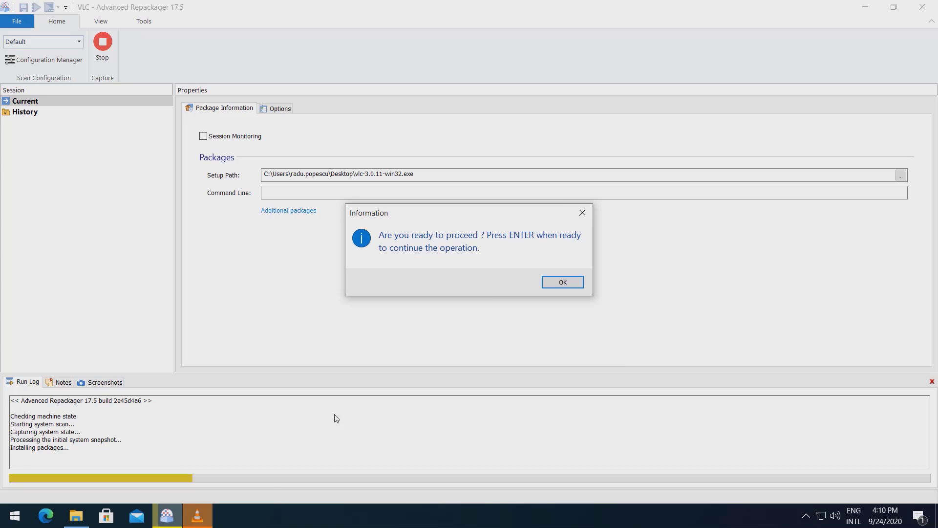
Let the capture proceed, accept VLC's privacy policy offline, and browse then close Preferences
{"action": "left_click", "coordinate": [562, 282]}
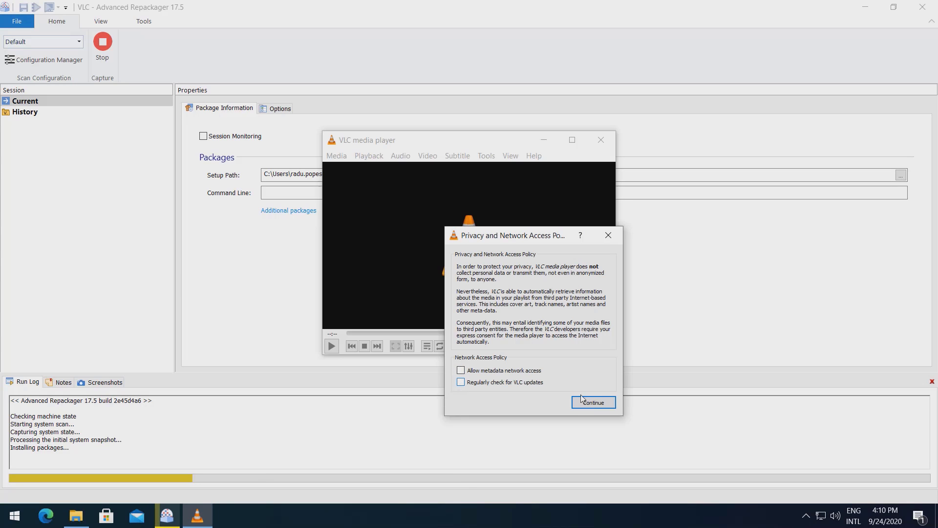
{"action": "left_click", "coordinate": [593, 402]}
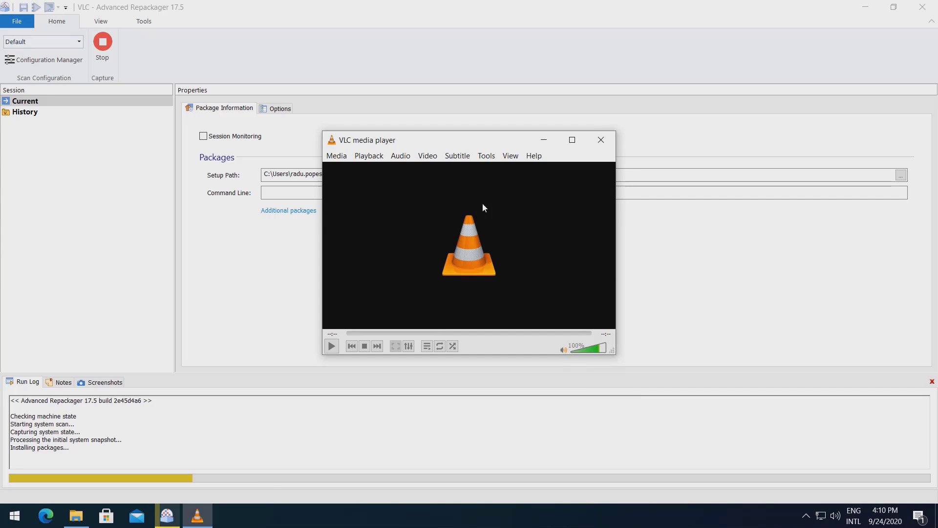
{"action": "left_click", "coordinate": [487, 156]}
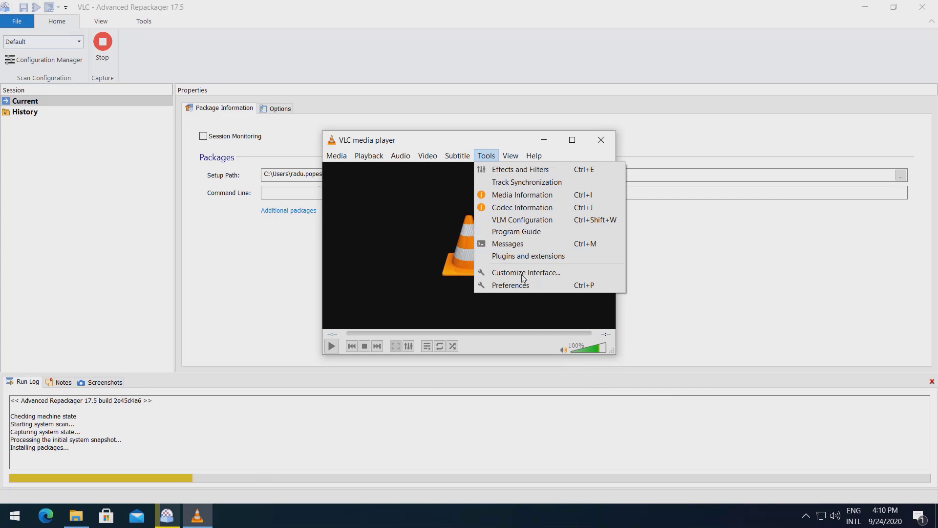
{"action": "left_click", "coordinate": [510, 285]}
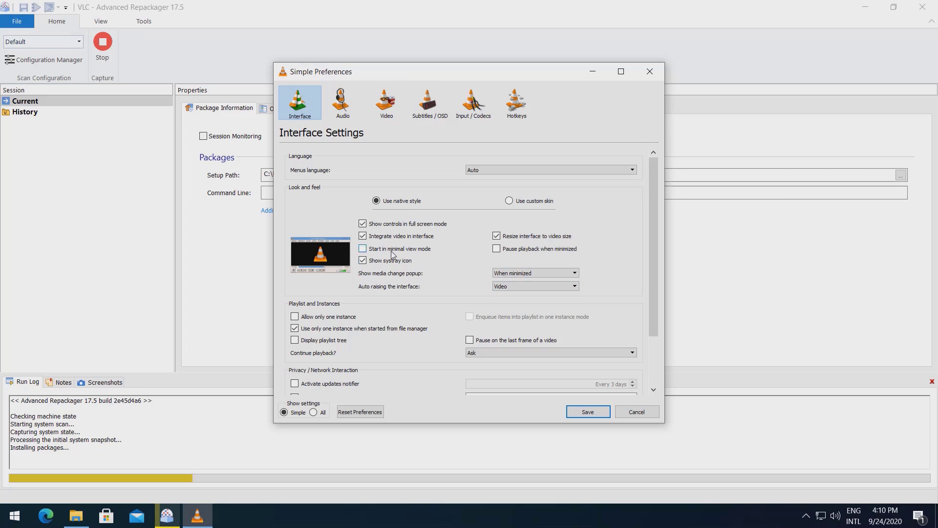
{"action": "left_click", "coordinate": [588, 411]}
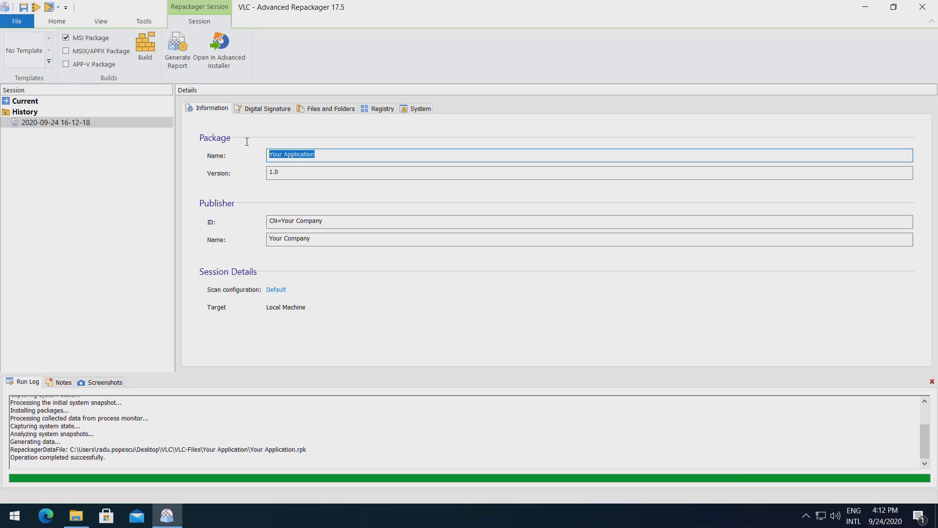
Change the package Name to VLC and move to the Publisher ID field
{"action": "type", "text": "VLC"}
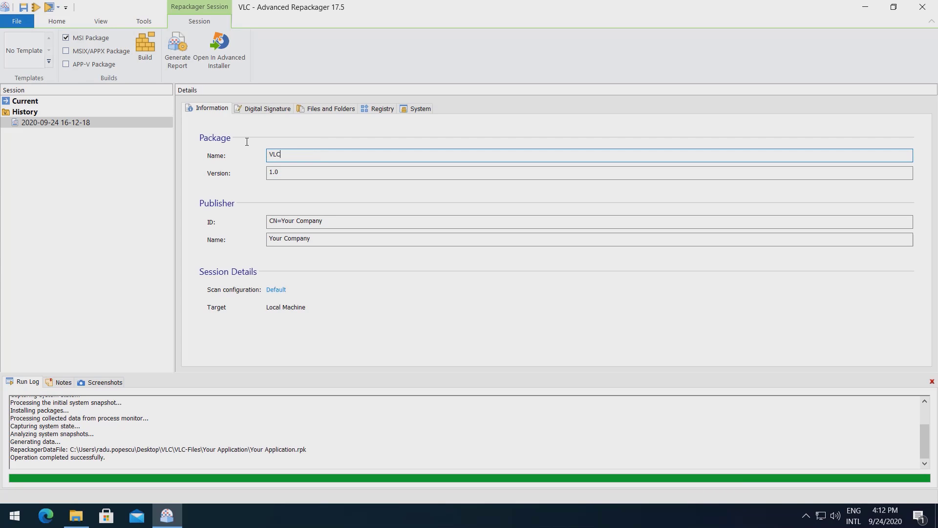
{"action": "left_click", "coordinate": [339, 222]}
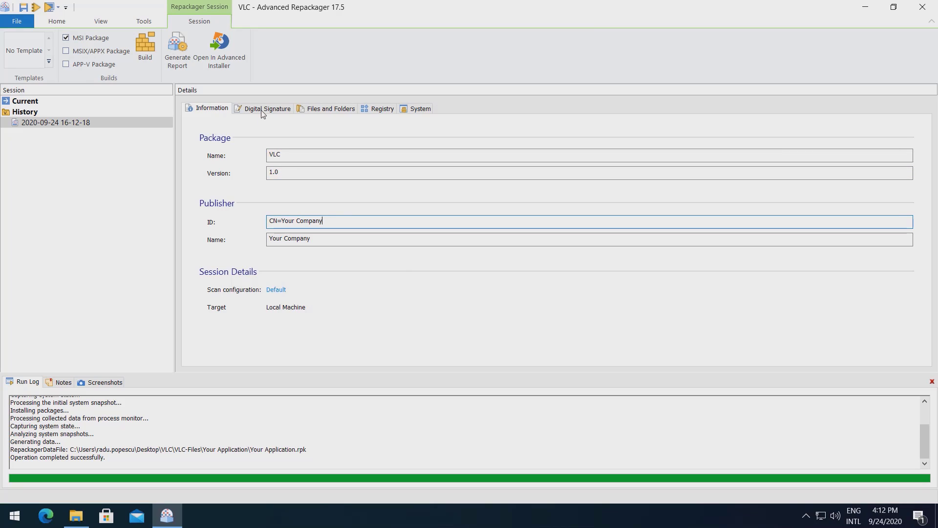
Inspect the Digital Signature, expanded Files and Folders, Registry and System shortcut tabs
{"action": "left_click", "coordinate": [266, 108]}
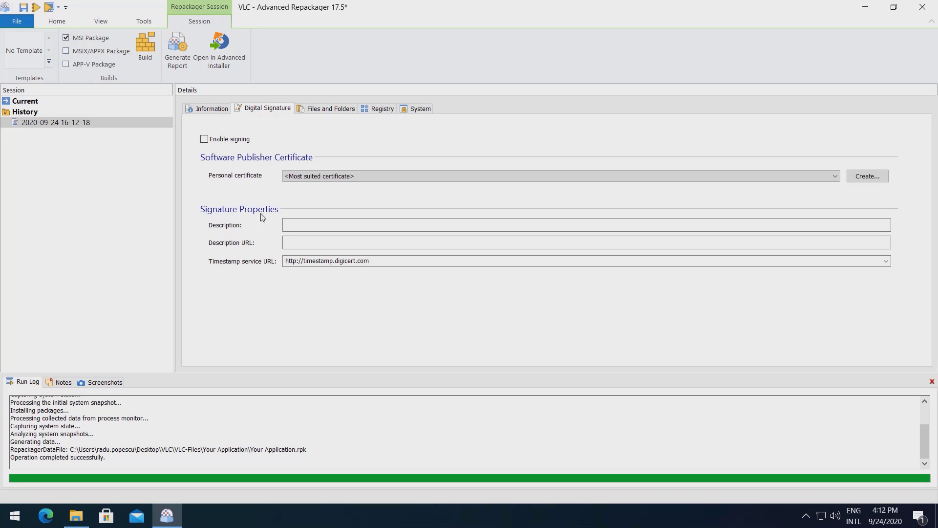
{"action": "mouse_move", "coordinate": [209, 175]}
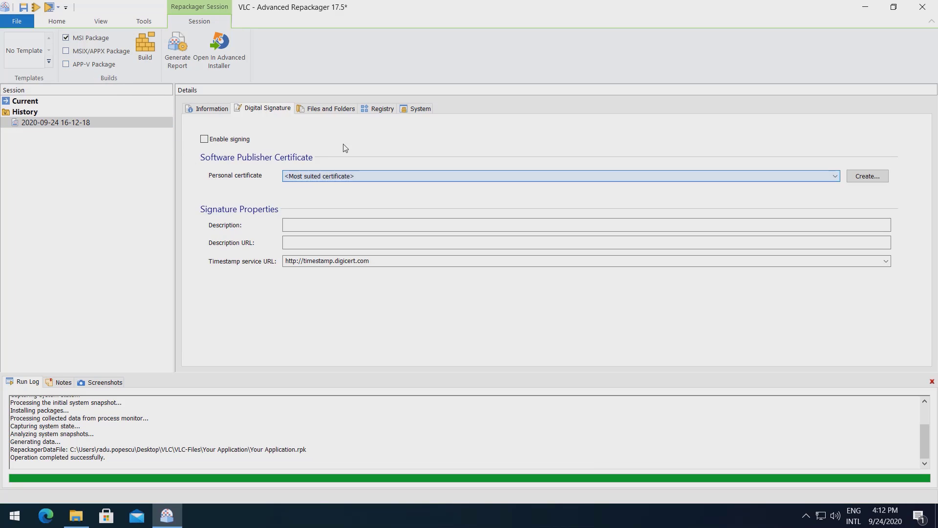
{"action": "left_click", "coordinate": [331, 108]}
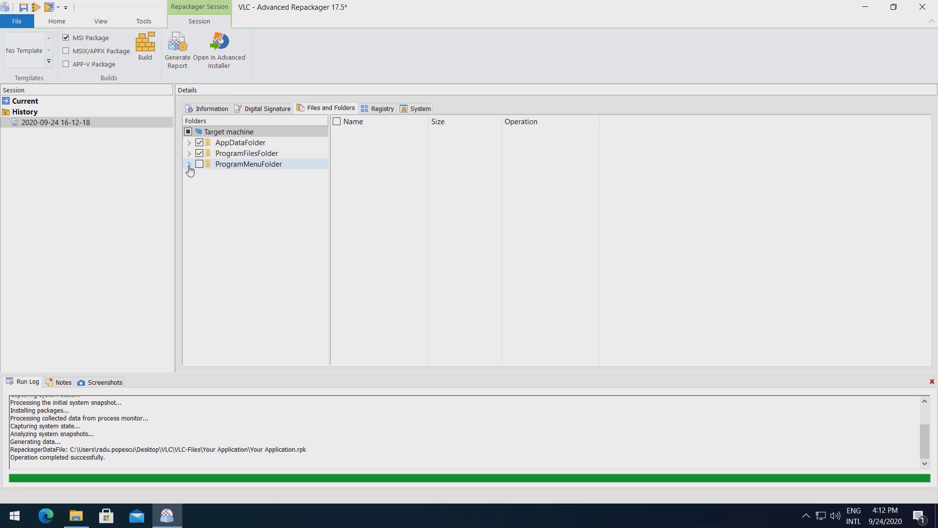
{"action": "left_click", "coordinate": [189, 168]}
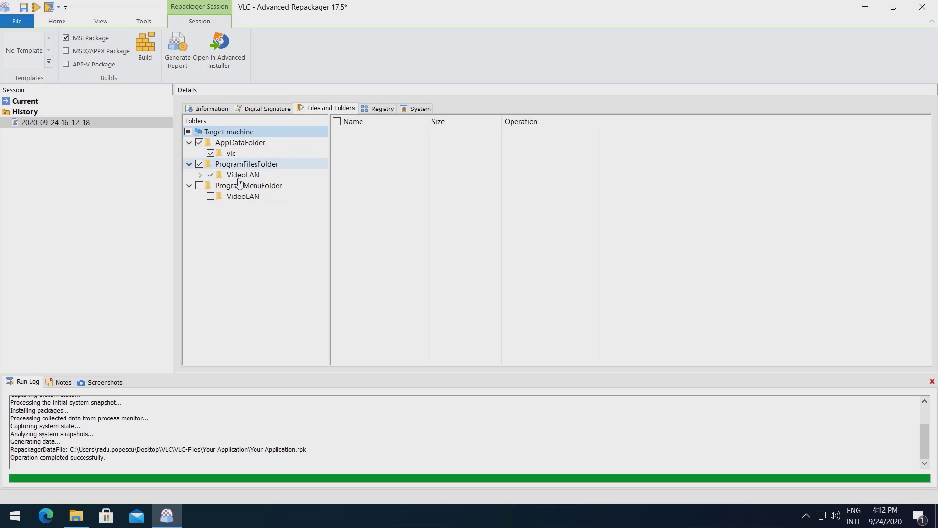
{"action": "left_click", "coordinate": [383, 108]}
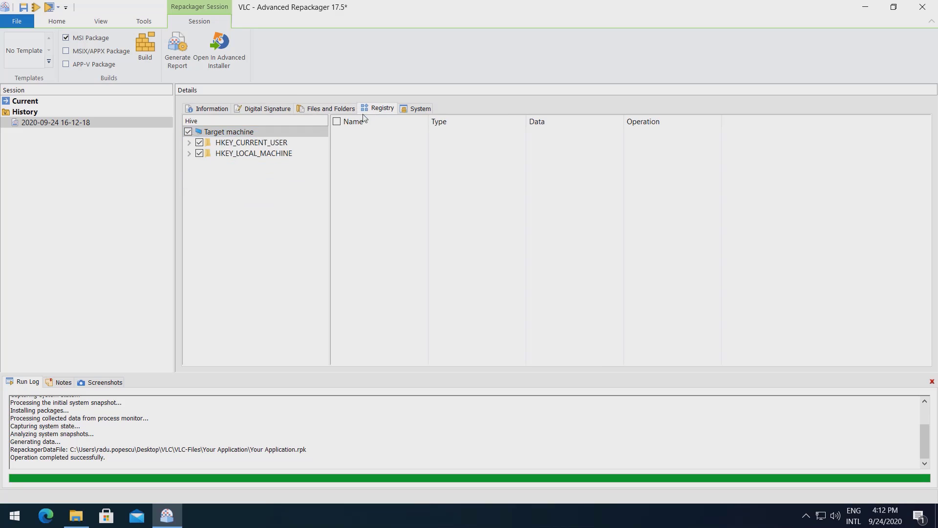
{"action": "left_click", "coordinate": [420, 108]}
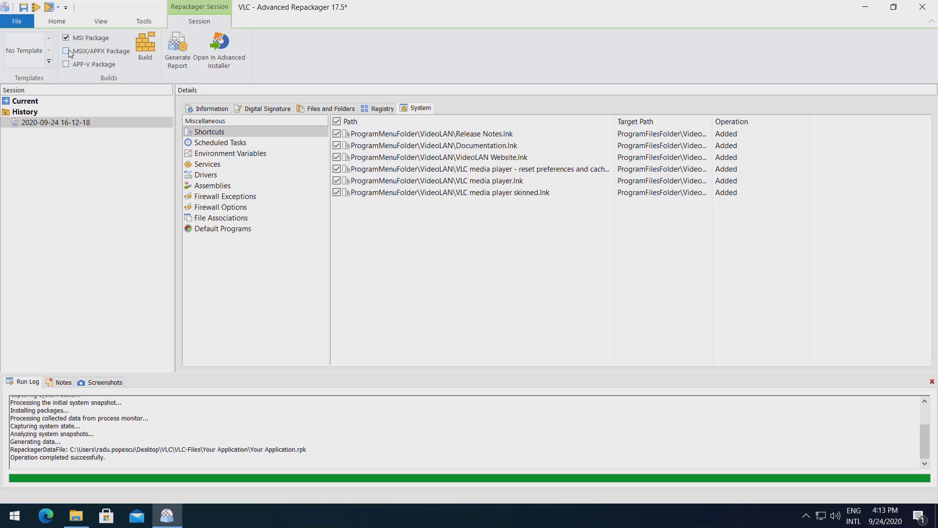
Select the MSIX/APPX Package build alongside MSI in the session's Builds group
{"action": "left_click", "coordinate": [66, 51]}
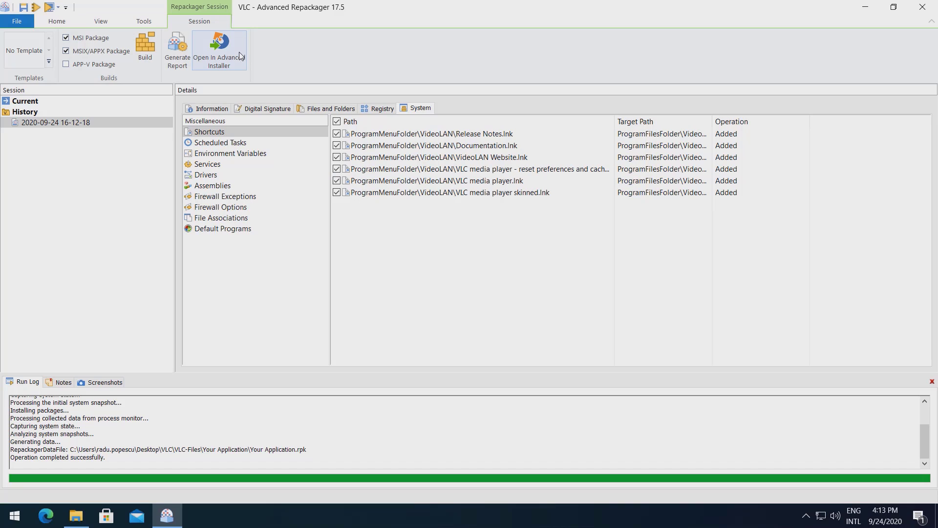
{"action": "mouse_move", "coordinate": [240, 55]}
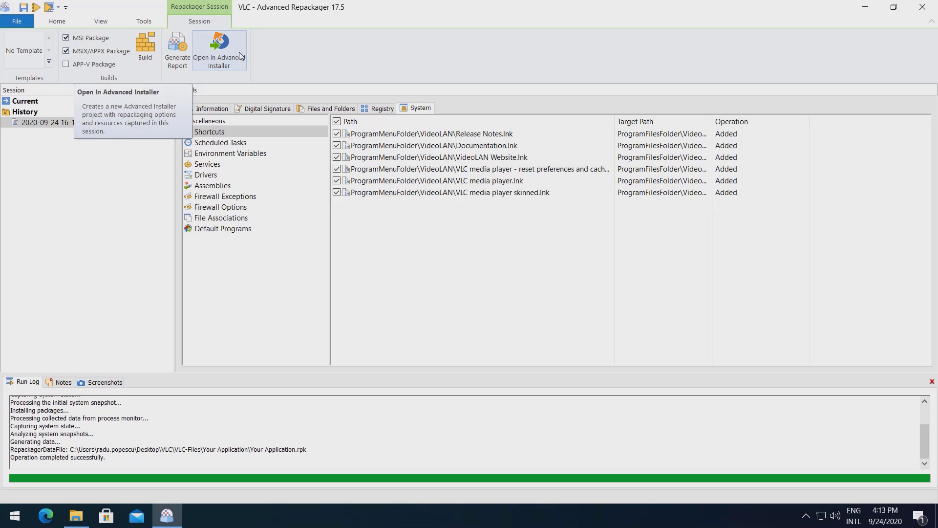
{"action": "mouse_move", "coordinate": [493, 285]}
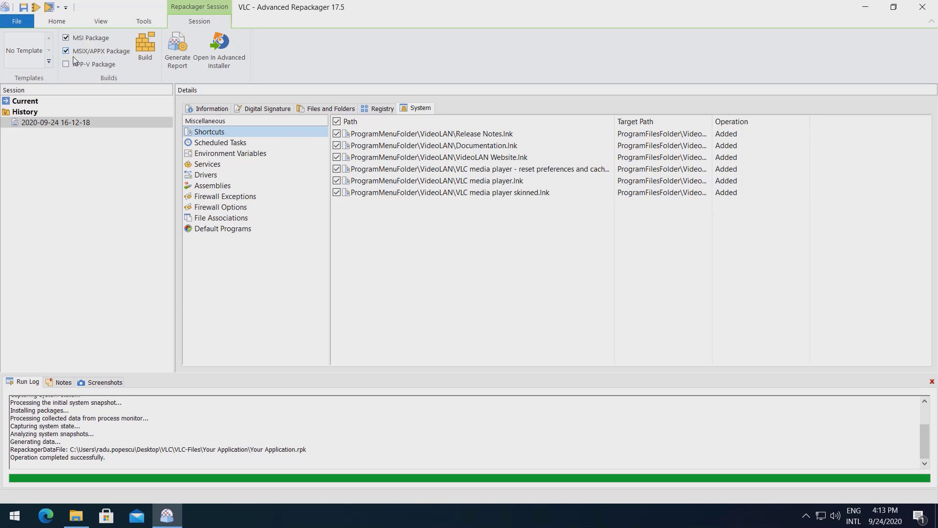
{"action": "left_click", "coordinate": [142, 46]}
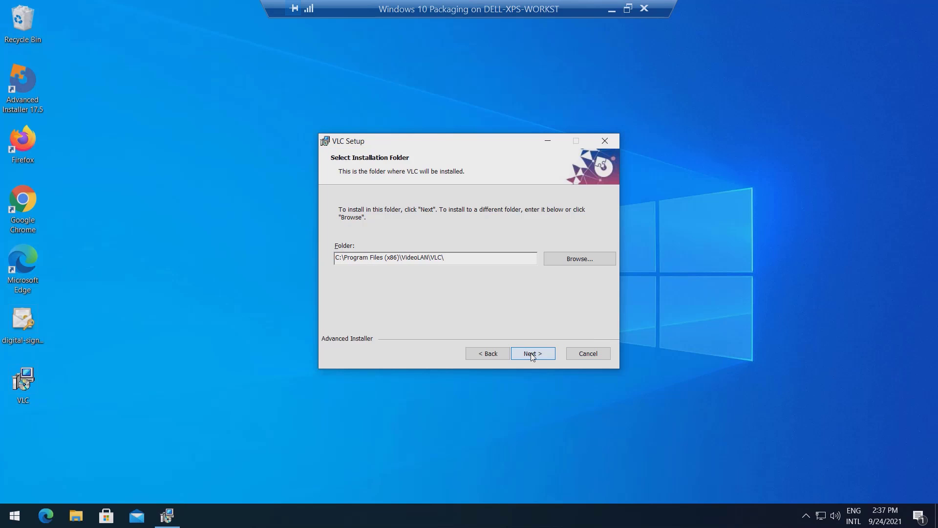
Install VLC to the default folder, check the Start menu, launch VLC and open Tools
{"action": "left_click", "coordinate": [533, 353]}
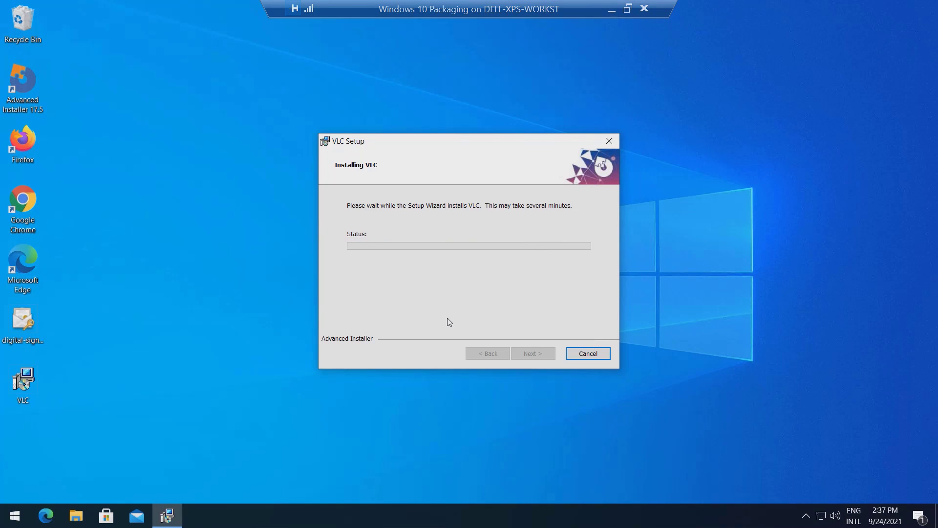
{"action": "mouse_move", "coordinate": [472, 306]}
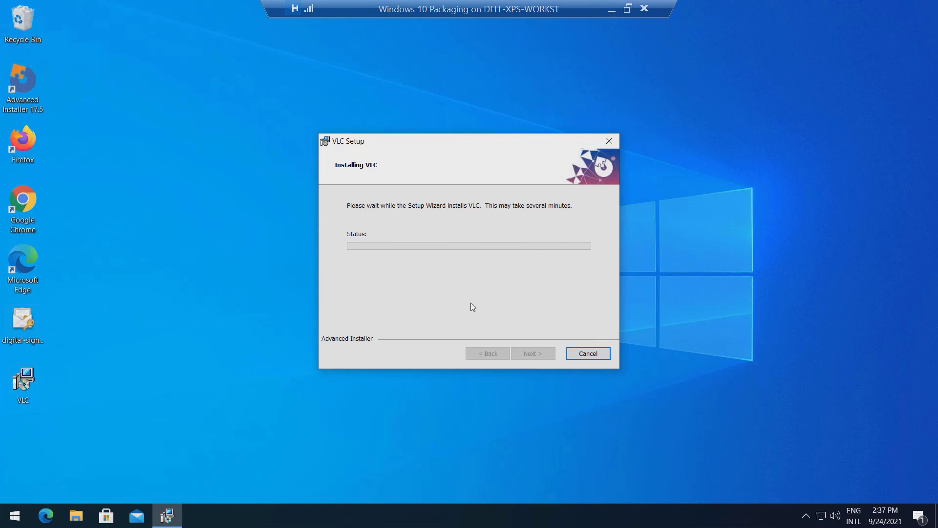
{"action": "left_click", "coordinate": [17, 515]}
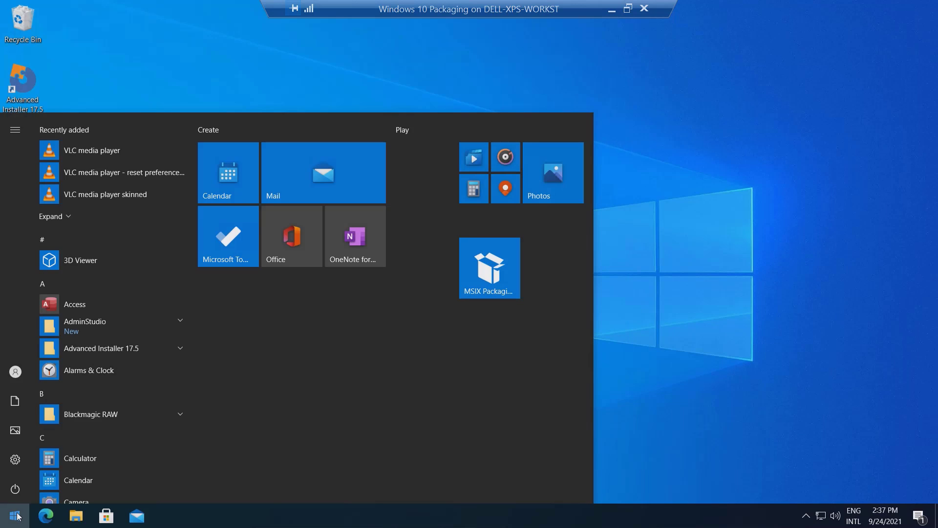
{"action": "left_click", "coordinate": [16, 515]}
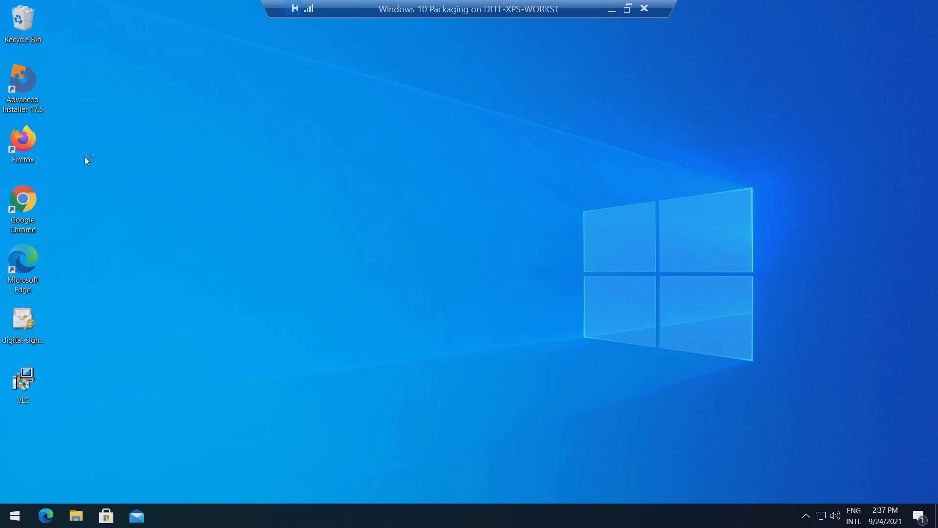
{"action": "double_click", "coordinate": [23, 379]}
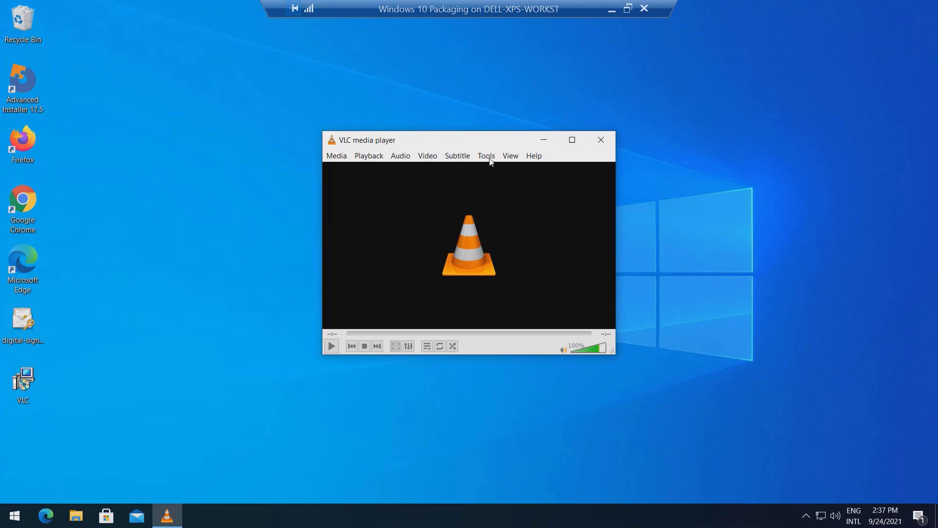
{"action": "left_click", "coordinate": [486, 155]}
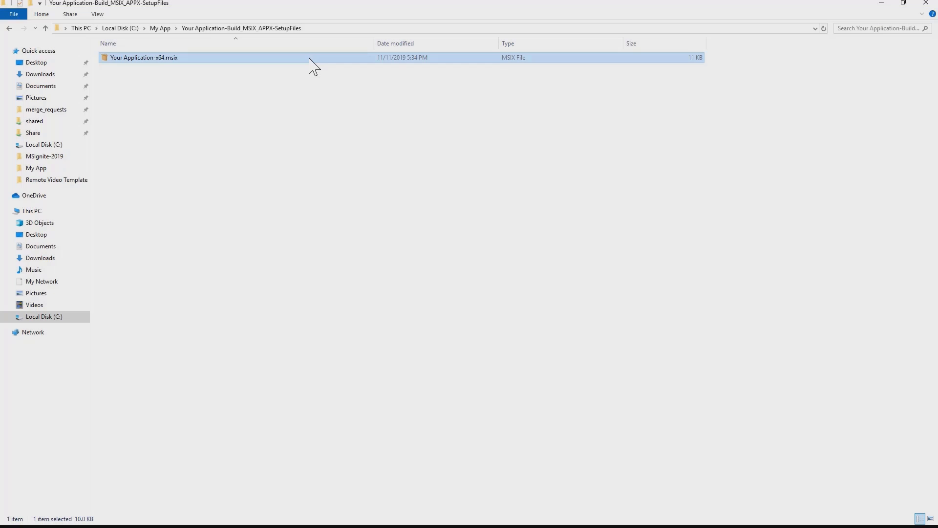
Open Your Application-x64.msix via its context menu's Edit with Advanced Installer
{"action": "right_click", "coordinate": [143, 57]}
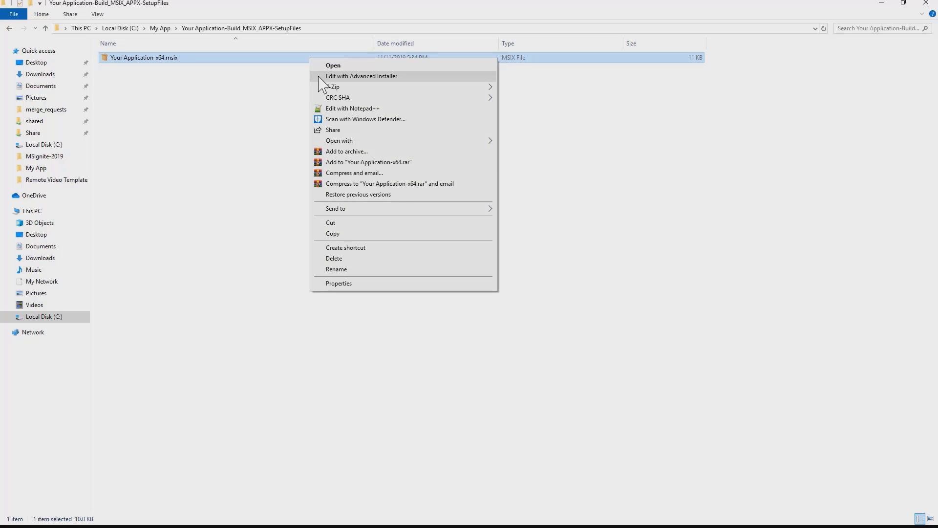
{"action": "left_click", "coordinate": [361, 76]}
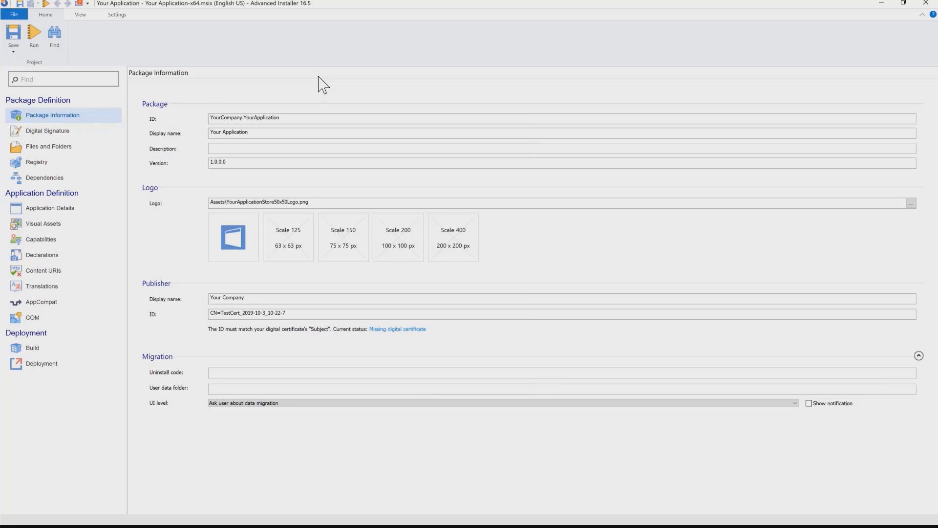
Set the package display name to 'MSIX Package Editor' and version to 2.0.0.0
{"action": "left_click", "coordinate": [291, 132]}
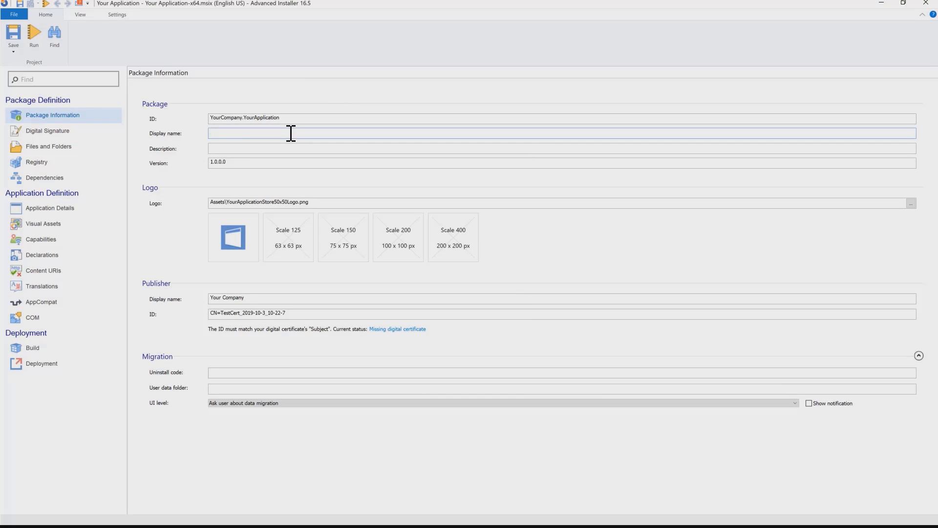
{"action": "type", "text": "MSIX Package Editor"}
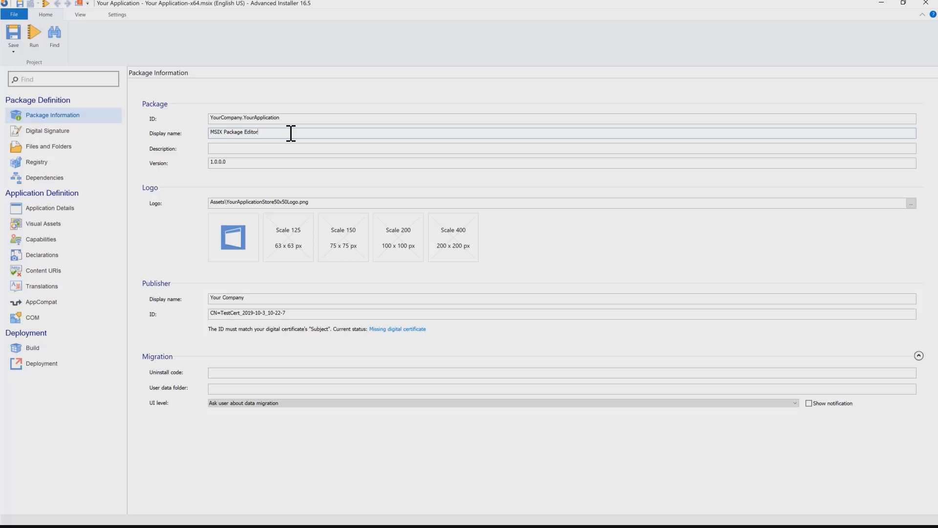
{"action": "left_click", "coordinate": [215, 162]}
{"action": "type", "text": "2"}
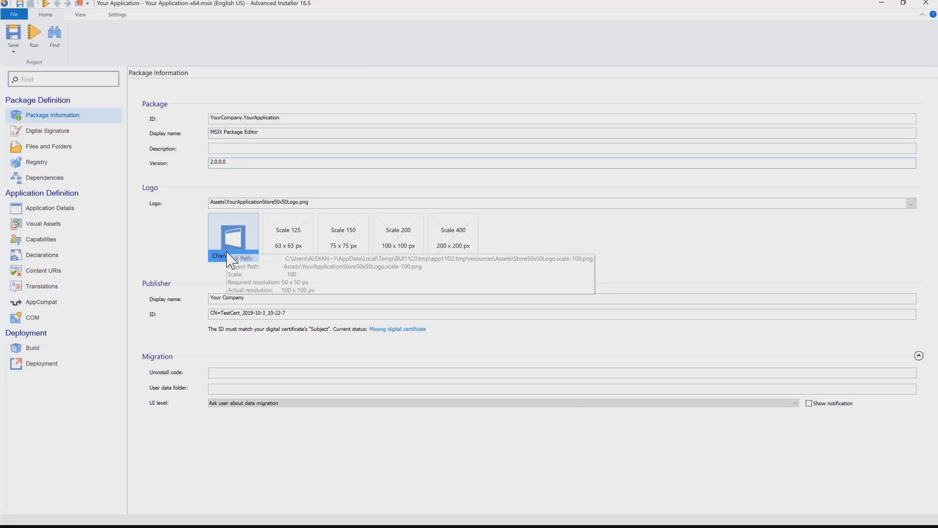
Replace the logo with the orange-and-blue image, accepting the 50x50 size warning
{"action": "left_click", "coordinate": [219, 256]}
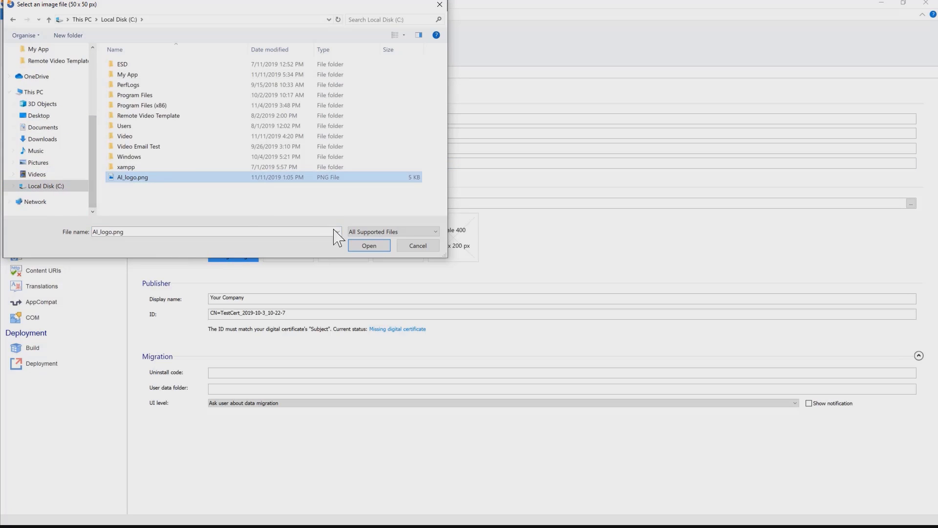
{"action": "left_click", "coordinate": [369, 245]}
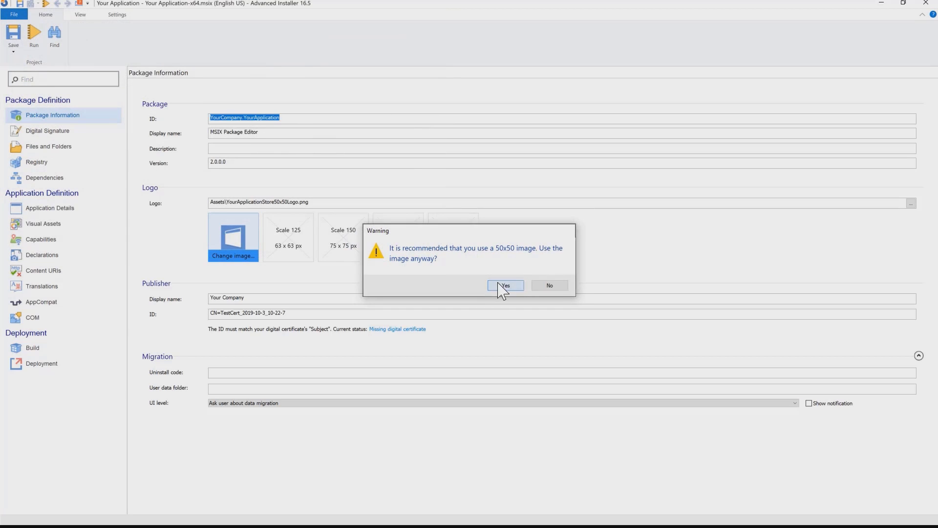
{"action": "left_click", "coordinate": [506, 285]}
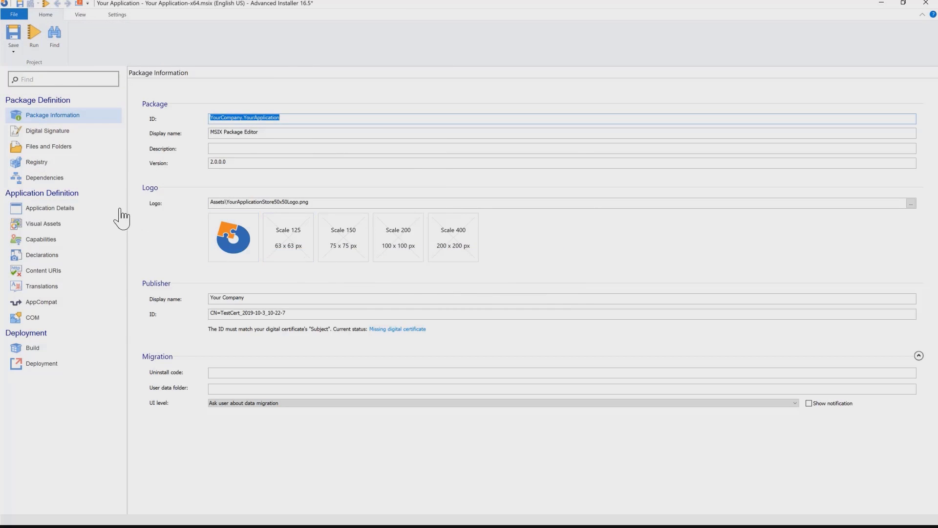
Enable signing with TestCert, sync the Publisher ID to it, and save the package
{"action": "left_click", "coordinate": [47, 130]}
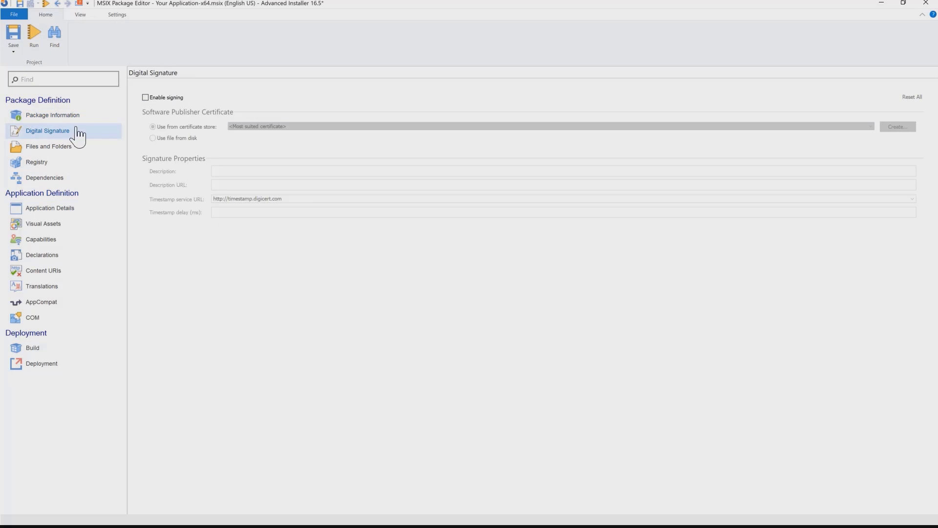
{"action": "left_click", "coordinate": [145, 97]}
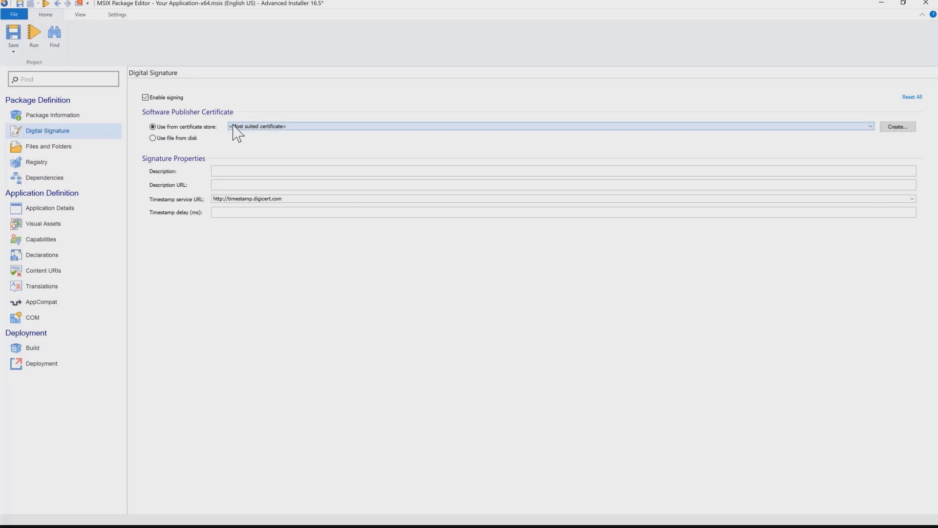
{"action": "left_click", "coordinate": [545, 126]}
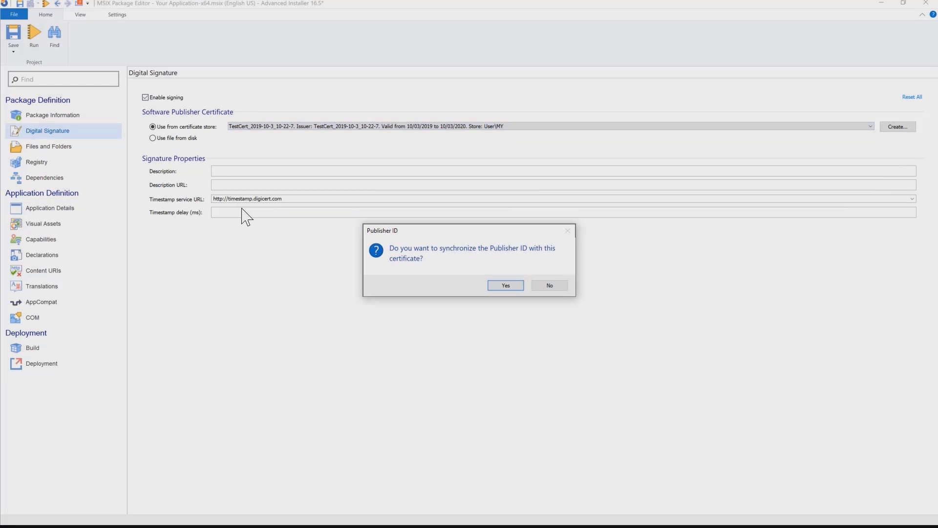
{"action": "left_click", "coordinate": [505, 285]}
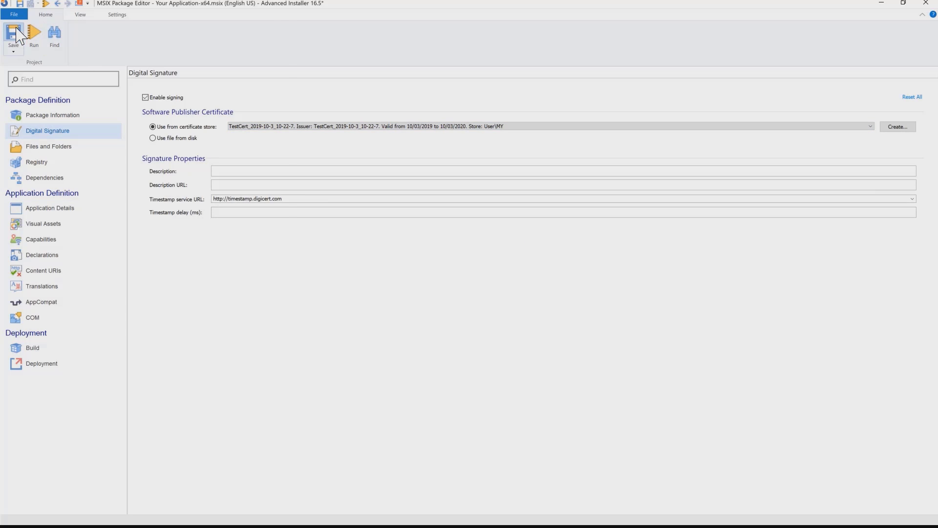
{"action": "left_click", "coordinate": [12, 35]}
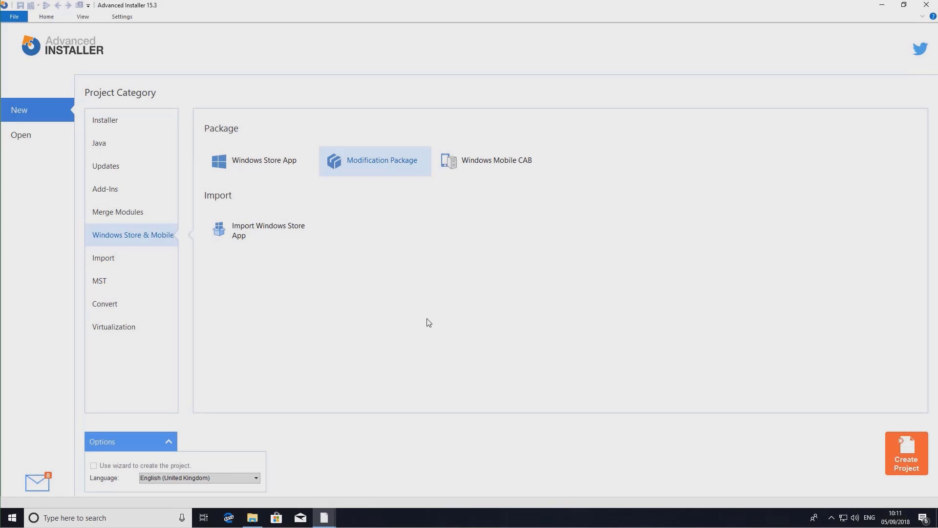
{"action": "mouse_move", "coordinate": [377, 163]}
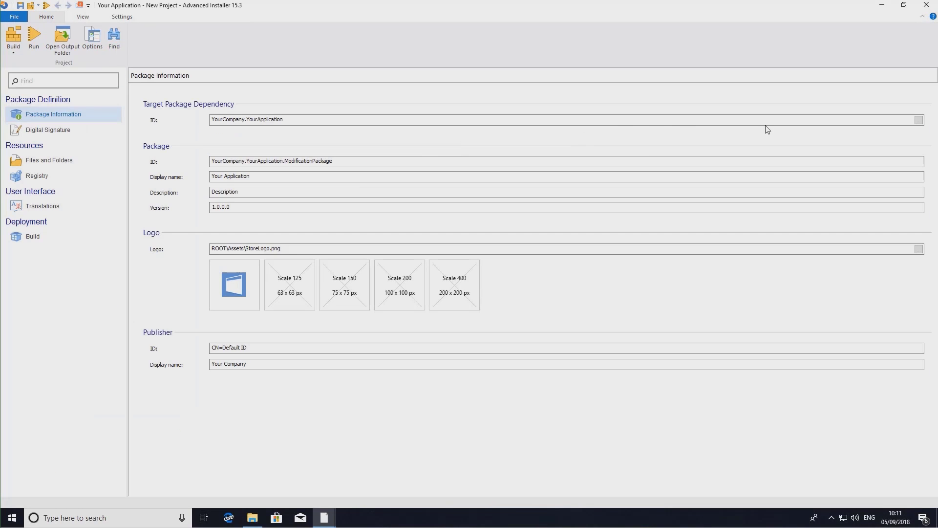
Choose the target package, set display name to 'Modification', and enable signing
{"action": "left_click", "coordinate": [918, 119]}
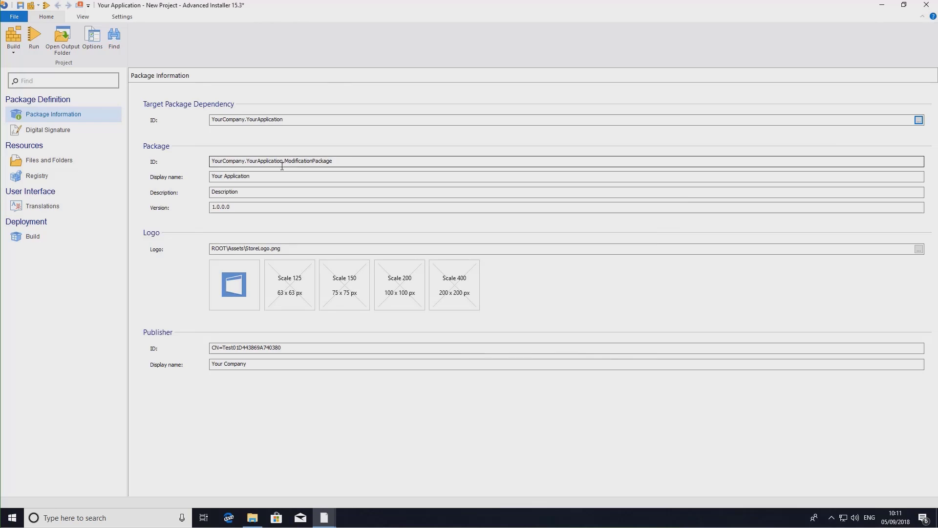
{"action": "double_click", "coordinate": [230, 176]}
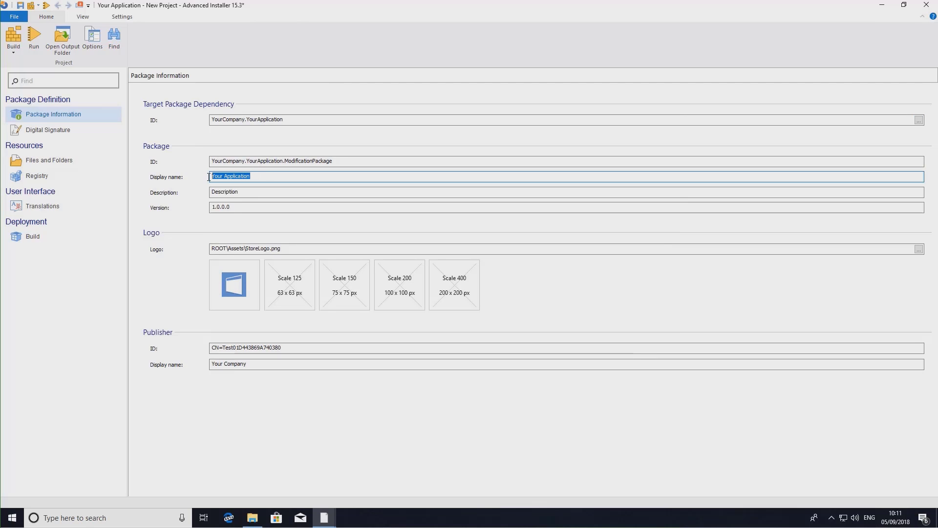
{"action": "type", "text": "Modificati"}
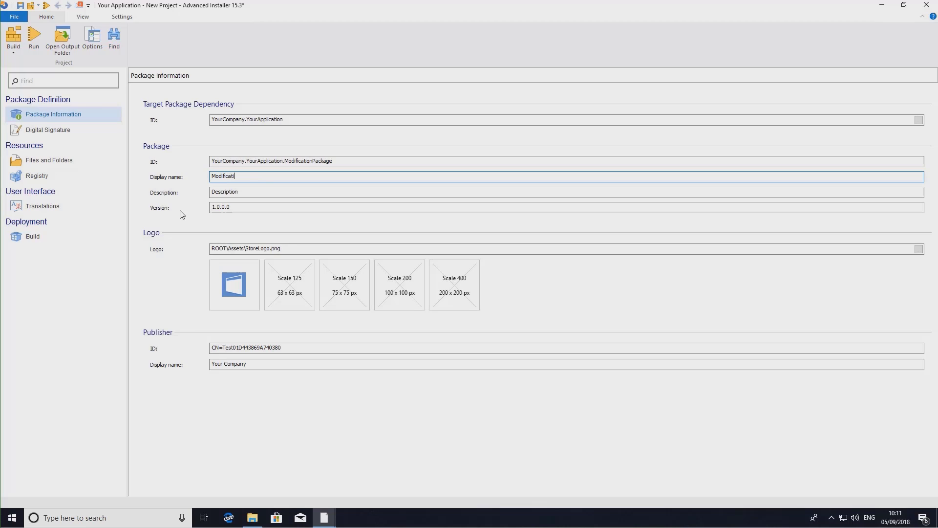
{"action": "type", "text": "on"}
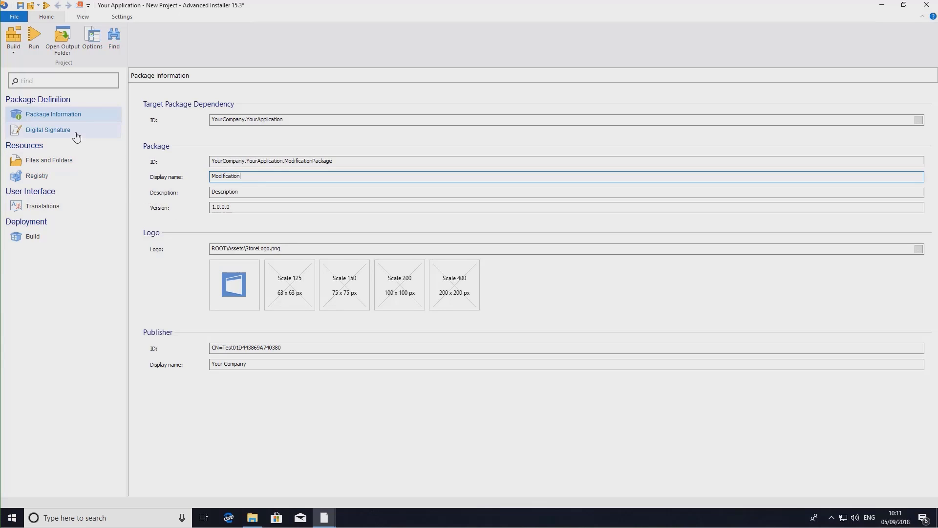
{"action": "left_click", "coordinate": [48, 129]}
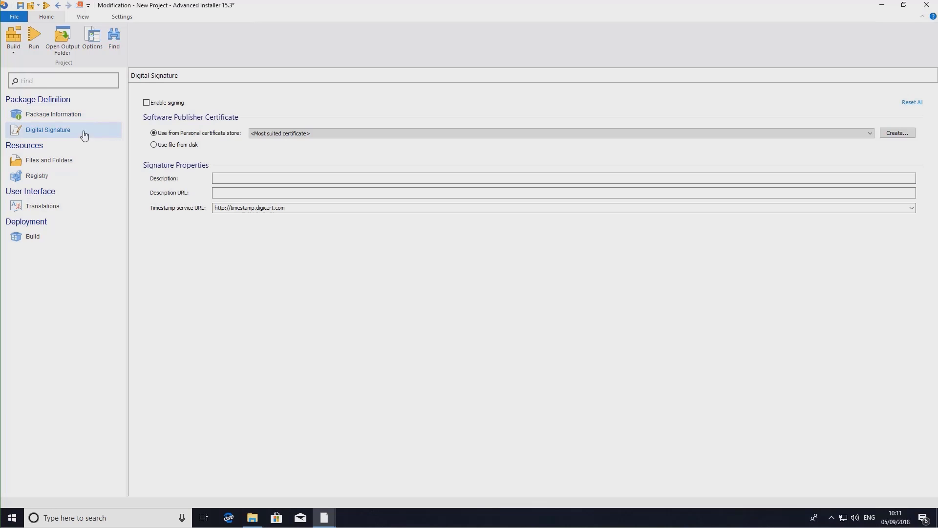
{"action": "left_click", "coordinate": [147, 103]}
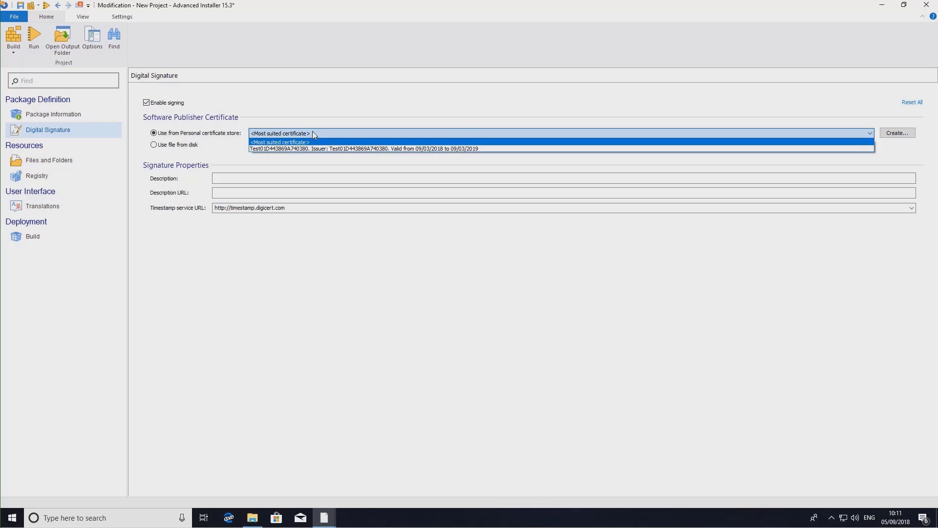
Pick the Test01D certificate and add Mapping.txt to the Application Folder
{"action": "left_click", "coordinate": [362, 149]}
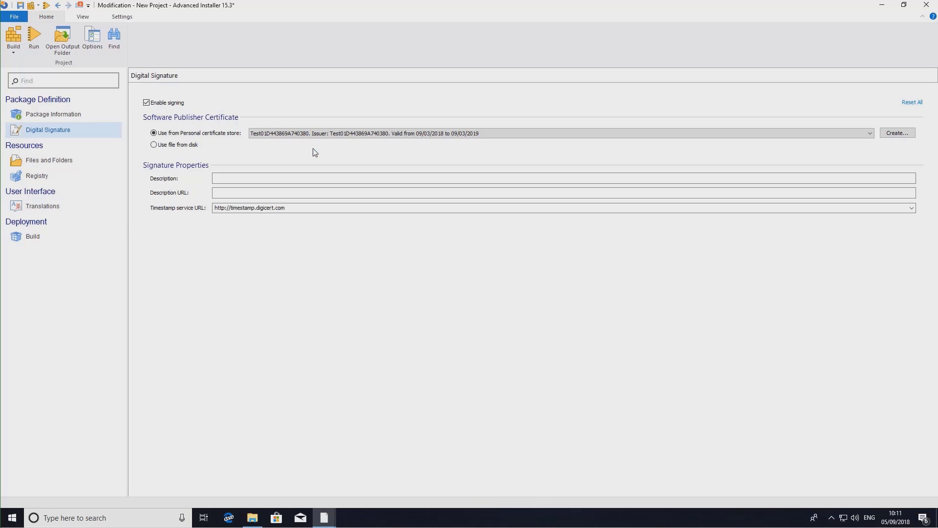
{"action": "mouse_move", "coordinate": [70, 162]}
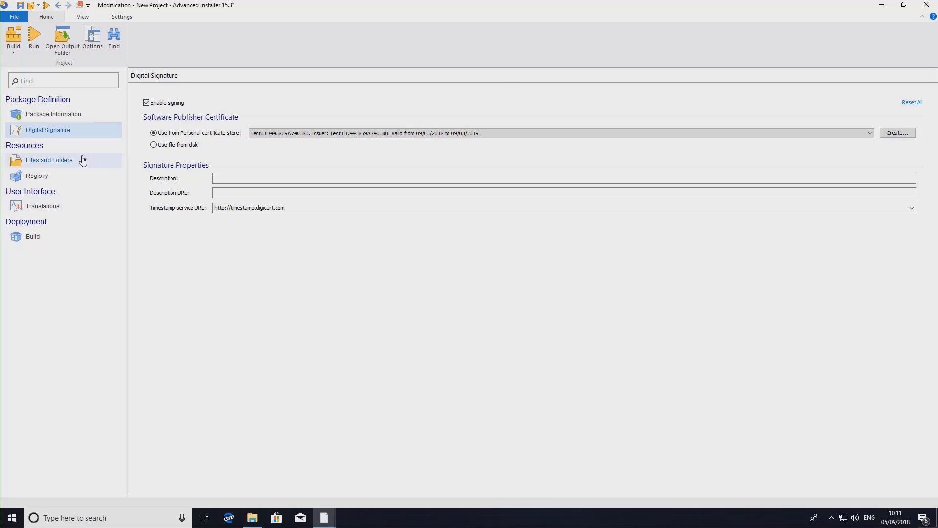
{"action": "left_click", "coordinate": [49, 159]}
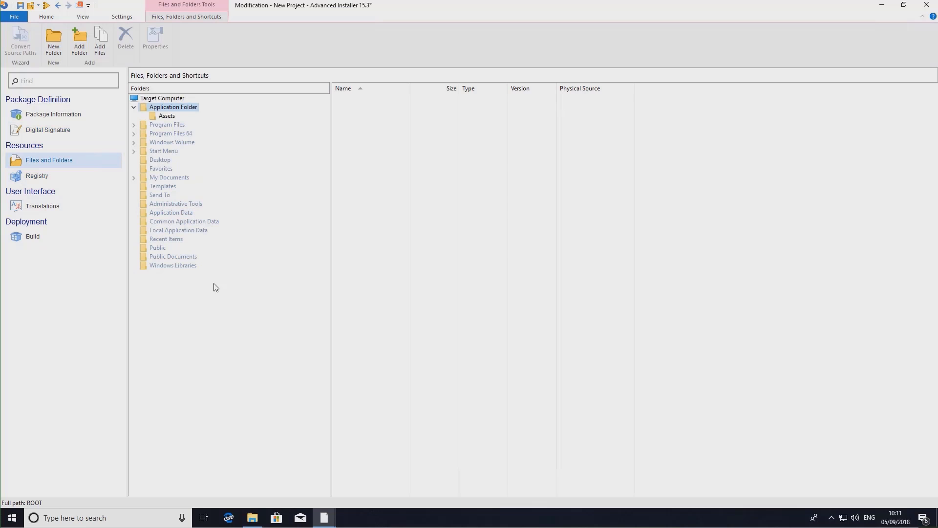
{"action": "left_click", "coordinate": [252, 518]}
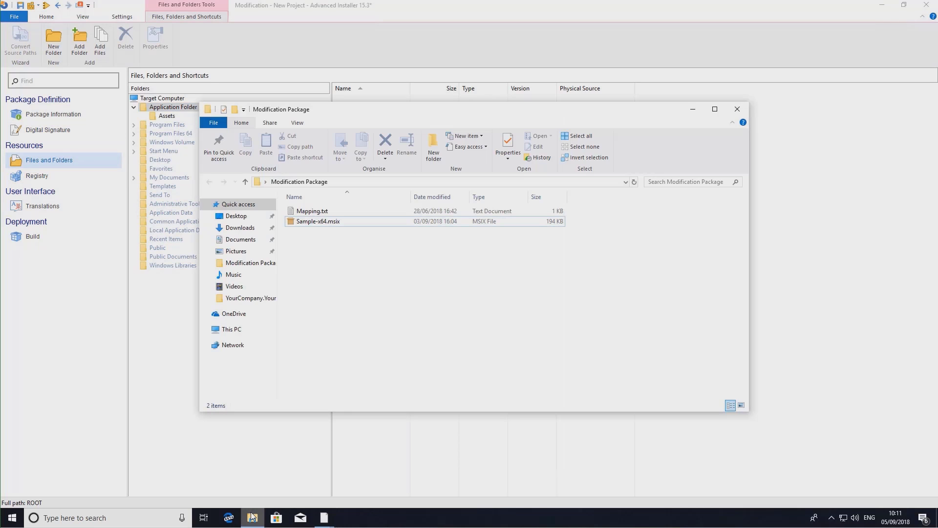
{"action": "left_click", "coordinate": [311, 211]}
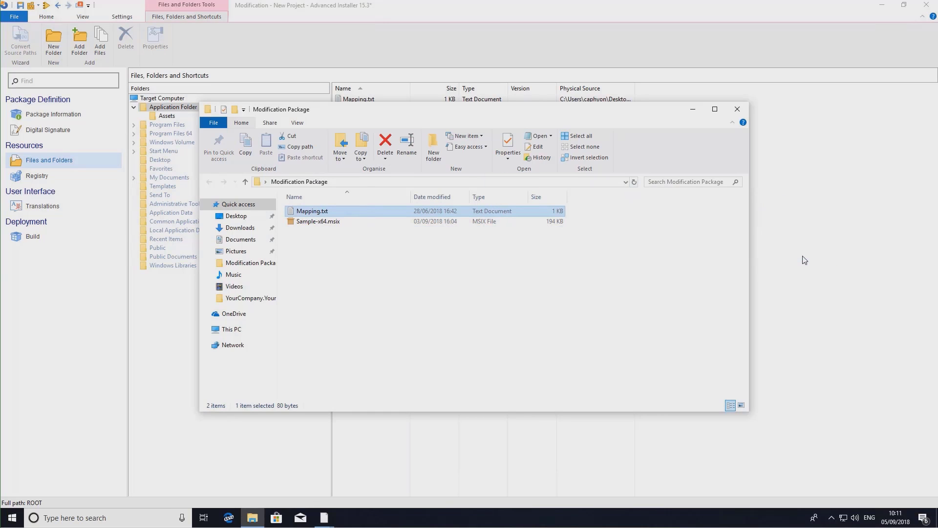
{"action": "left_click", "coordinate": [736, 109]}
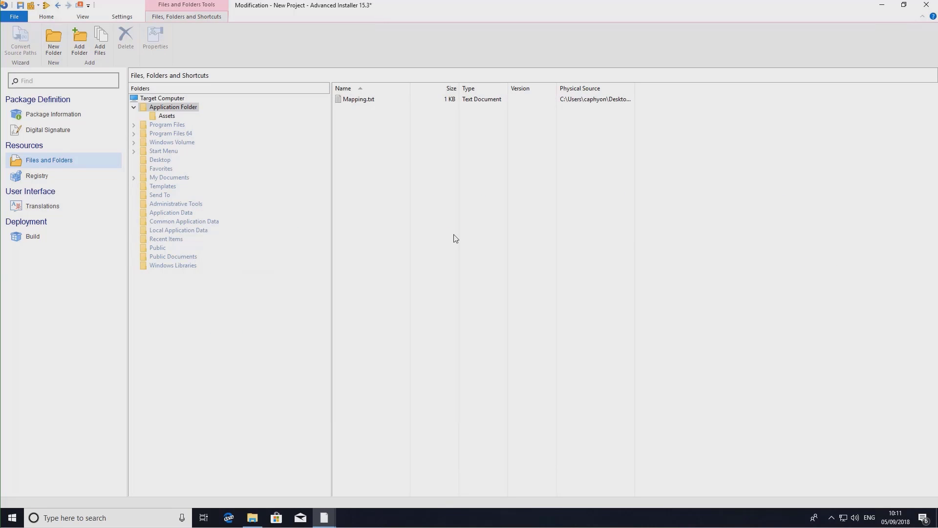
Set the output file name to 'Modification', build, and save the project as Modification.aip
{"action": "left_click", "coordinate": [32, 236]}
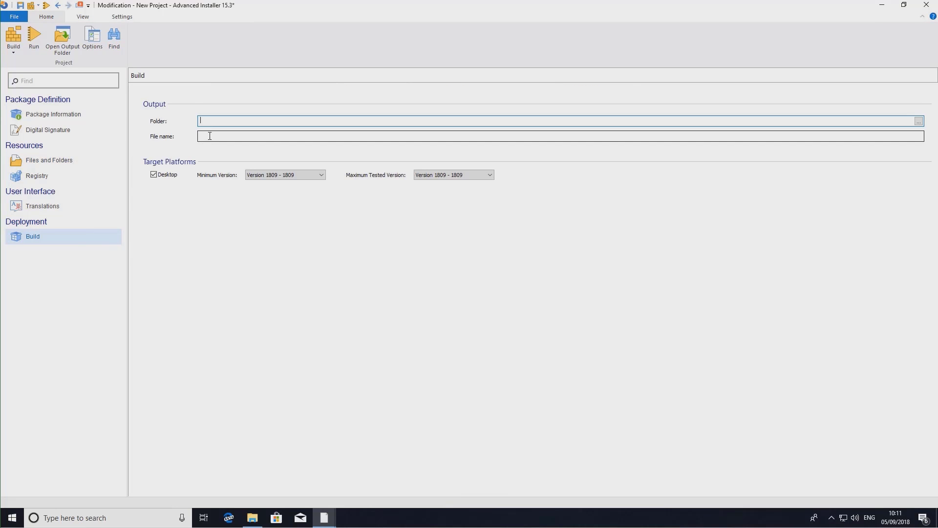
{"action": "type", "text": "M"}
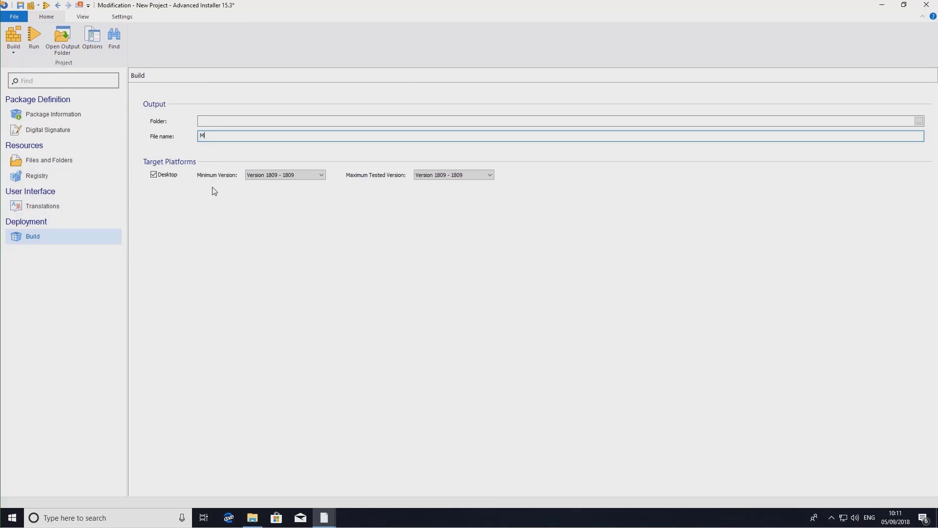
{"action": "type", "text": "odifica"}
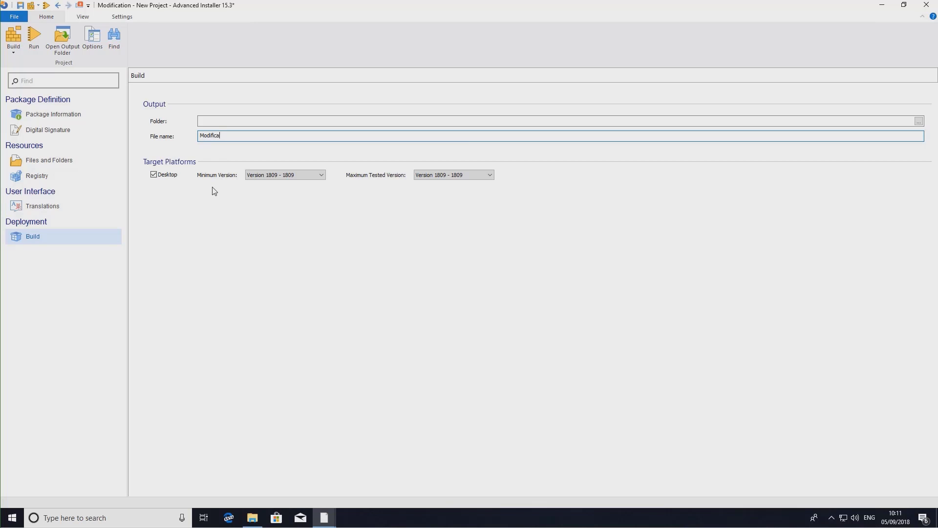
{"action": "type", "text": "tion"}
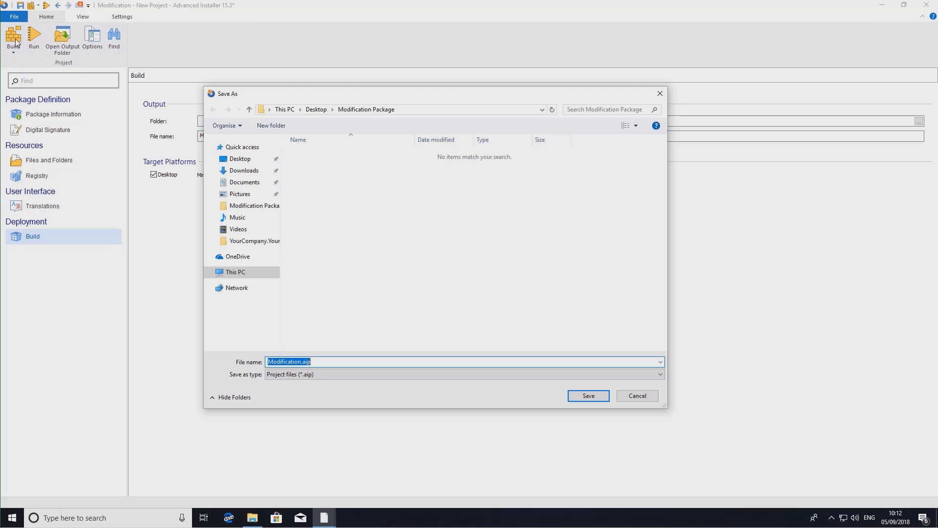
{"action": "mouse_move", "coordinate": [537, 370]}
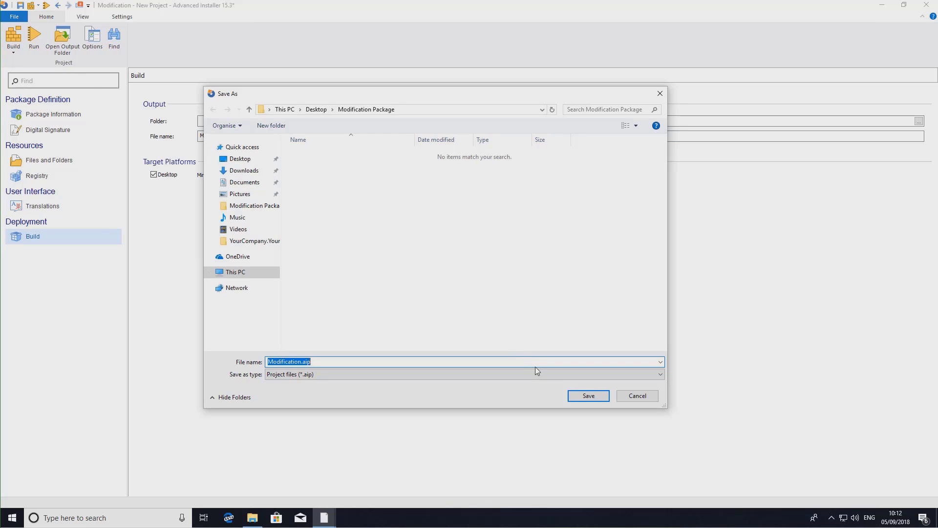
{"action": "left_click", "coordinate": [589, 396]}
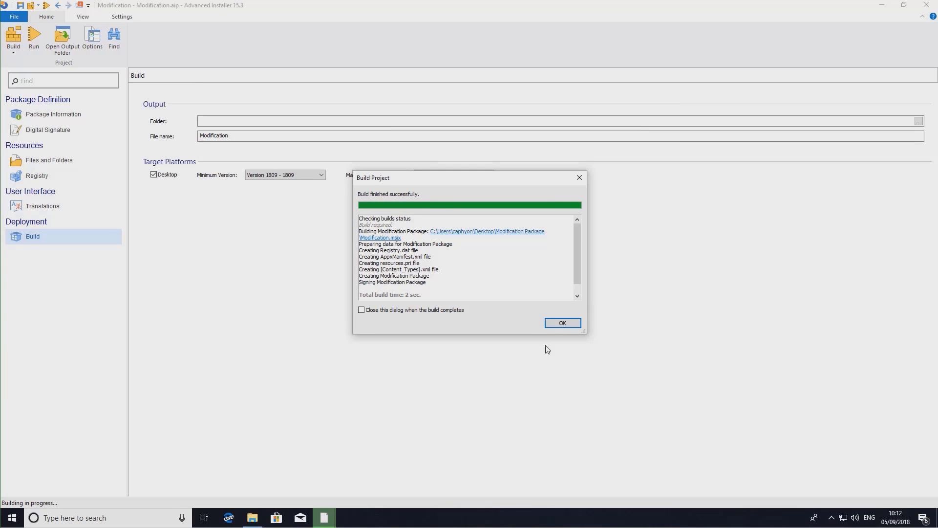
{"action": "mouse_move", "coordinate": [495, 233]}
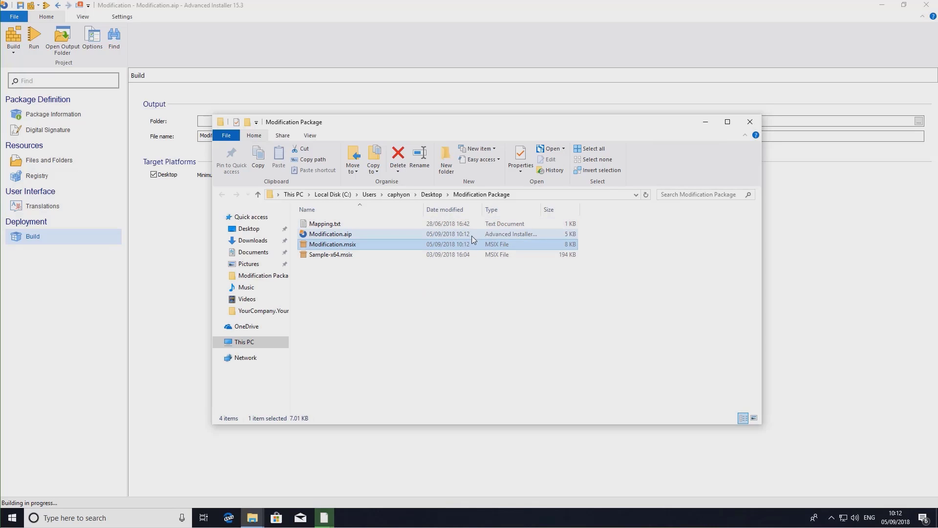
Install Modification.msix from File Explorer and close the installer once ready
{"action": "double_click", "coordinate": [332, 243]}
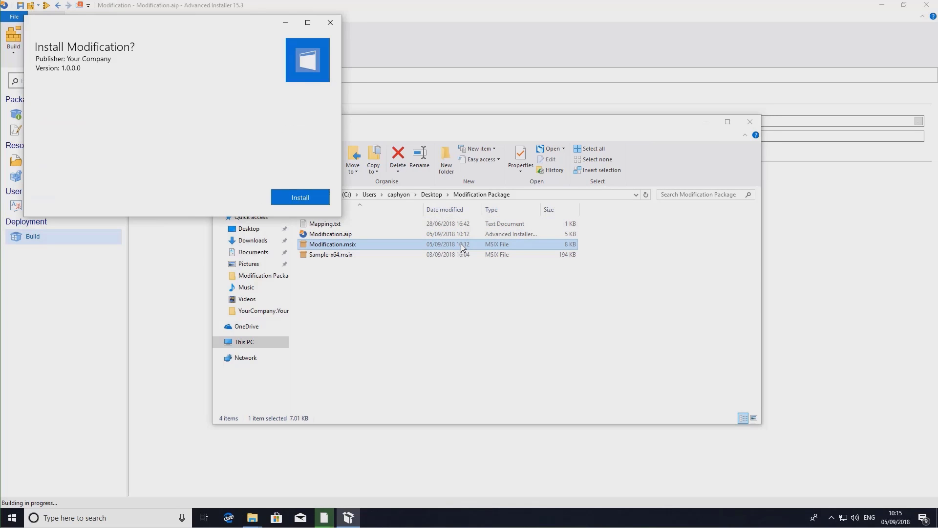
{"action": "left_click", "coordinate": [300, 197]}
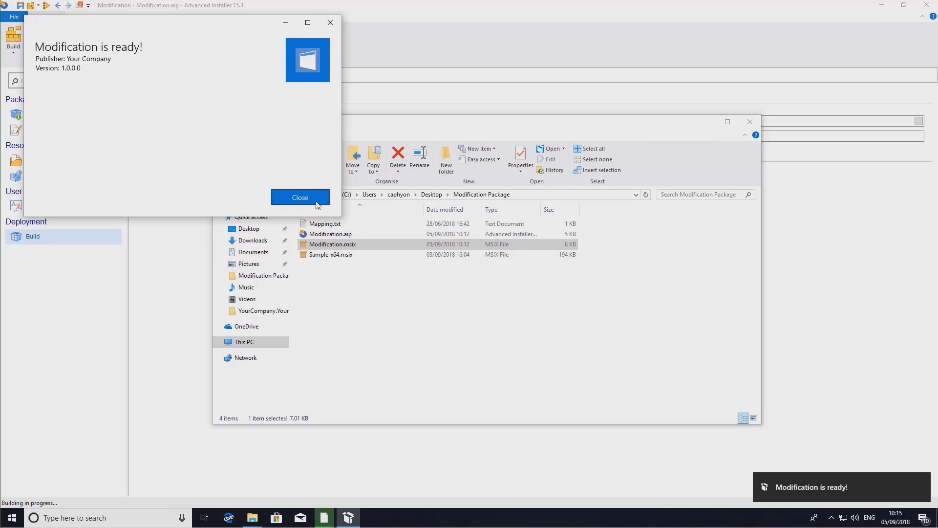
{"action": "left_click", "coordinate": [300, 198]}
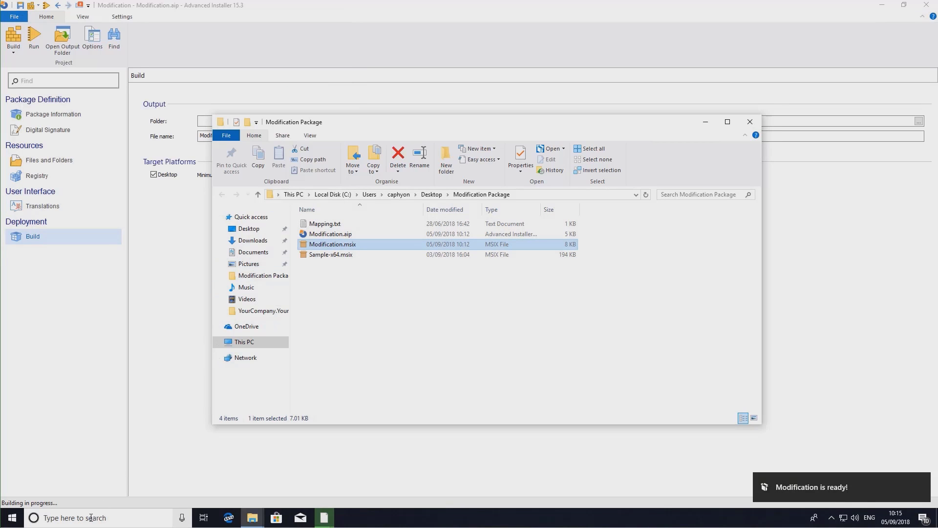
Open Apps & features from Start search, search 'samp', and open sample.exe's advanced options
{"action": "type", "text": "apps"}
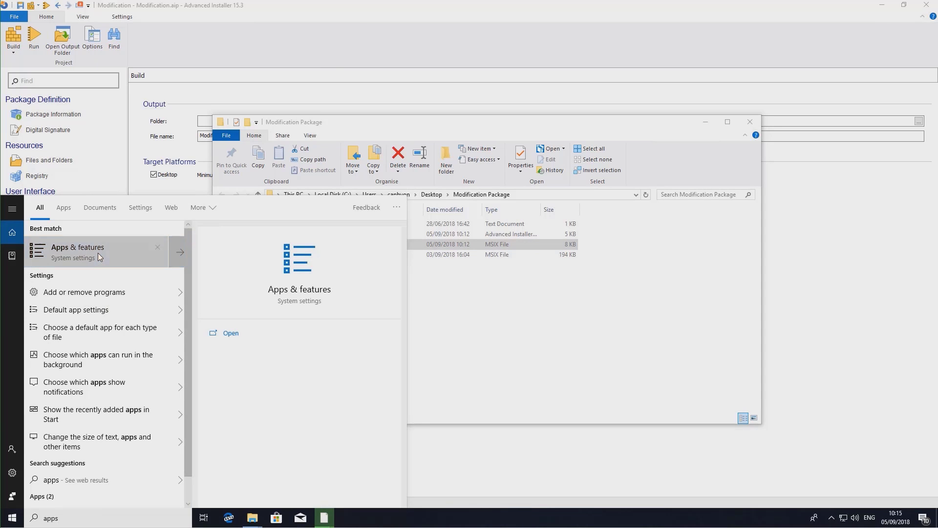
{"action": "left_click", "coordinate": [77, 251]}
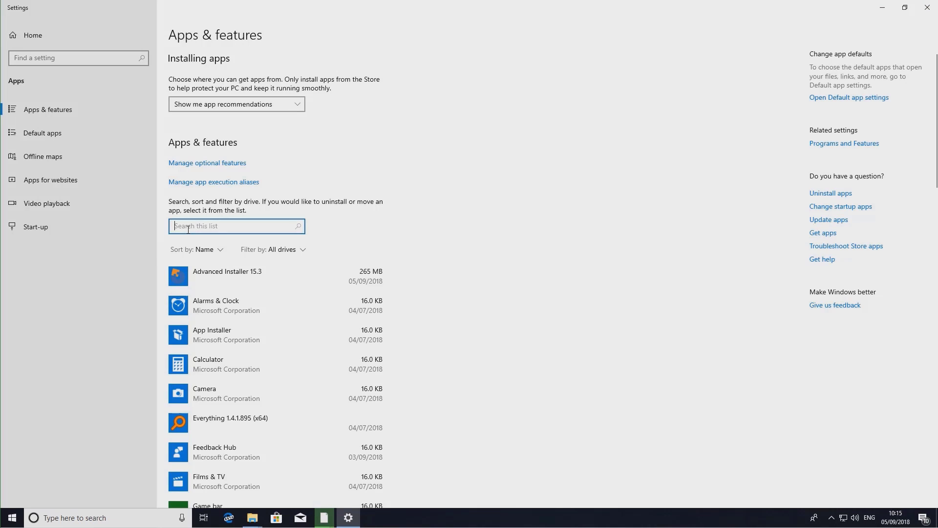
{"action": "type", "text": "sample"}
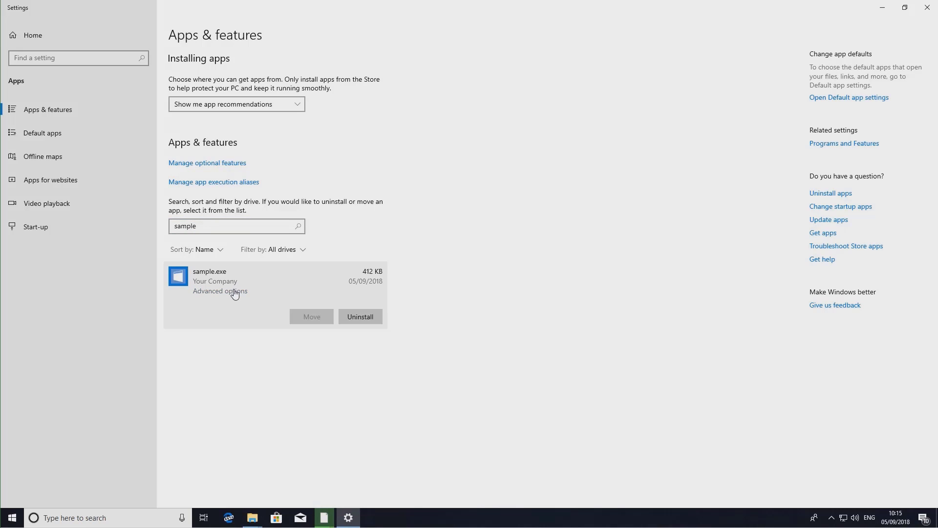
{"action": "left_click", "coordinate": [220, 291]}
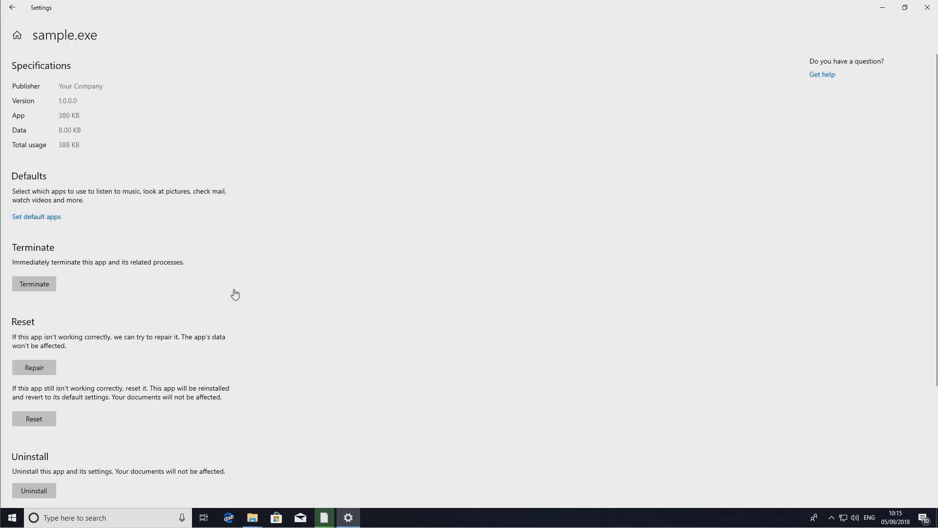
{"action": "scroll", "scroll_direction": "down", "scroll_amount": 3}
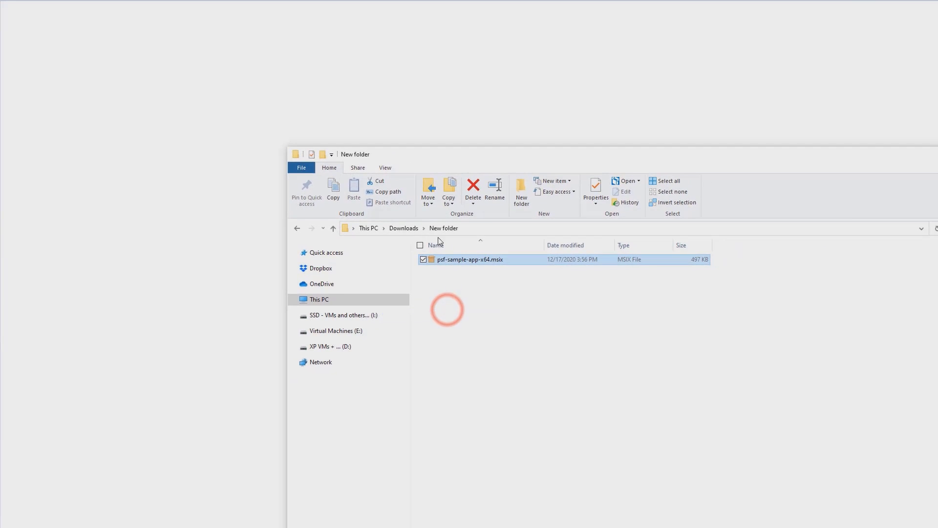
Open psf-sample-app-x64.msix, enable signing with TestCert under Digital Signature, and rebuild
{"action": "double_click", "coordinate": [469, 259]}
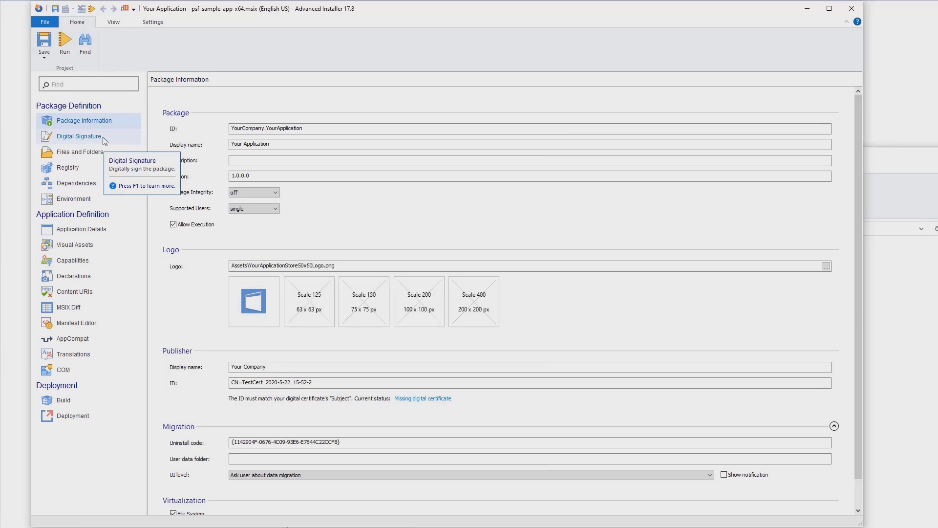
{"action": "left_click", "coordinate": [78, 136]}
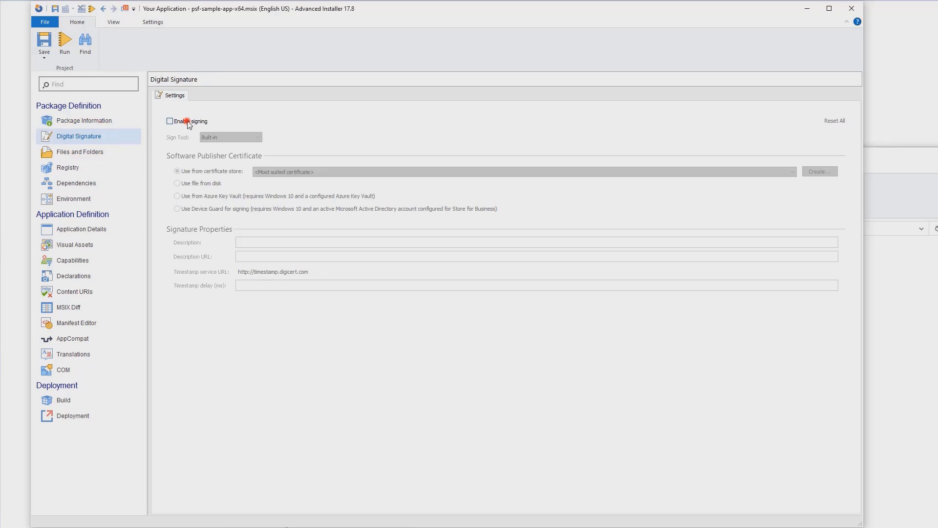
{"action": "left_click", "coordinate": [169, 121]}
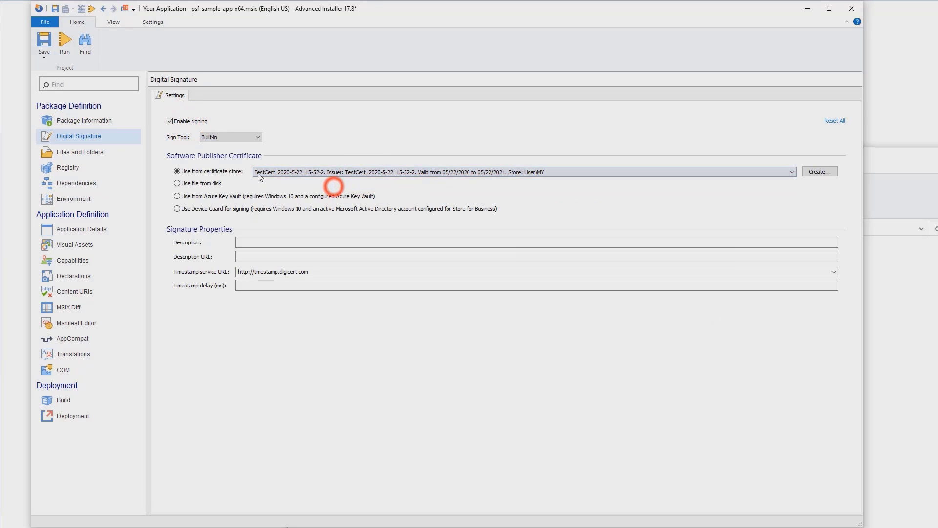
{"action": "left_click", "coordinate": [16, 52]}
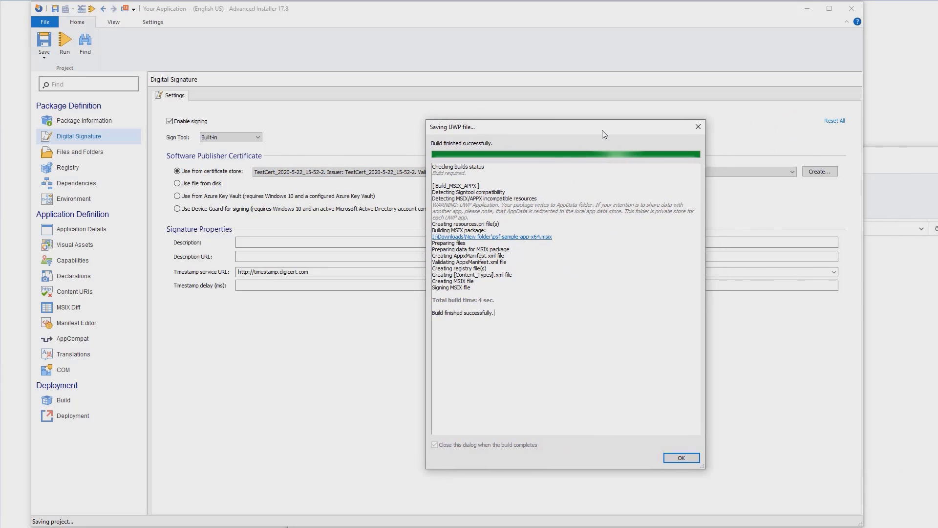
{"action": "left_click", "coordinate": [681, 457]}
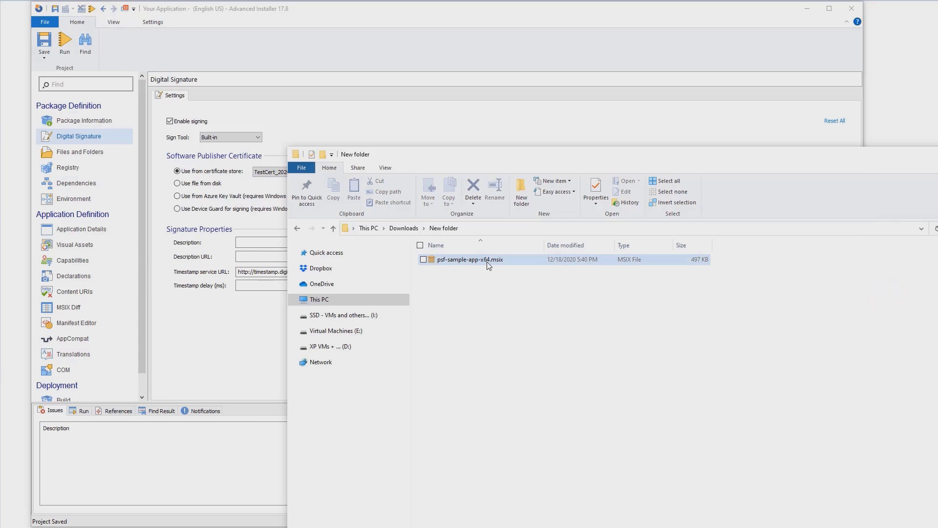
{"action": "mouse_move", "coordinate": [485, 264]}
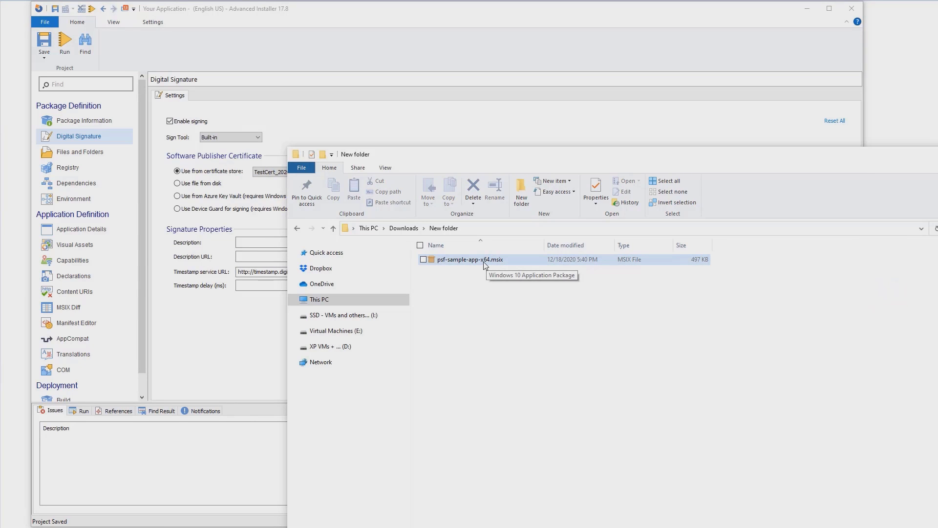
Launch the rebuilt app and attempt writing C:\Program Files\MyFolder\write.txt, which fails
{"action": "left_click", "coordinate": [483, 260]}
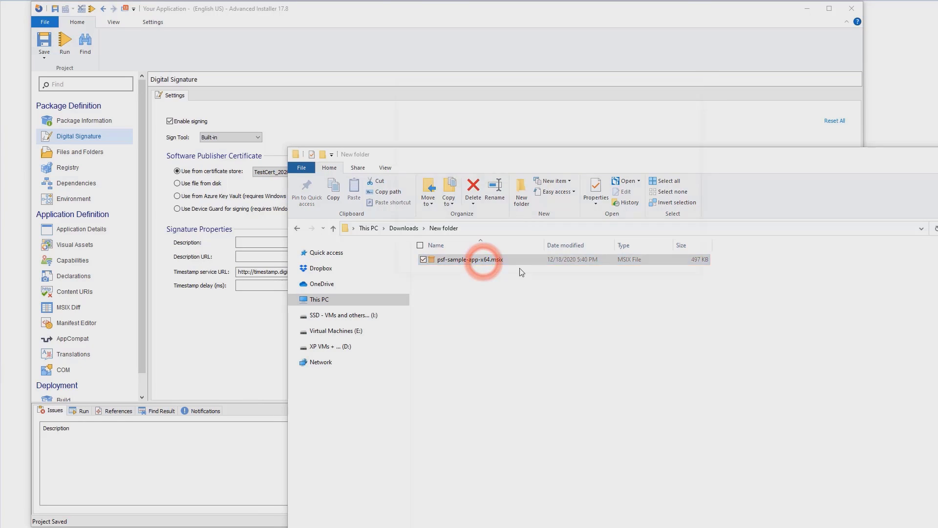
{"action": "double_click", "coordinate": [469, 259]}
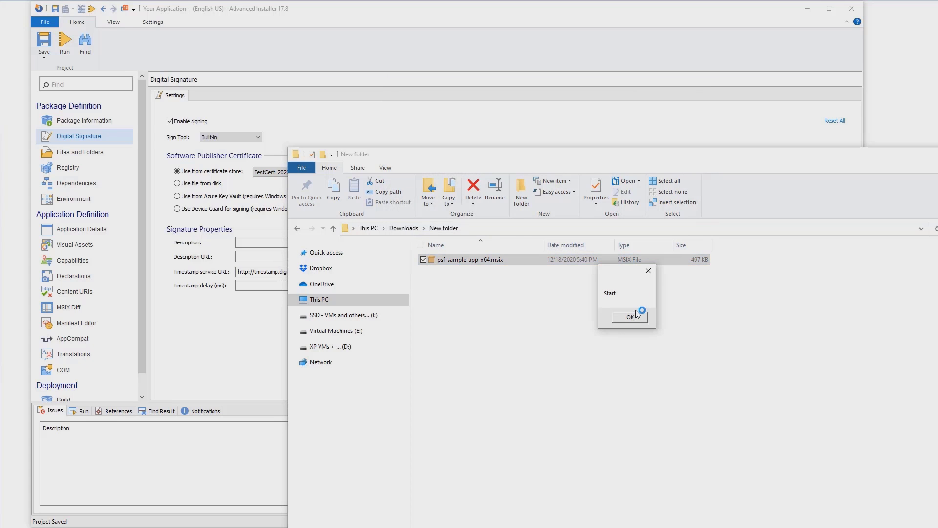
{"action": "left_click", "coordinate": [629, 316]}
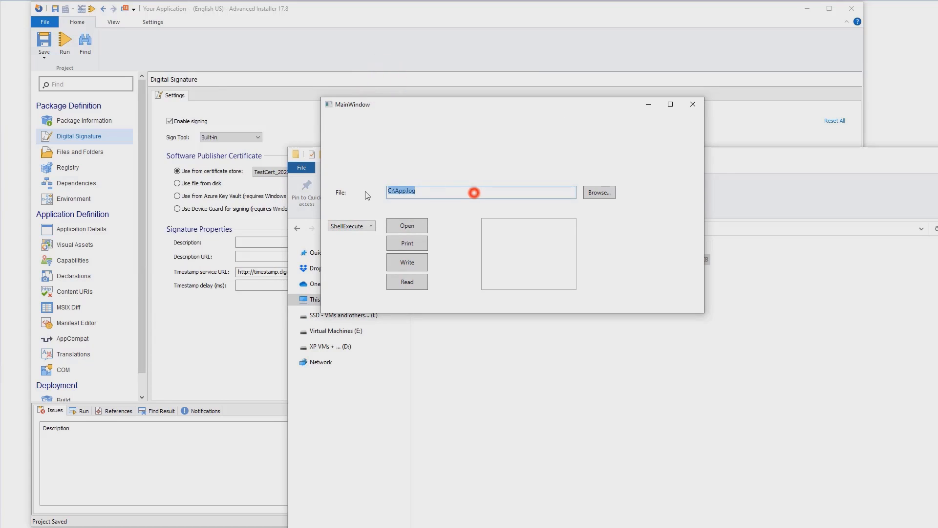
{"action": "type", "text": "C:\\Program Files\\MyFolder\\write.txt"}
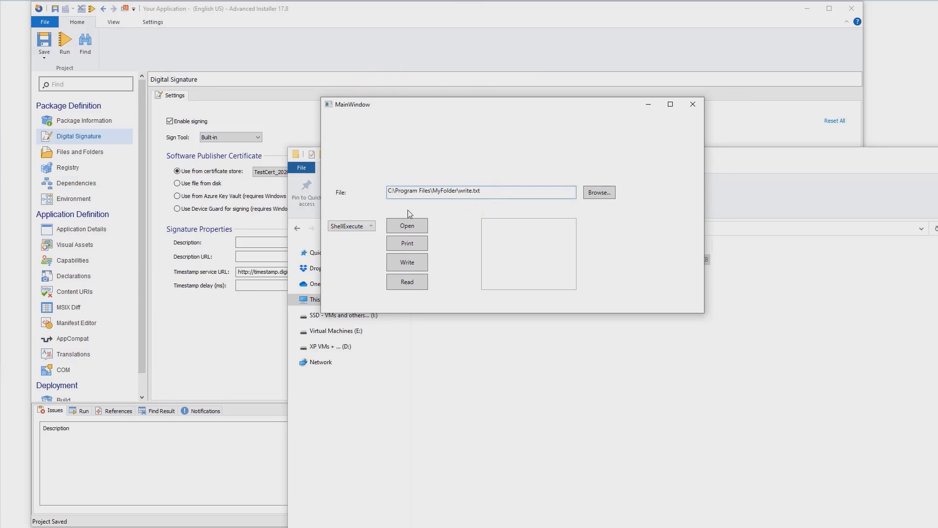
{"action": "left_click", "coordinate": [407, 262]}
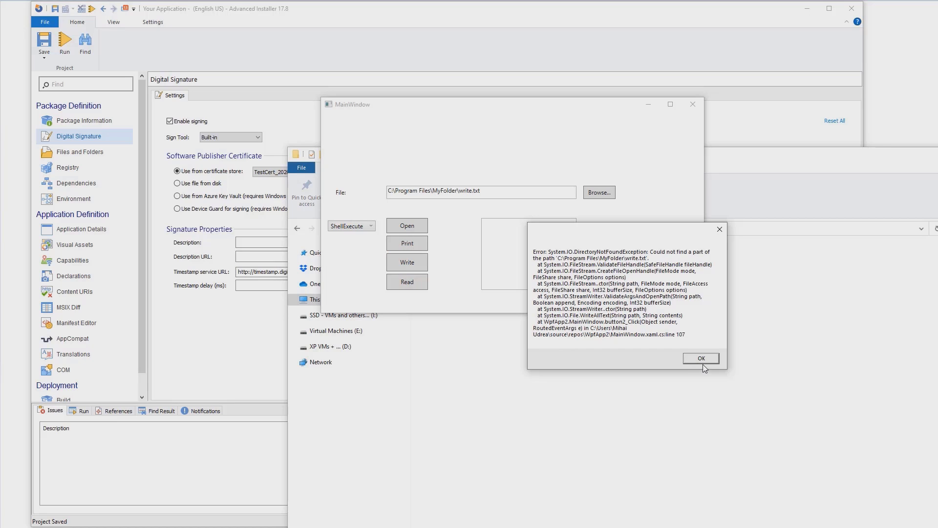
{"action": "left_click", "coordinate": [701, 358]}
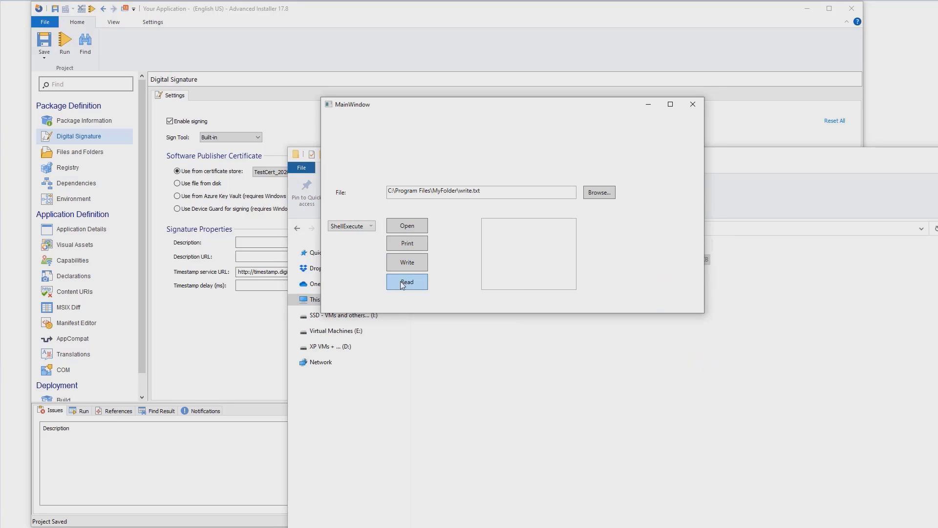
Read a file, open AppData\Roaming\New Folder\test.txt, then close the sample app
{"action": "left_click", "coordinate": [407, 281]}
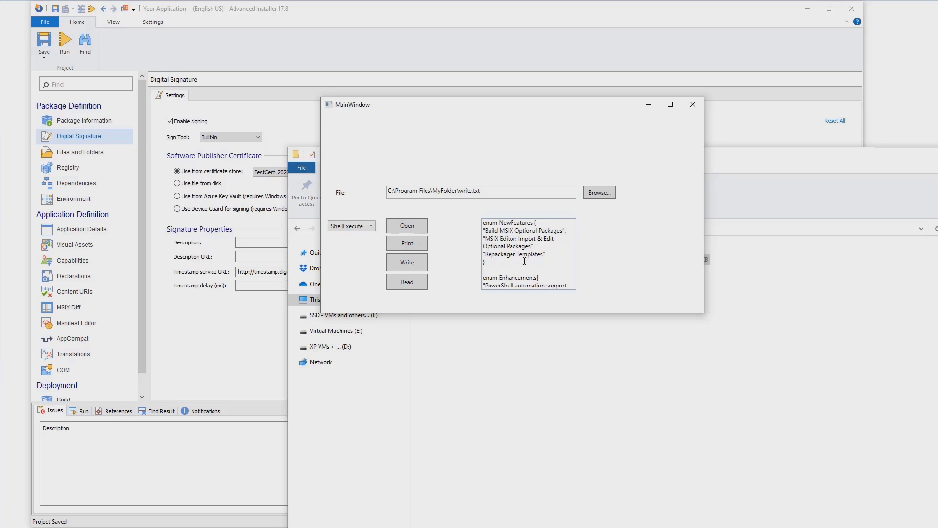
{"action": "mouse_move", "coordinate": [468, 260]}
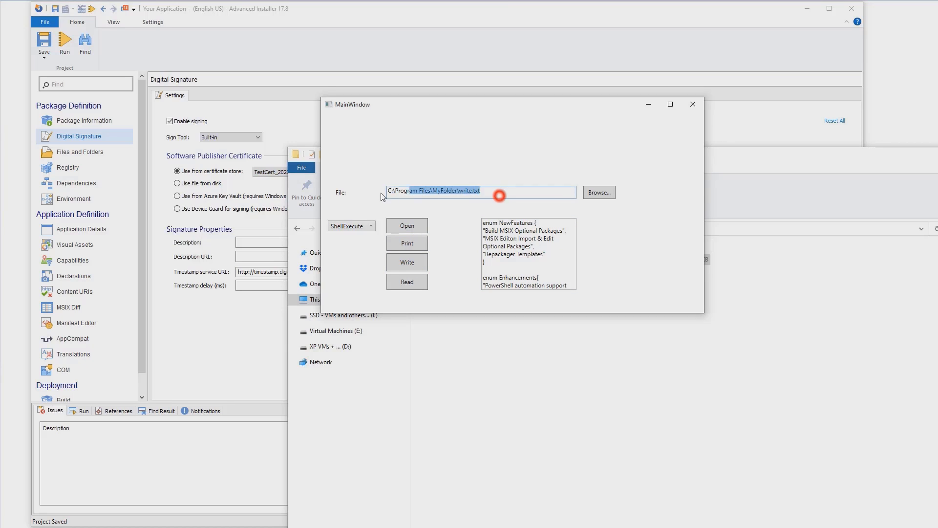
{"action": "type", "text": "\"C:\\Users\\Bogdan Mitrache\\AppData\\Roaming\\New Folder\\test.txt\""}
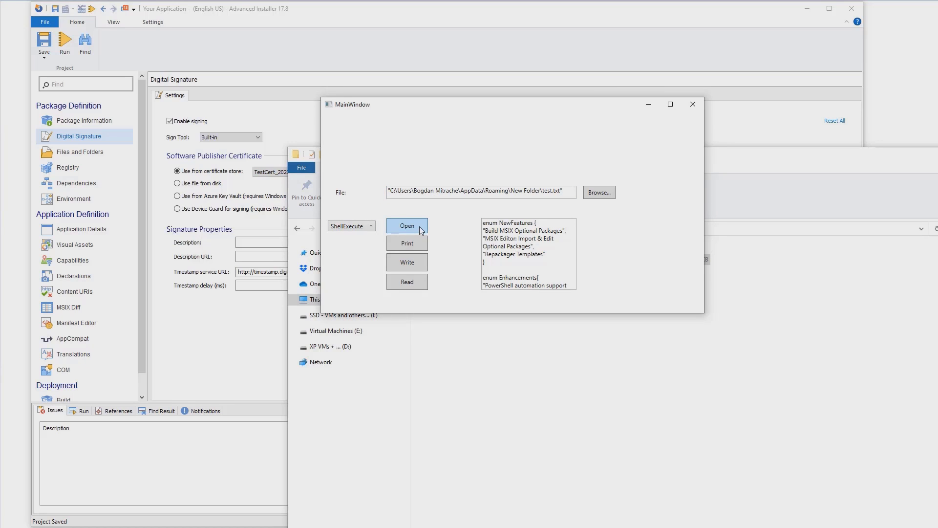
{"action": "left_click", "coordinate": [407, 225]}
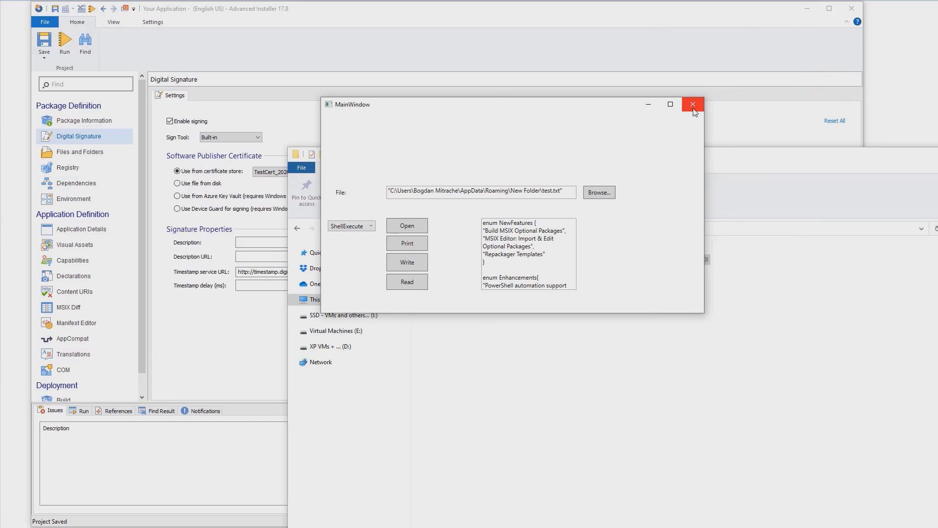
{"action": "left_click", "coordinate": [692, 104]}
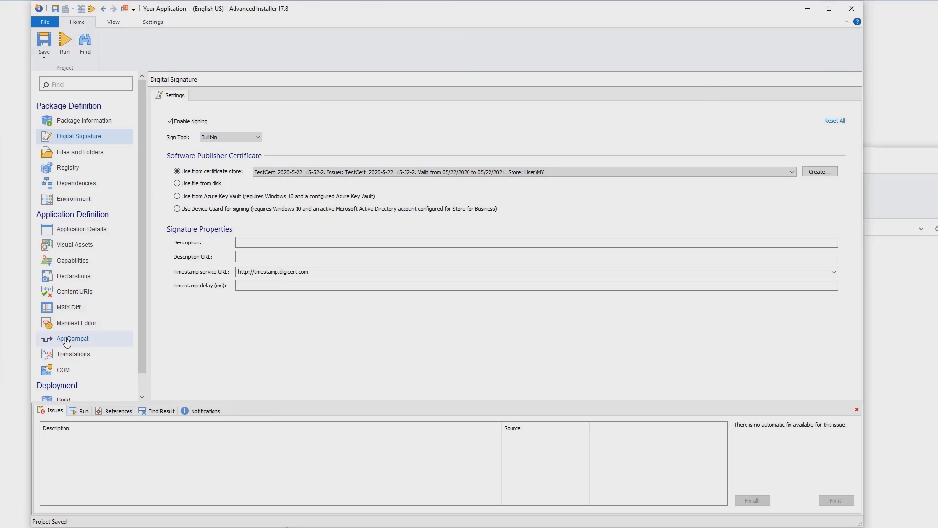
Trace the app from the AppCompat page, confirming the successful rebuild
{"action": "left_click", "coordinate": [72, 339]}
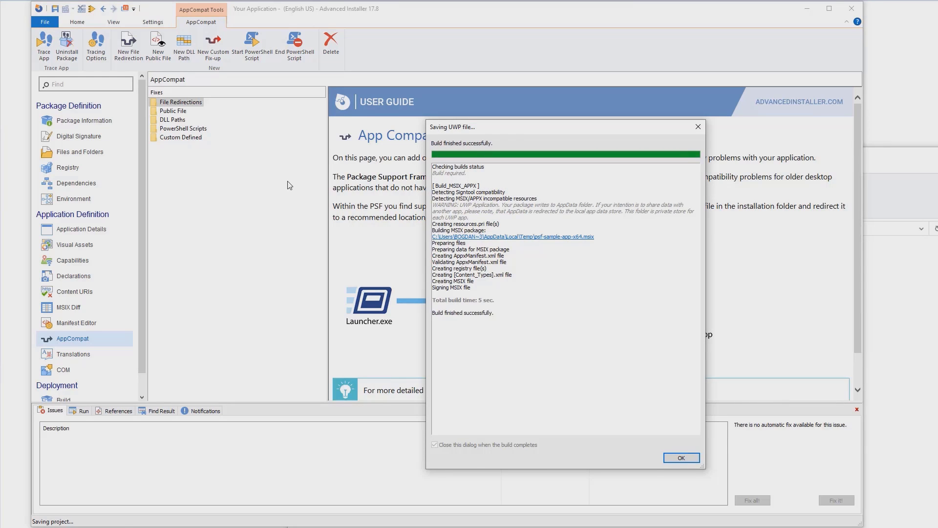
{"action": "left_click", "coordinate": [681, 458]}
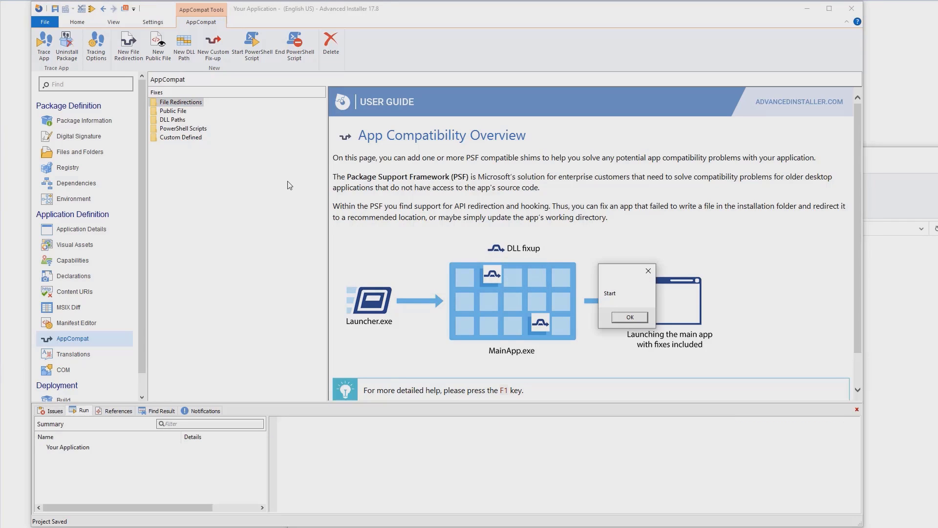
Write to C:\Program Files\MyFolder\write.txt in the traced app and inspect its File Redirection fix-up
{"action": "left_click", "coordinate": [629, 317]}
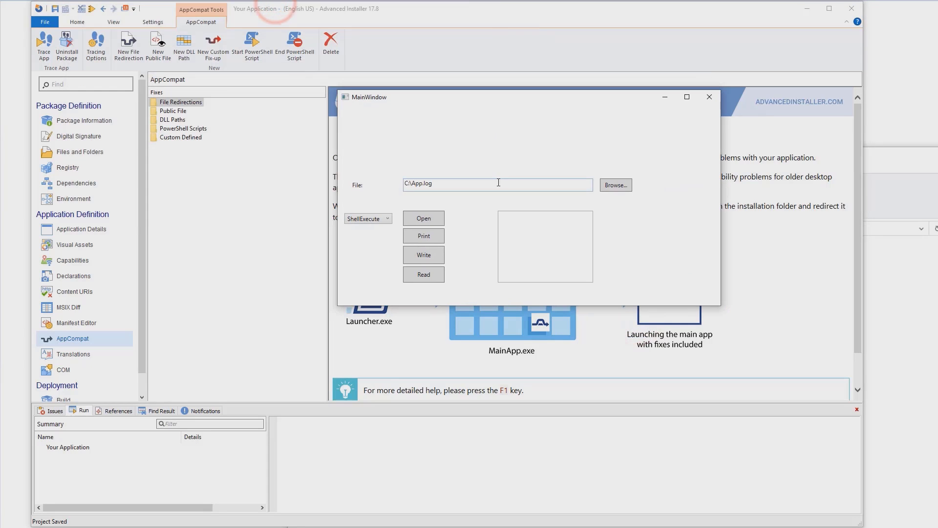
{"action": "type", "text": "C:\\Program Files\\MyFolder\\write.txt"}
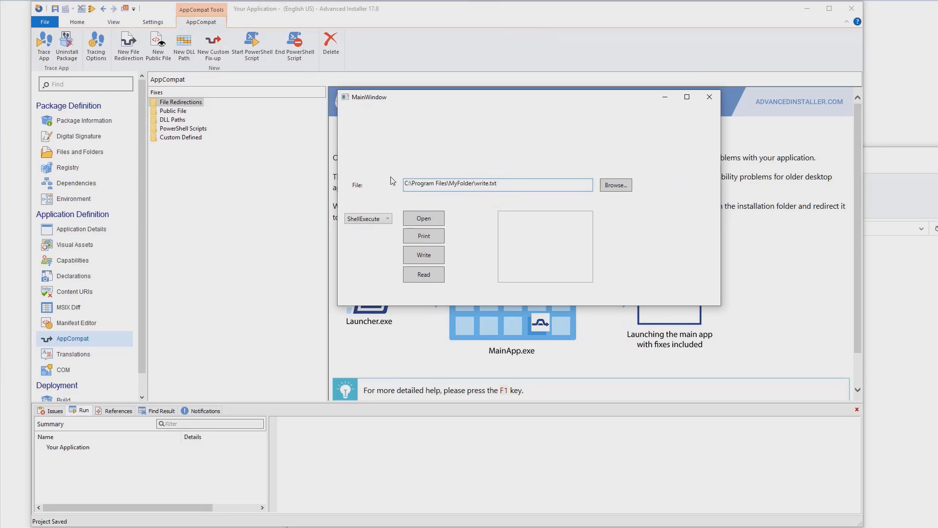
{"action": "left_click", "coordinate": [423, 255]}
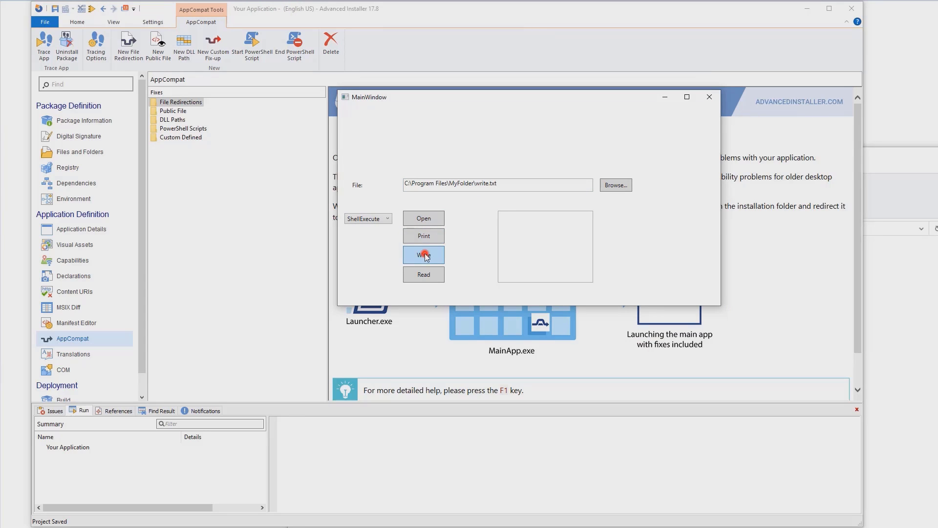
{"action": "left_click", "coordinate": [423, 255]}
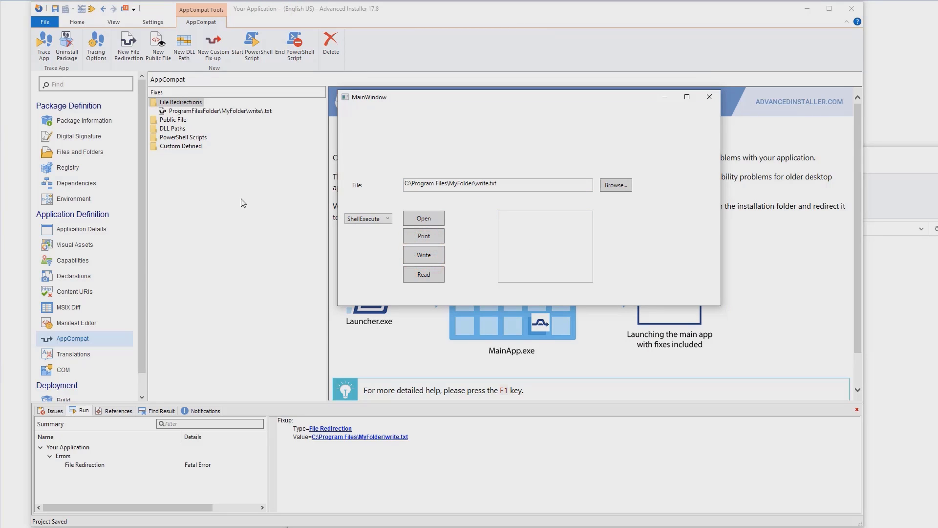
{"action": "left_click", "coordinate": [218, 110]}
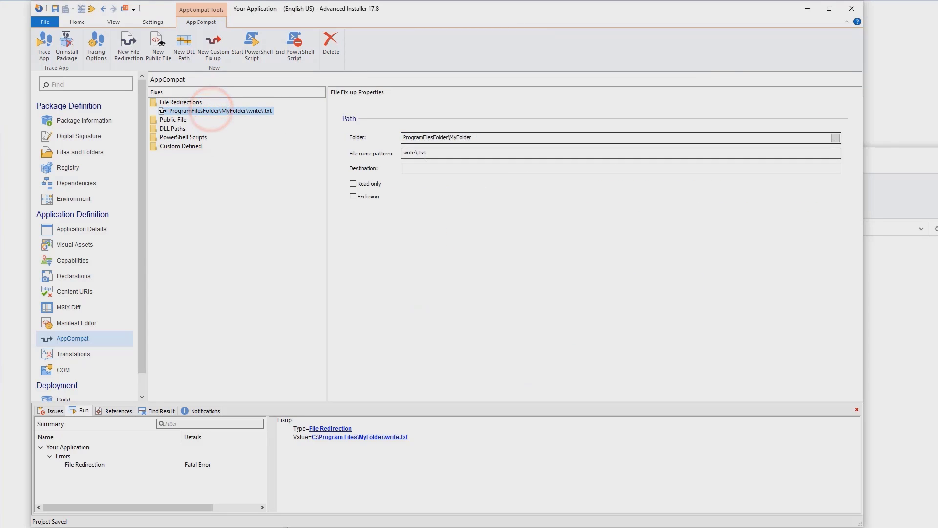
{"action": "mouse_move", "coordinate": [342, 439]}
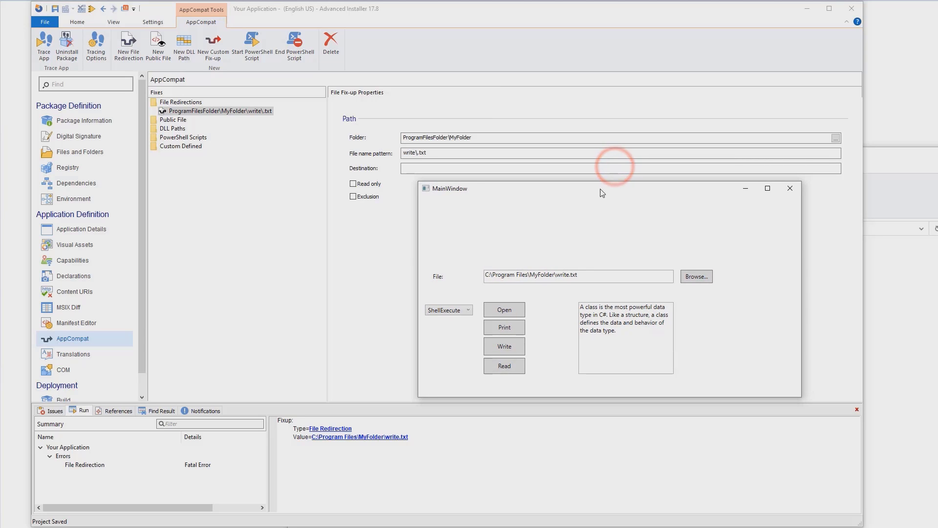
{"action": "triple_click", "coordinate": [579, 276]}
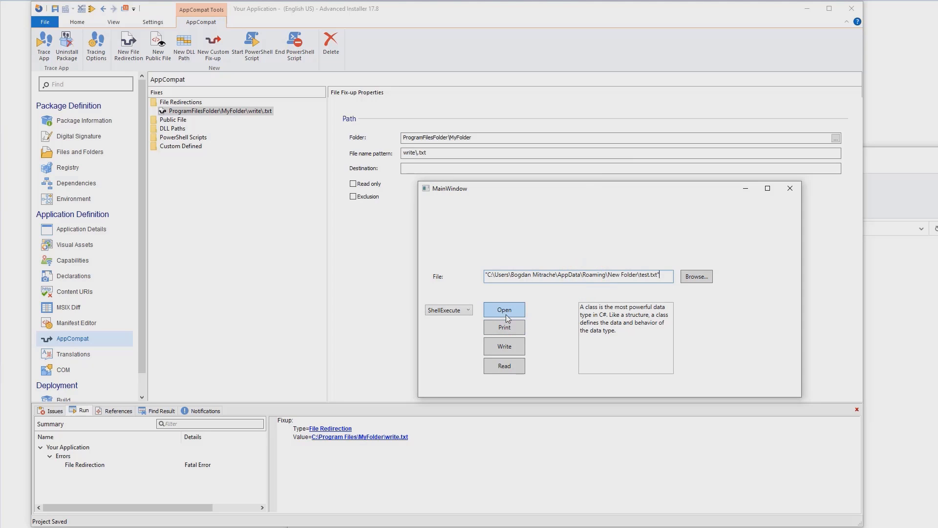
Open test.txt in Notepad++ from MainWindow, close Notepad++, then close MainWindow to end tracing
{"action": "left_click", "coordinate": [505, 309]}
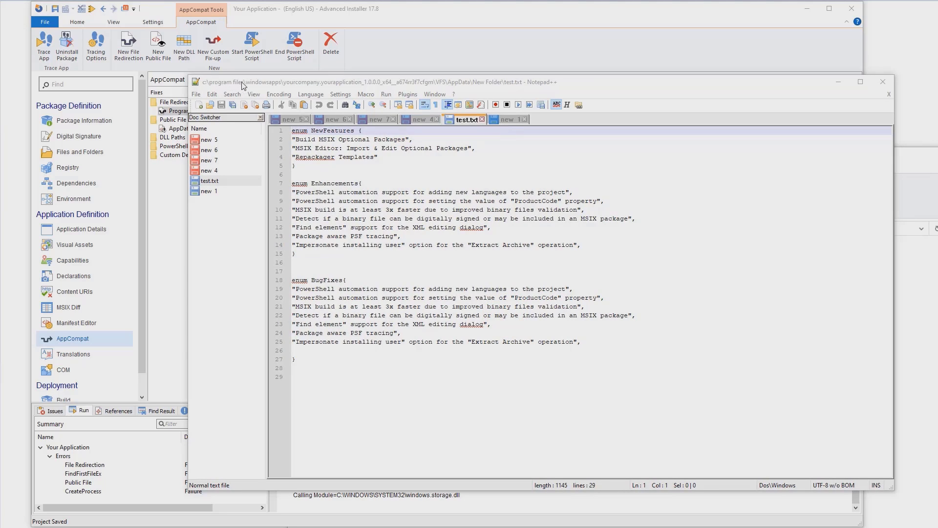
{"action": "mouse_move", "coordinate": [522, 91]}
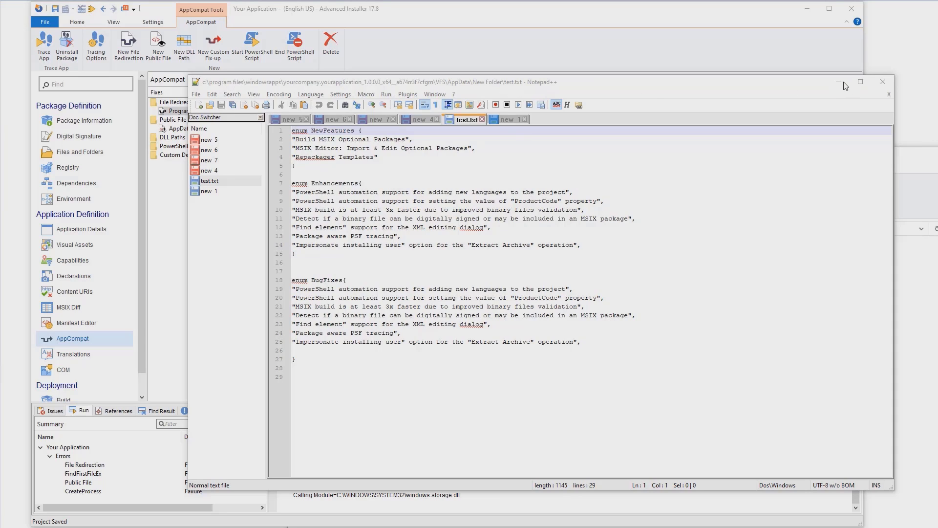
{"action": "mouse_move", "coordinate": [888, 84]}
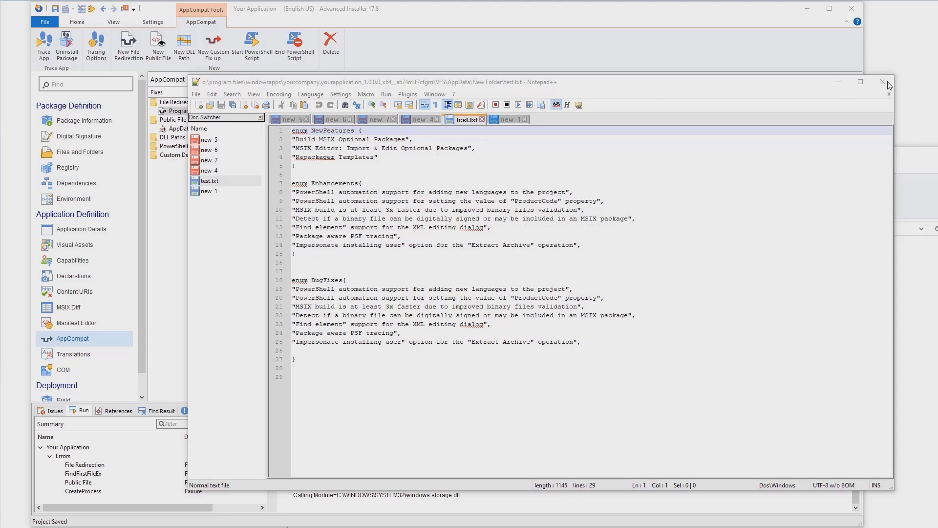
{"action": "mouse_move", "coordinate": [883, 84]}
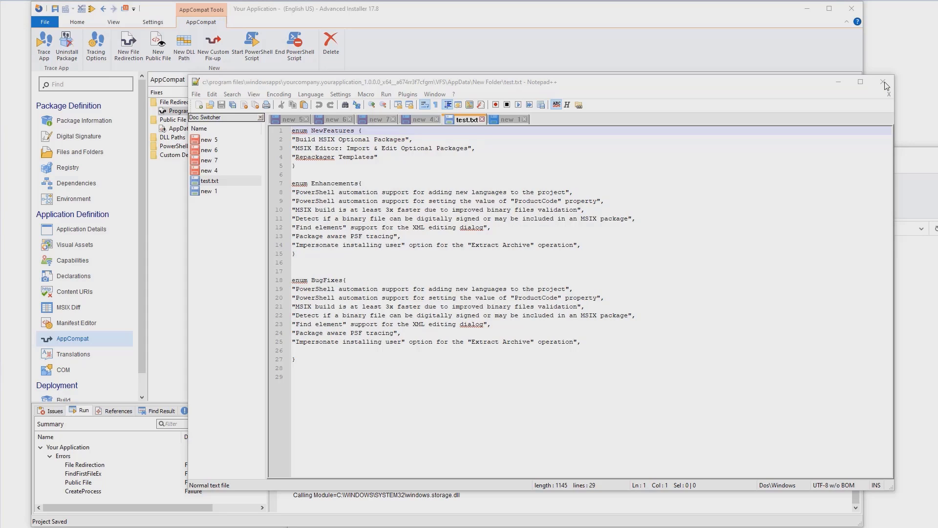
{"action": "left_click", "coordinate": [879, 82]}
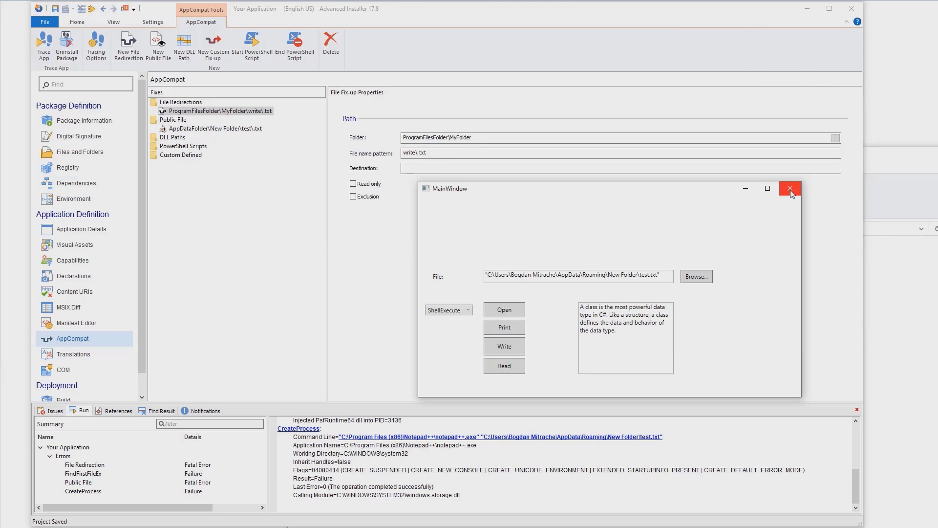
{"action": "left_click", "coordinate": [790, 188]}
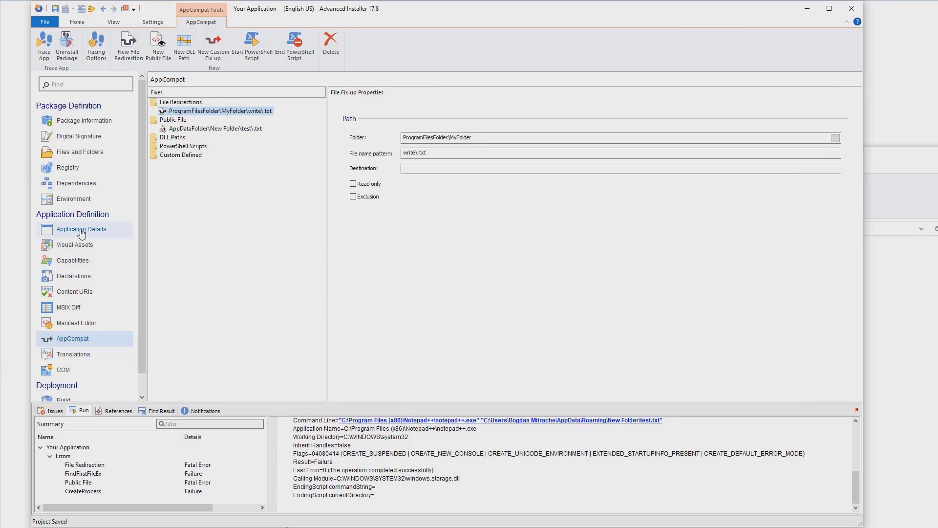
Check write.txt in Program Files 64\MyFolder and test.txt in Application Data\New Folder
{"action": "left_click", "coordinate": [80, 152]}
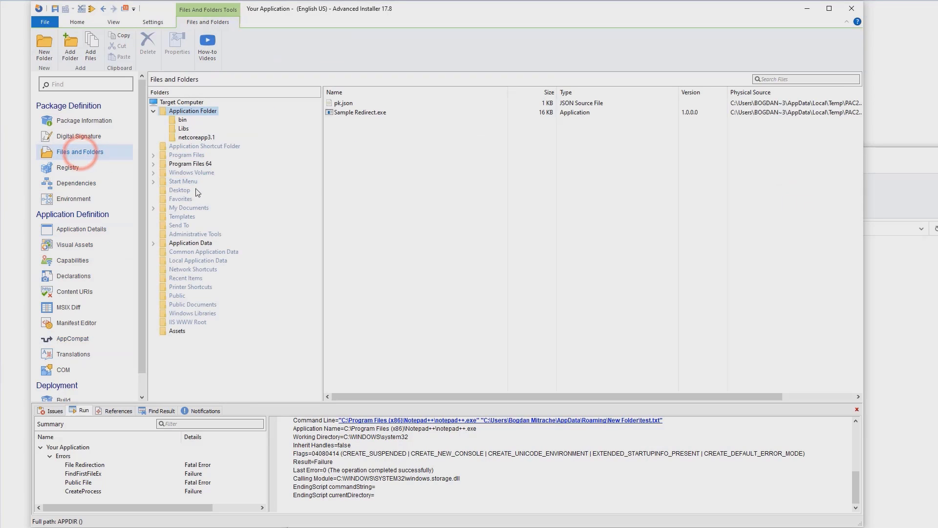
{"action": "left_click", "coordinate": [190, 163]}
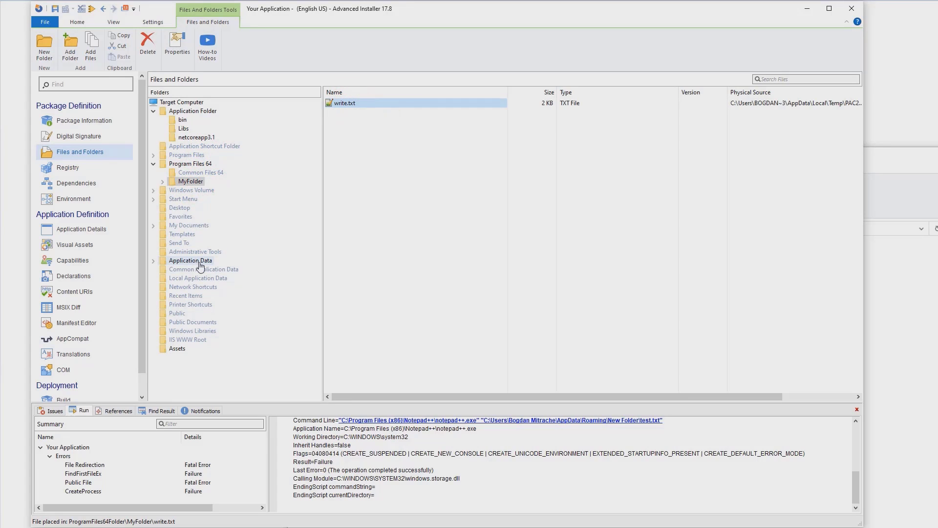
{"action": "left_click", "coordinate": [153, 260]}
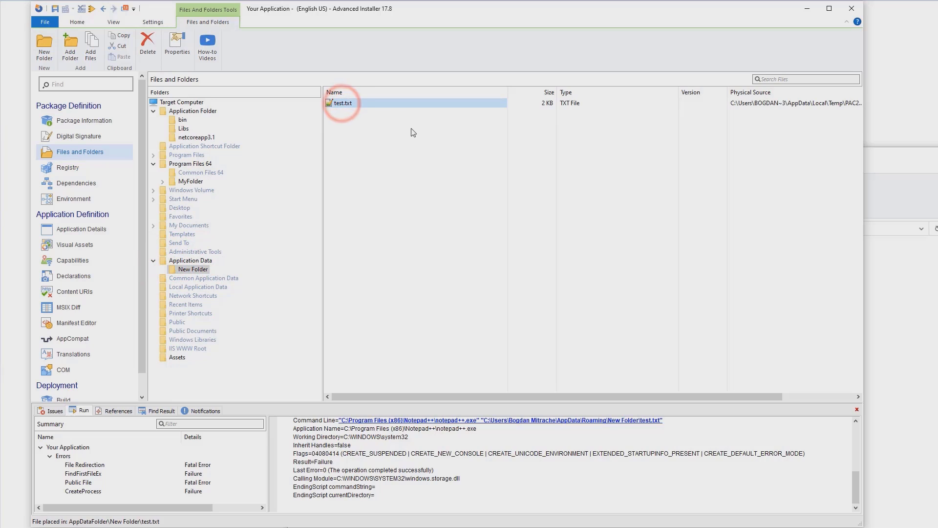
{"action": "mouse_move", "coordinate": [96, 253]}
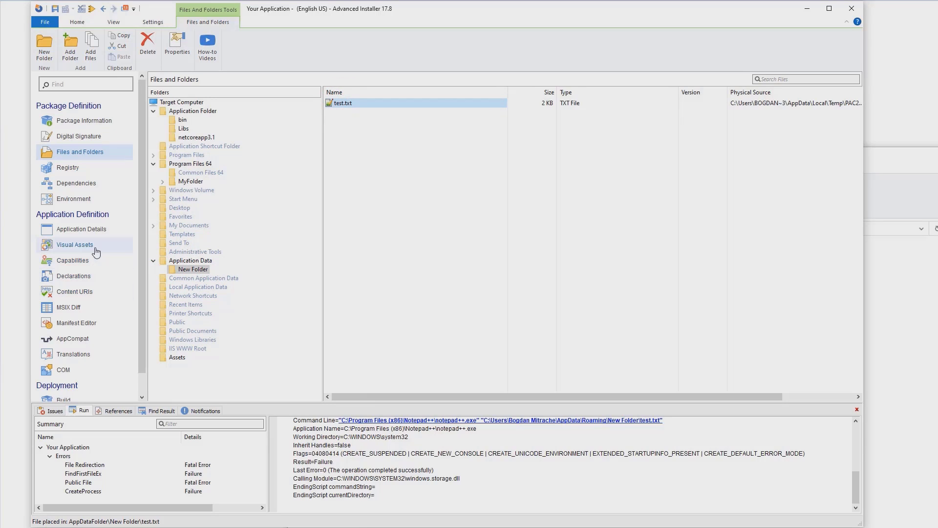
Set LoadLibrary as the default application and review the bin folder contents
{"action": "left_click", "coordinate": [80, 228]}
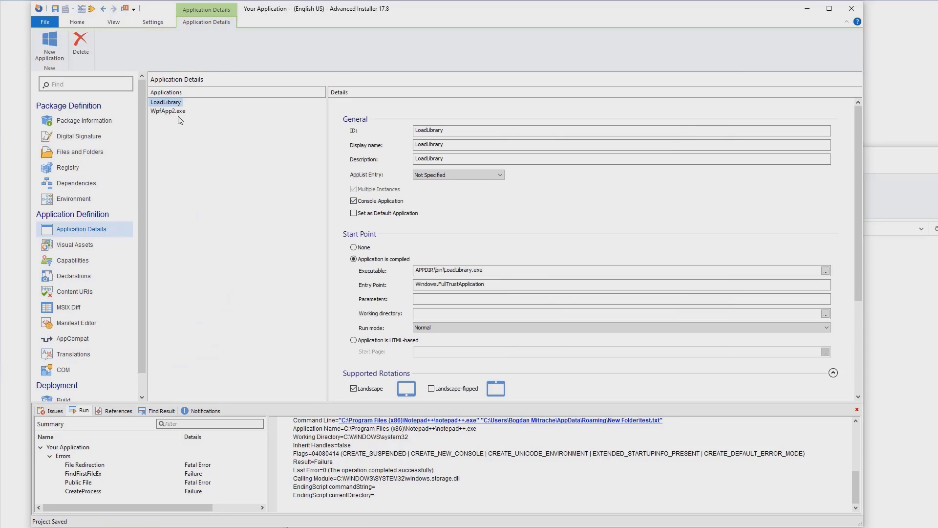
{"action": "mouse_move", "coordinate": [368, 211]}
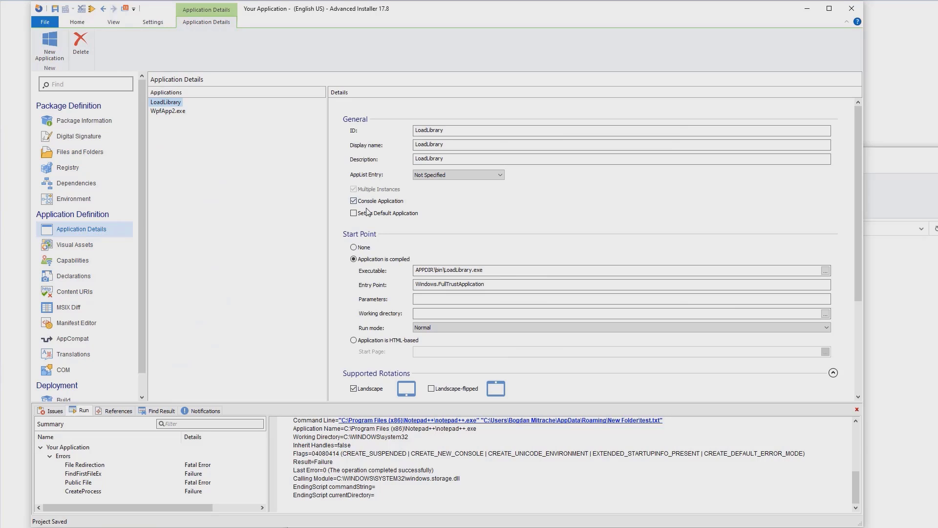
{"action": "left_click", "coordinate": [353, 212]}
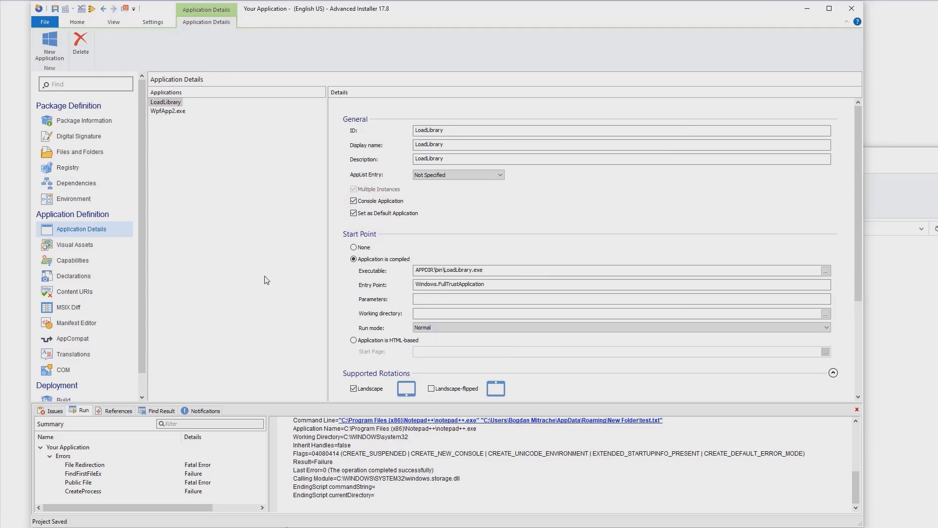
{"action": "left_click", "coordinate": [78, 152]}
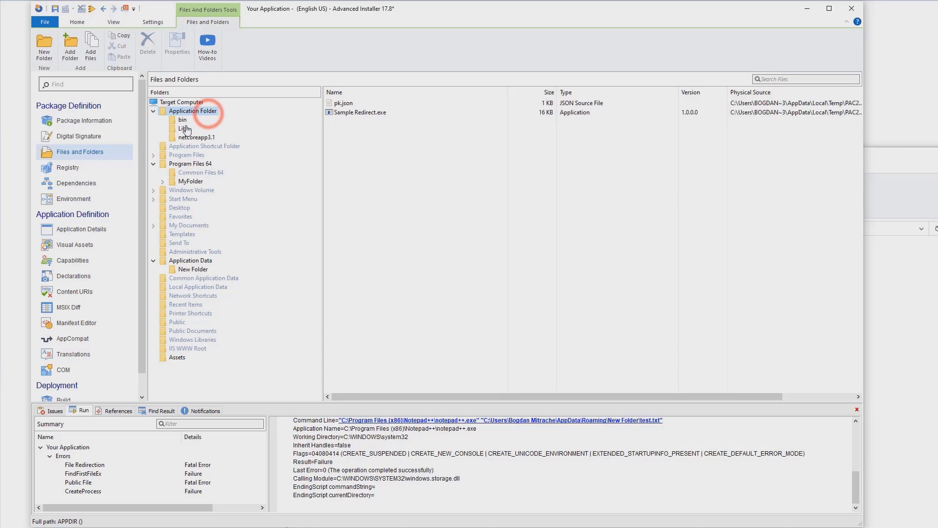
{"action": "left_click", "coordinate": [182, 119]}
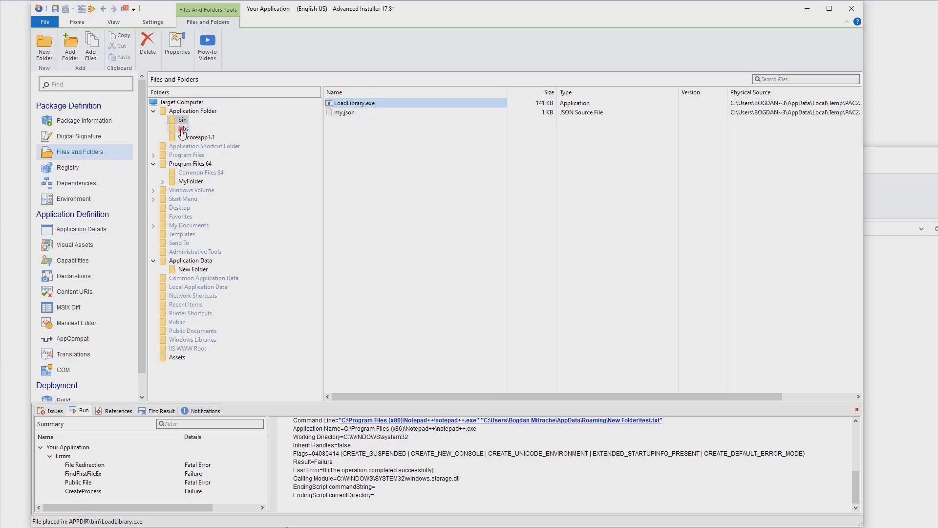
{"action": "left_click", "coordinate": [183, 128]}
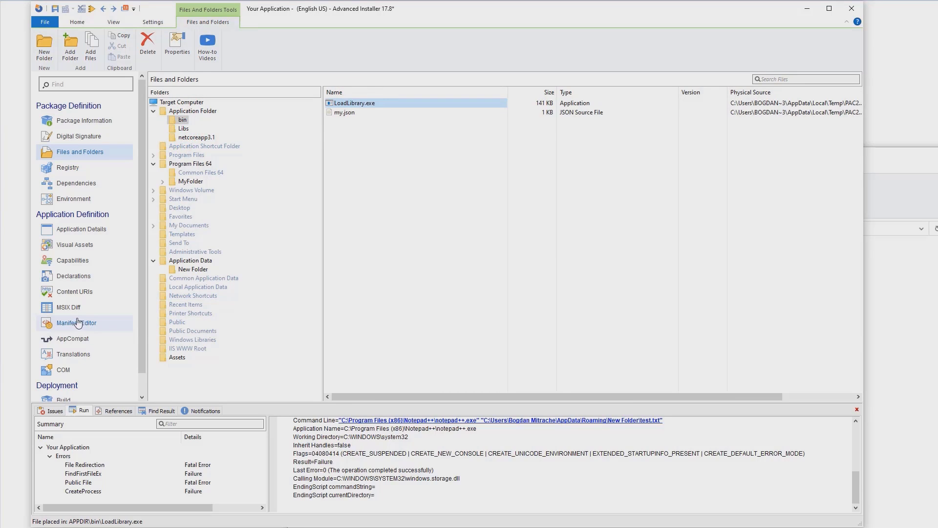
{"action": "left_click", "coordinate": [73, 339]}
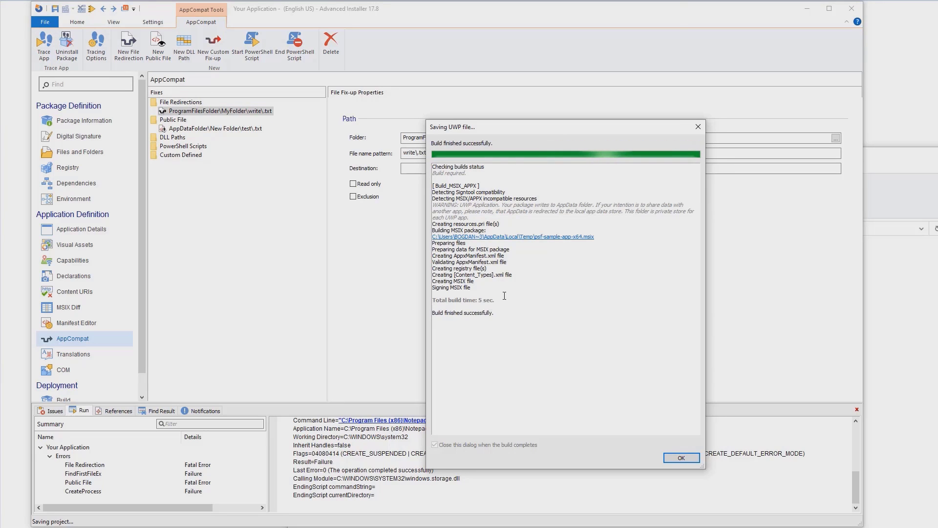
Dismiss the build and DllLoaded messages, enter dll1.dll in the console, then close it
{"action": "left_click", "coordinate": [681, 457]}
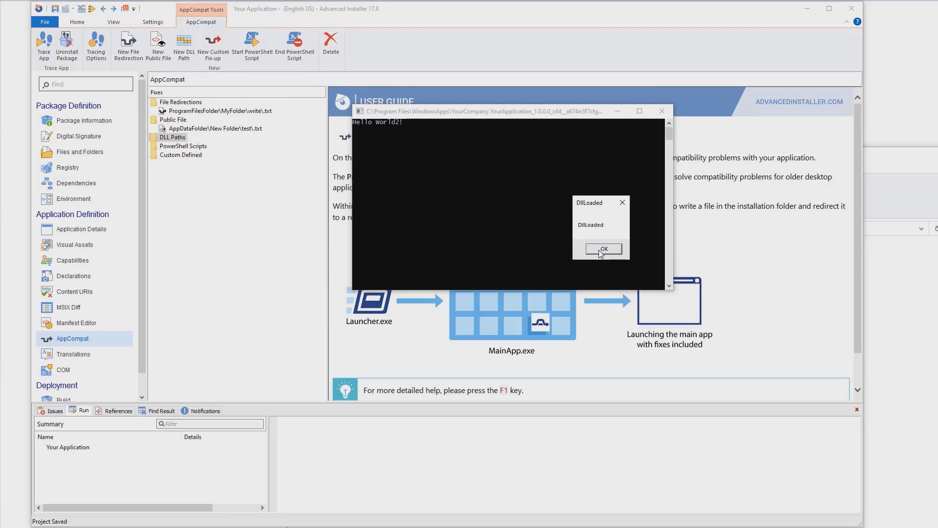
{"action": "left_click", "coordinate": [603, 249]}
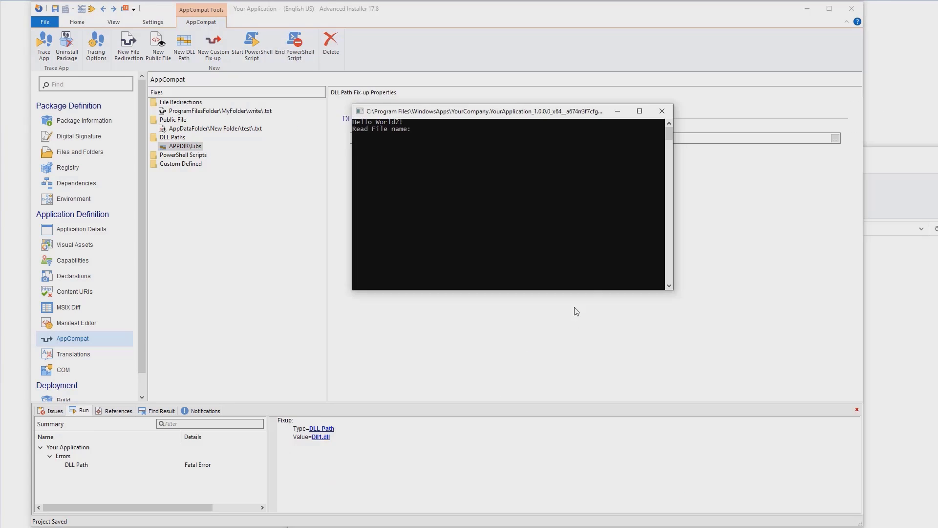
{"action": "left_click", "coordinate": [516, 139]}
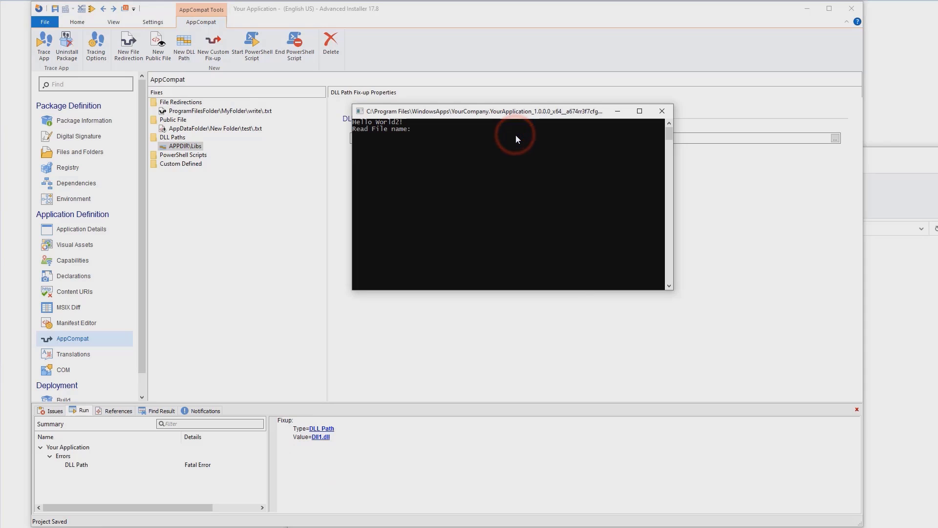
{"action": "type", "text": "dll1.dll"}
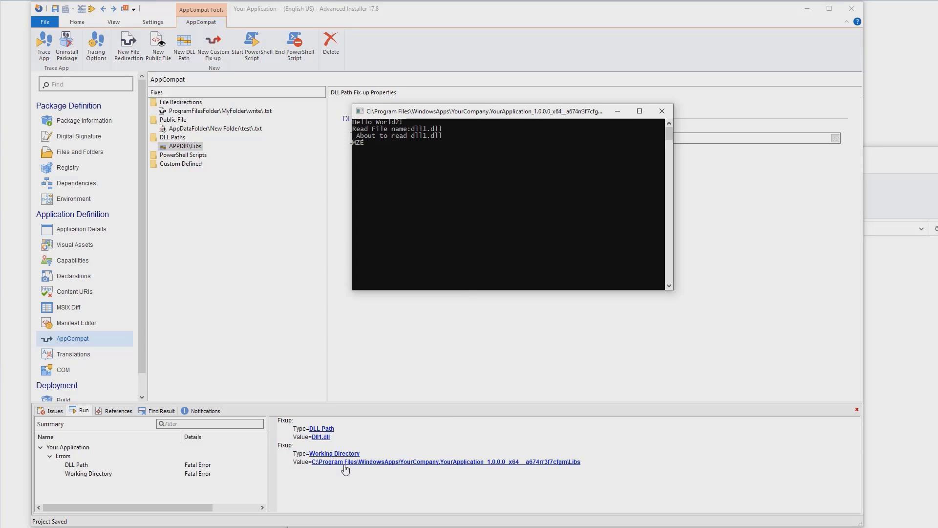
{"action": "mouse_move", "coordinate": [661, 111]}
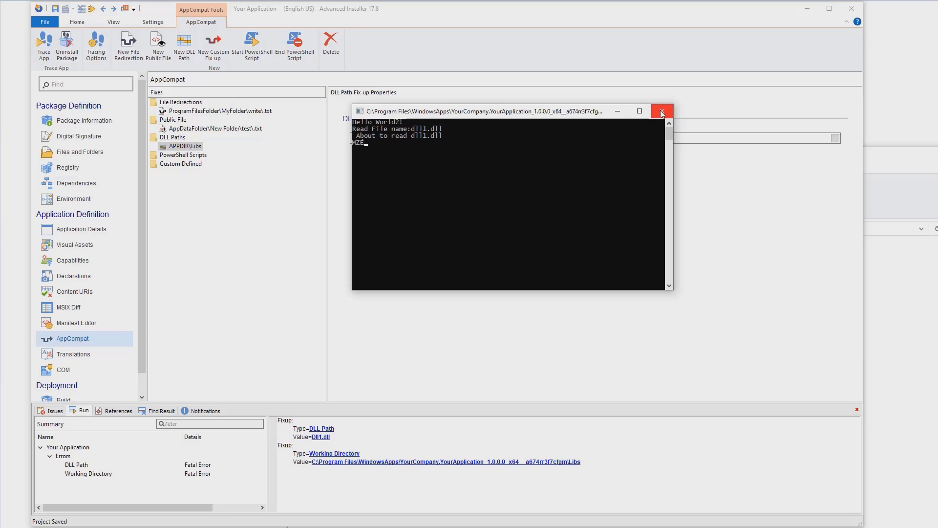
{"action": "left_click", "coordinate": [661, 112]}
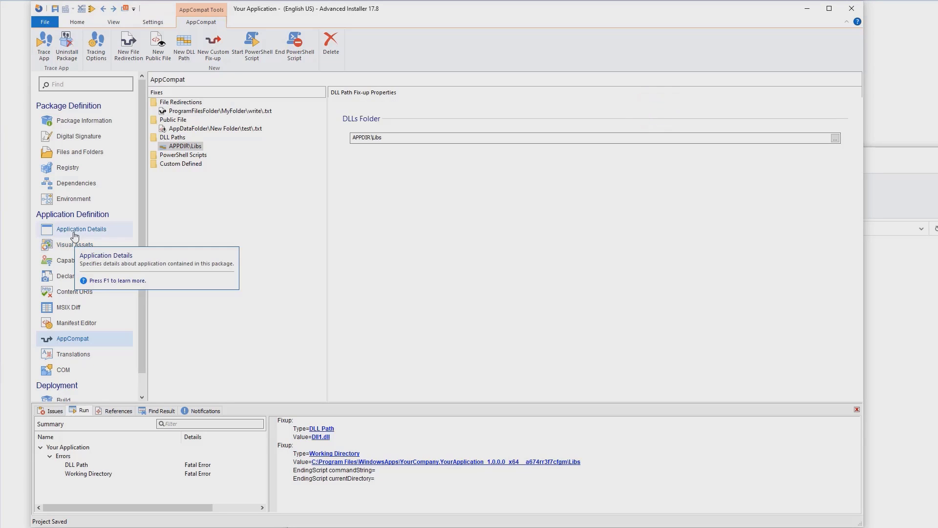
Confirm LoadLibrary's working directory reads APPDIR\Libs in Application Details
{"action": "left_click", "coordinate": [80, 229]}
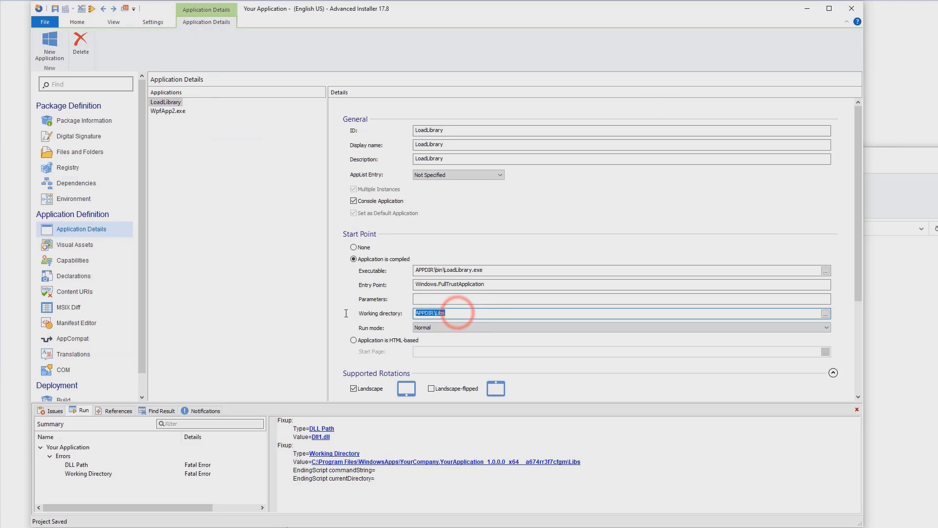
{"action": "left_click", "coordinate": [464, 312]}
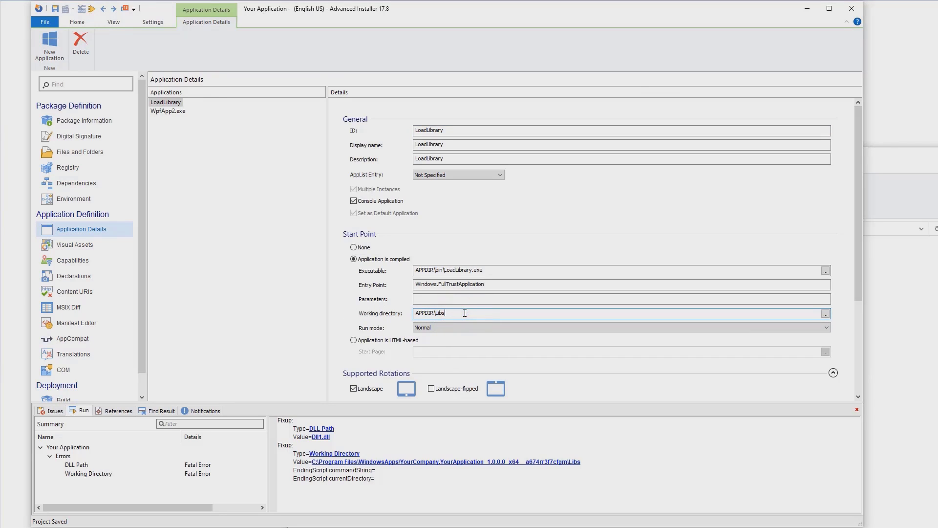